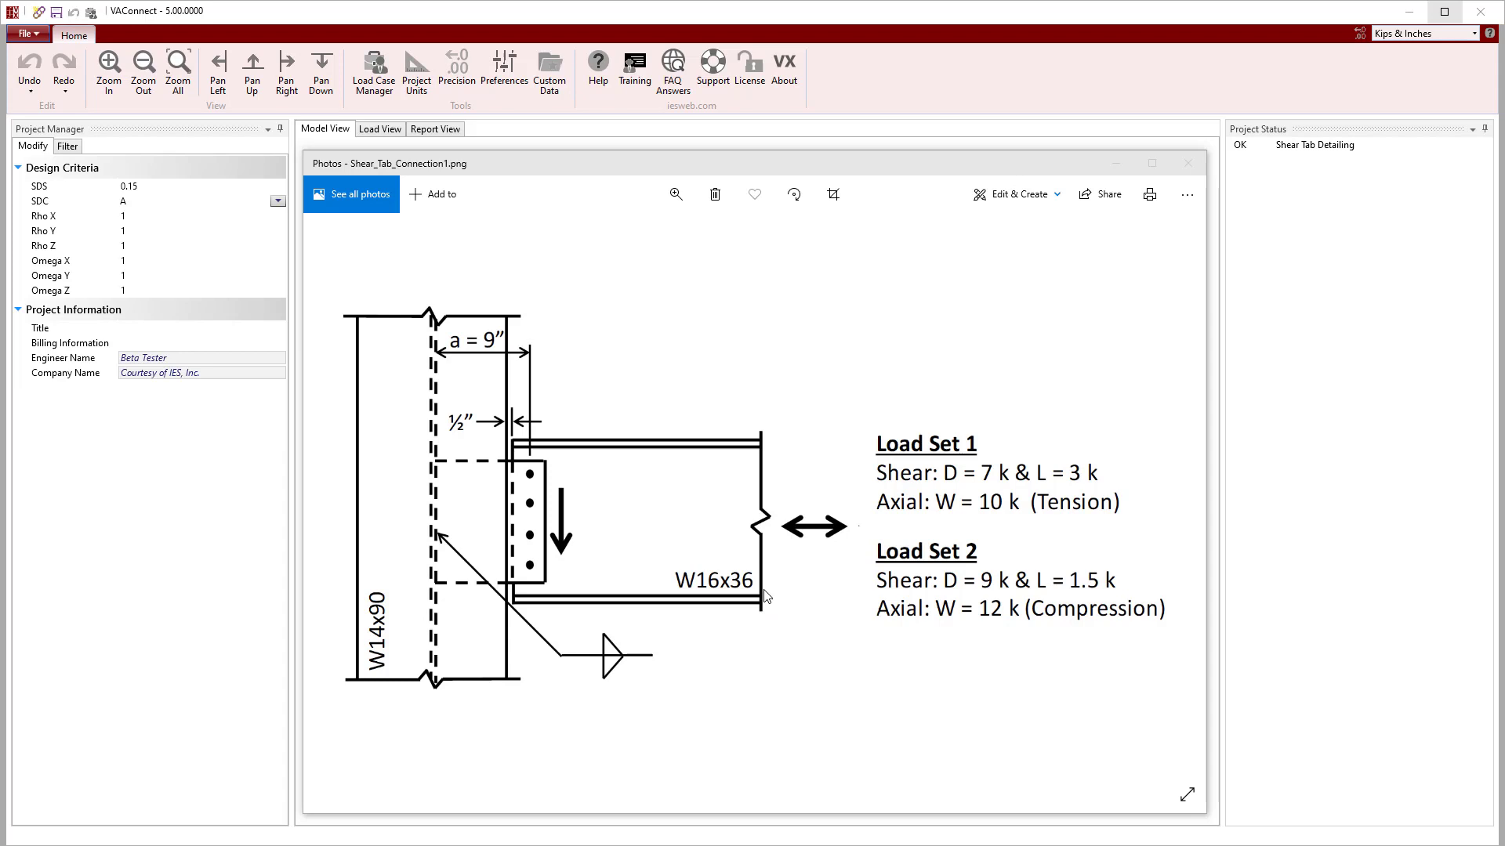
mouse_move(387, 689)
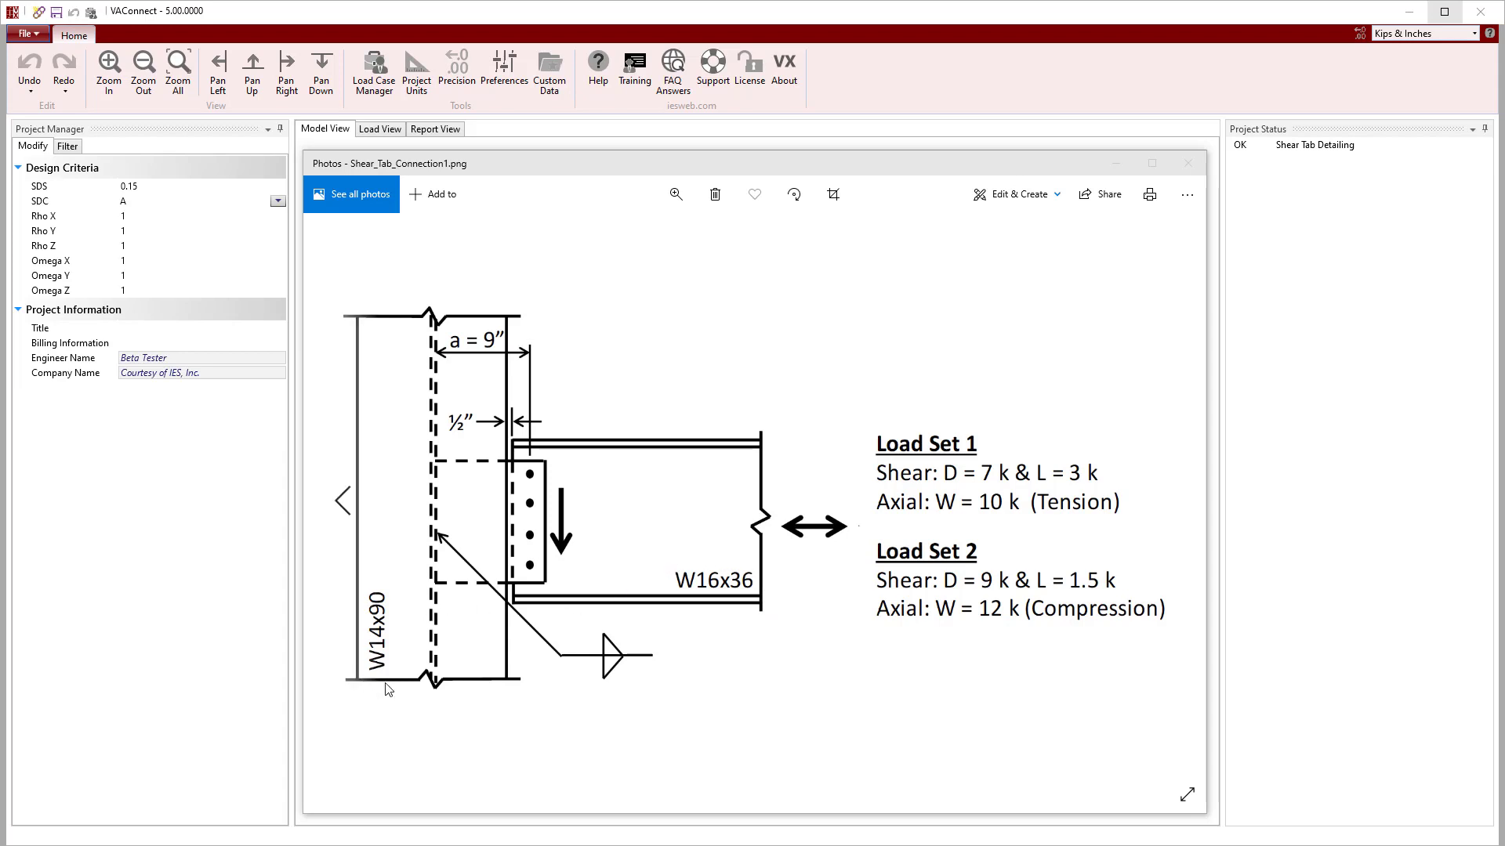
mouse_move(460, 640)
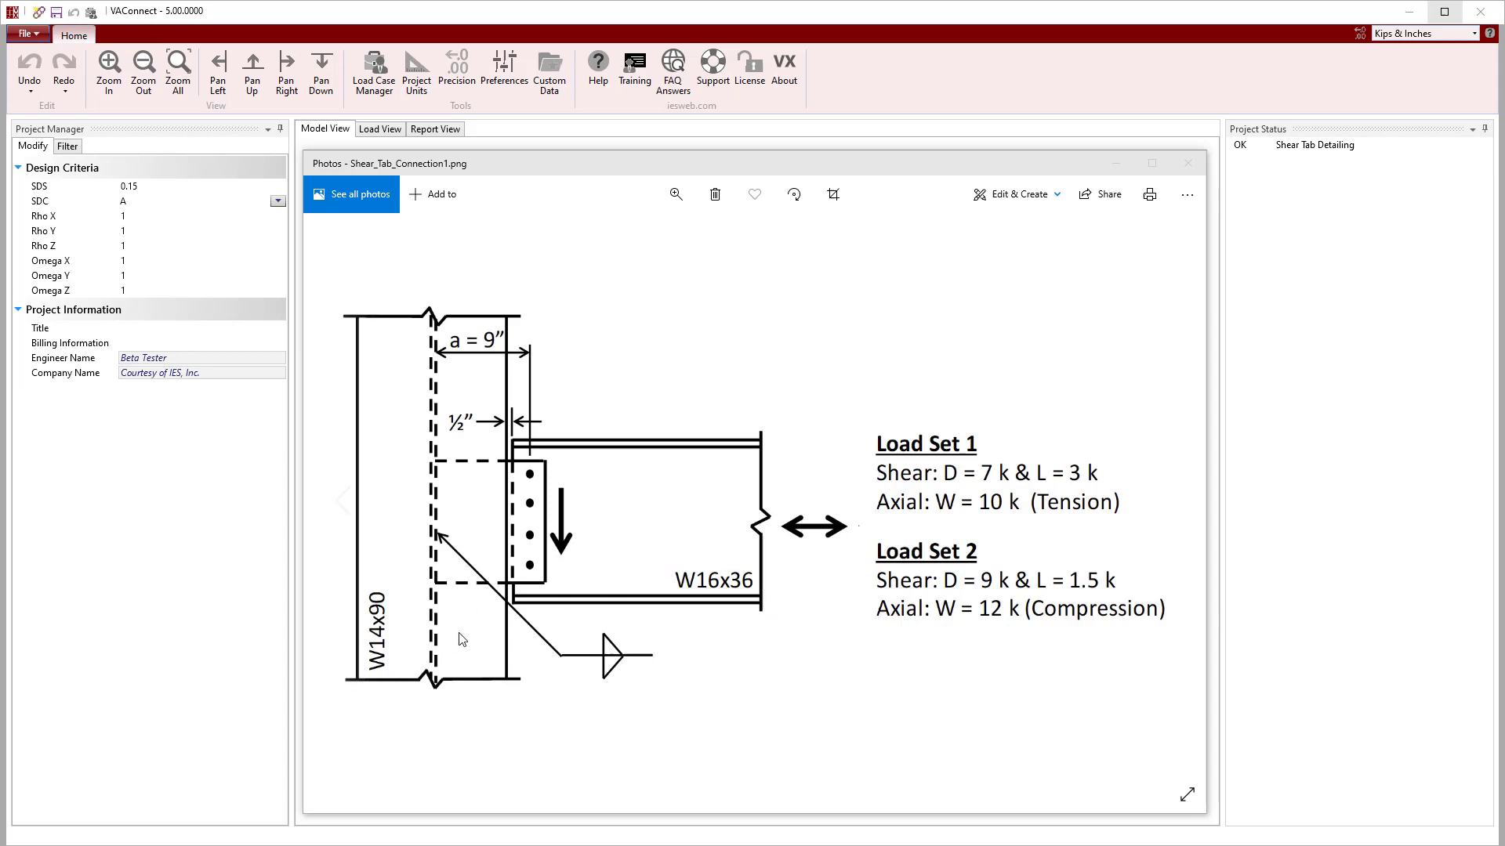
mouse_move(472, 529)
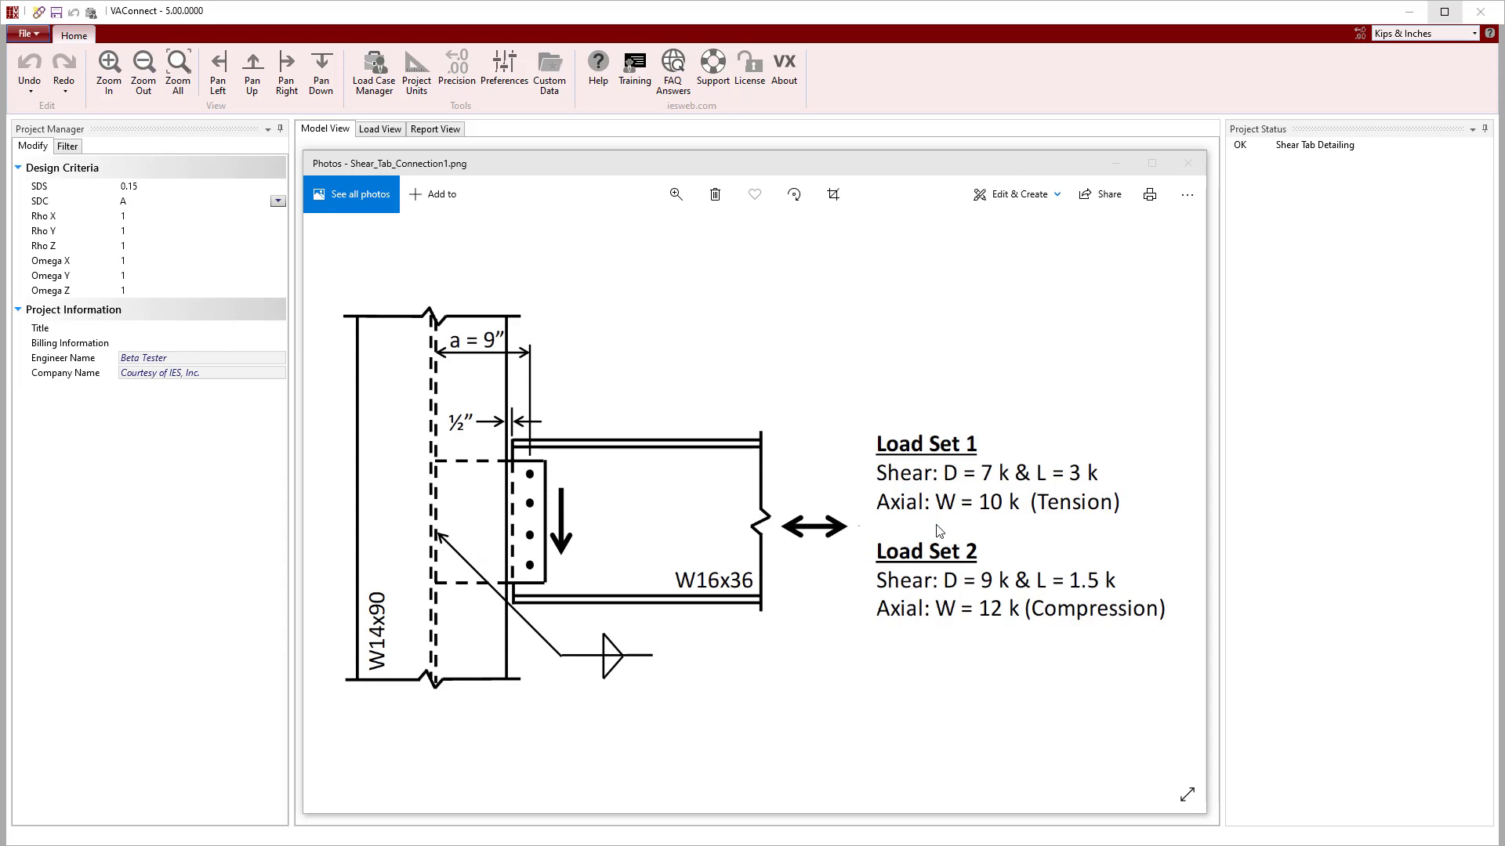
mouse_move(864, 531)
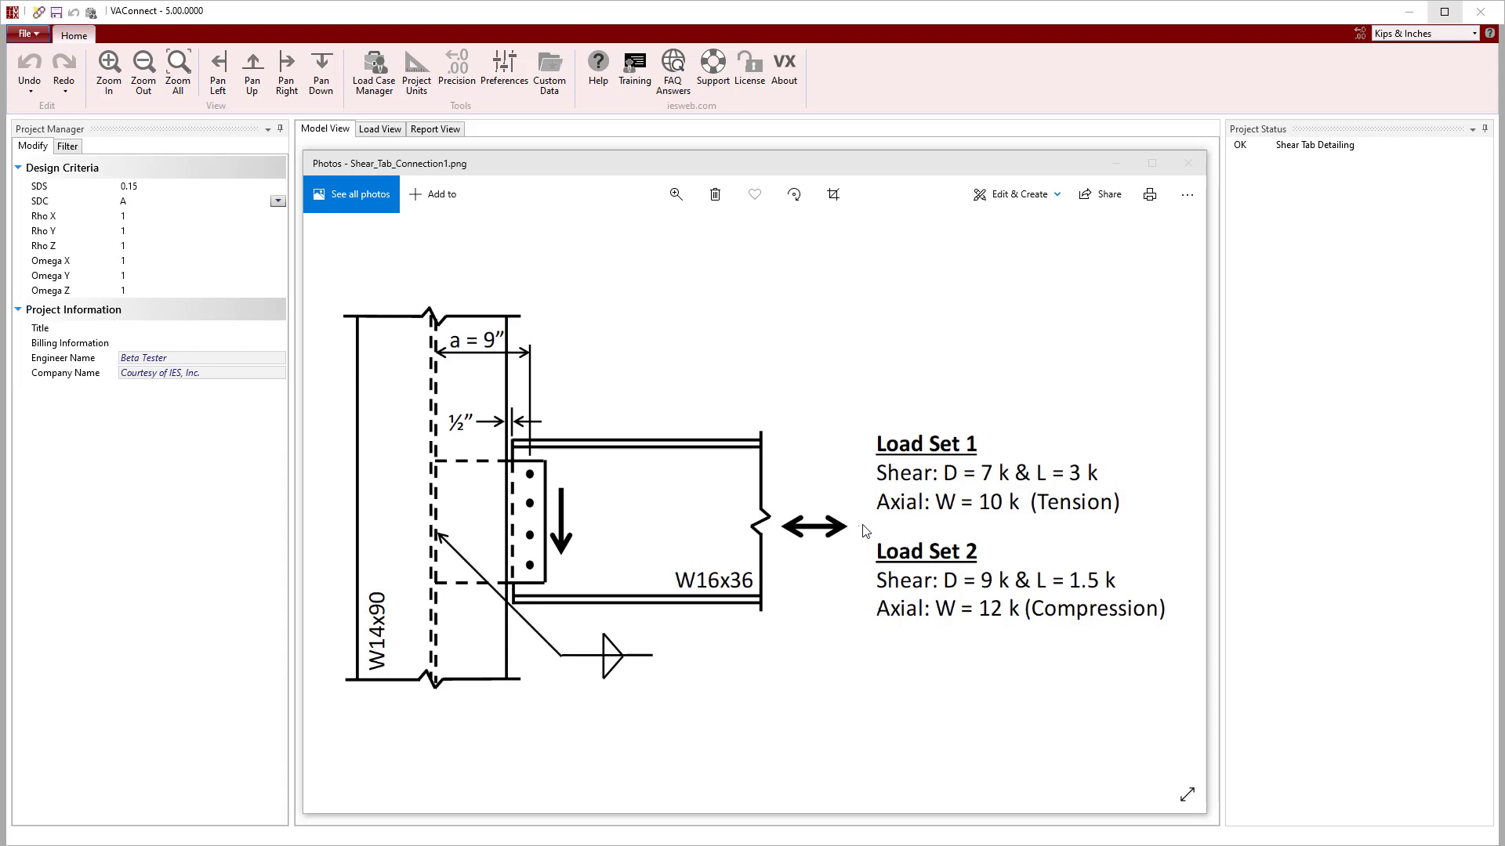
mouse_move(929, 547)
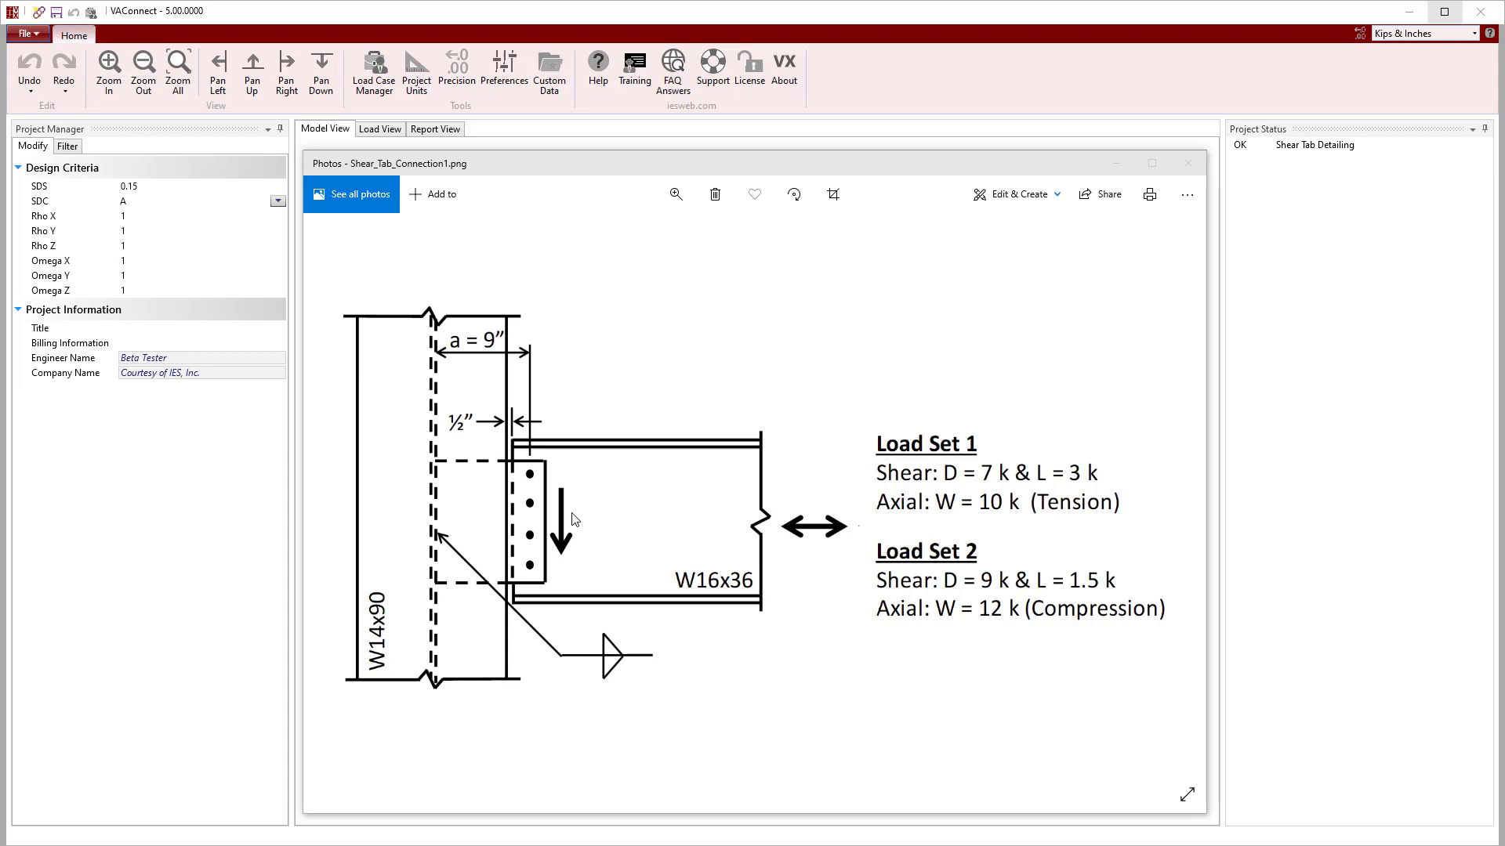
mouse_move(858, 550)
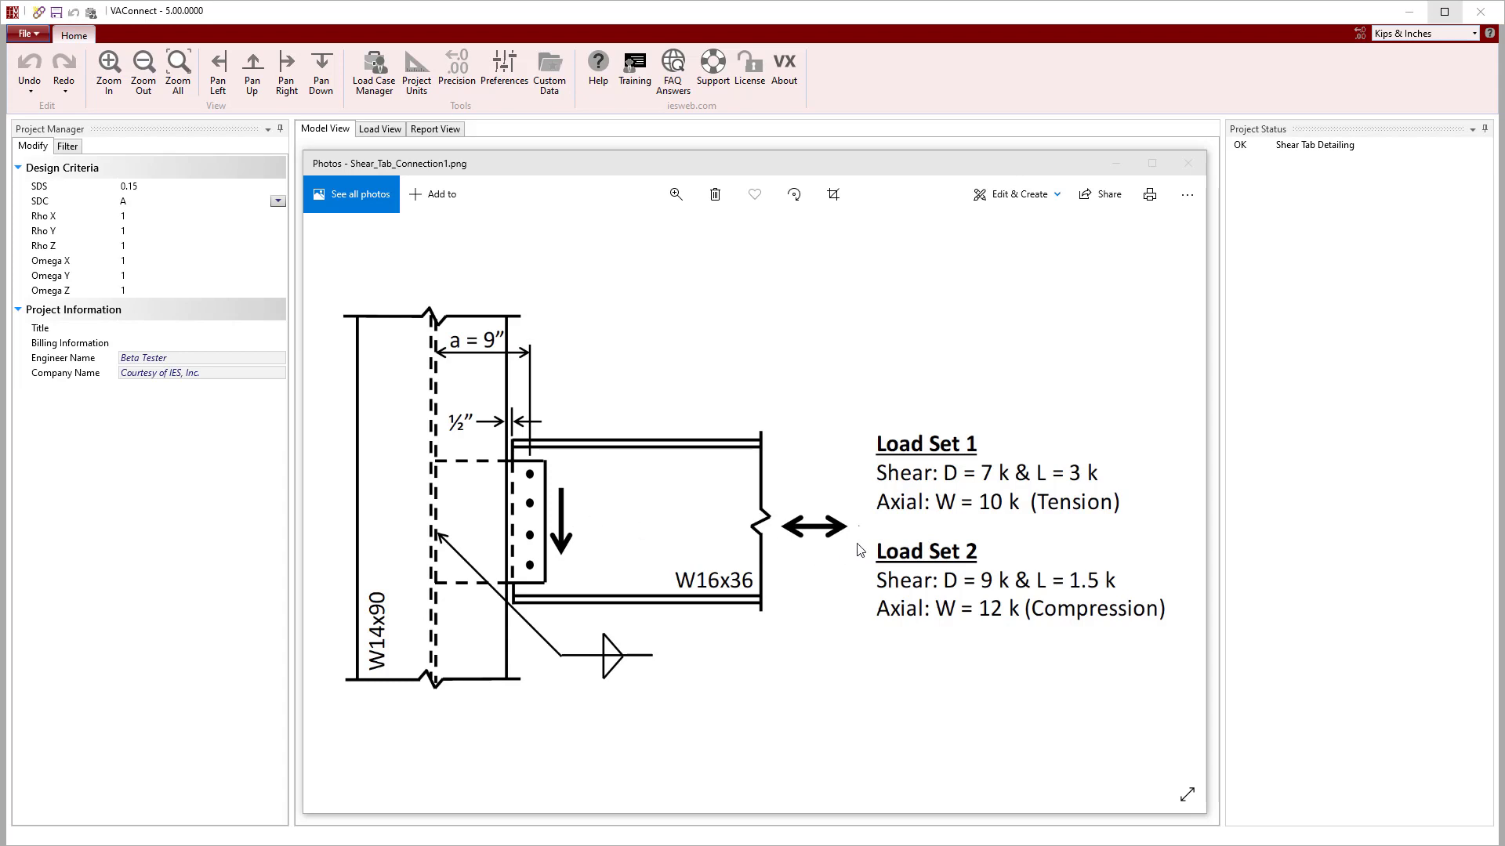
mouse_move(788, 555)
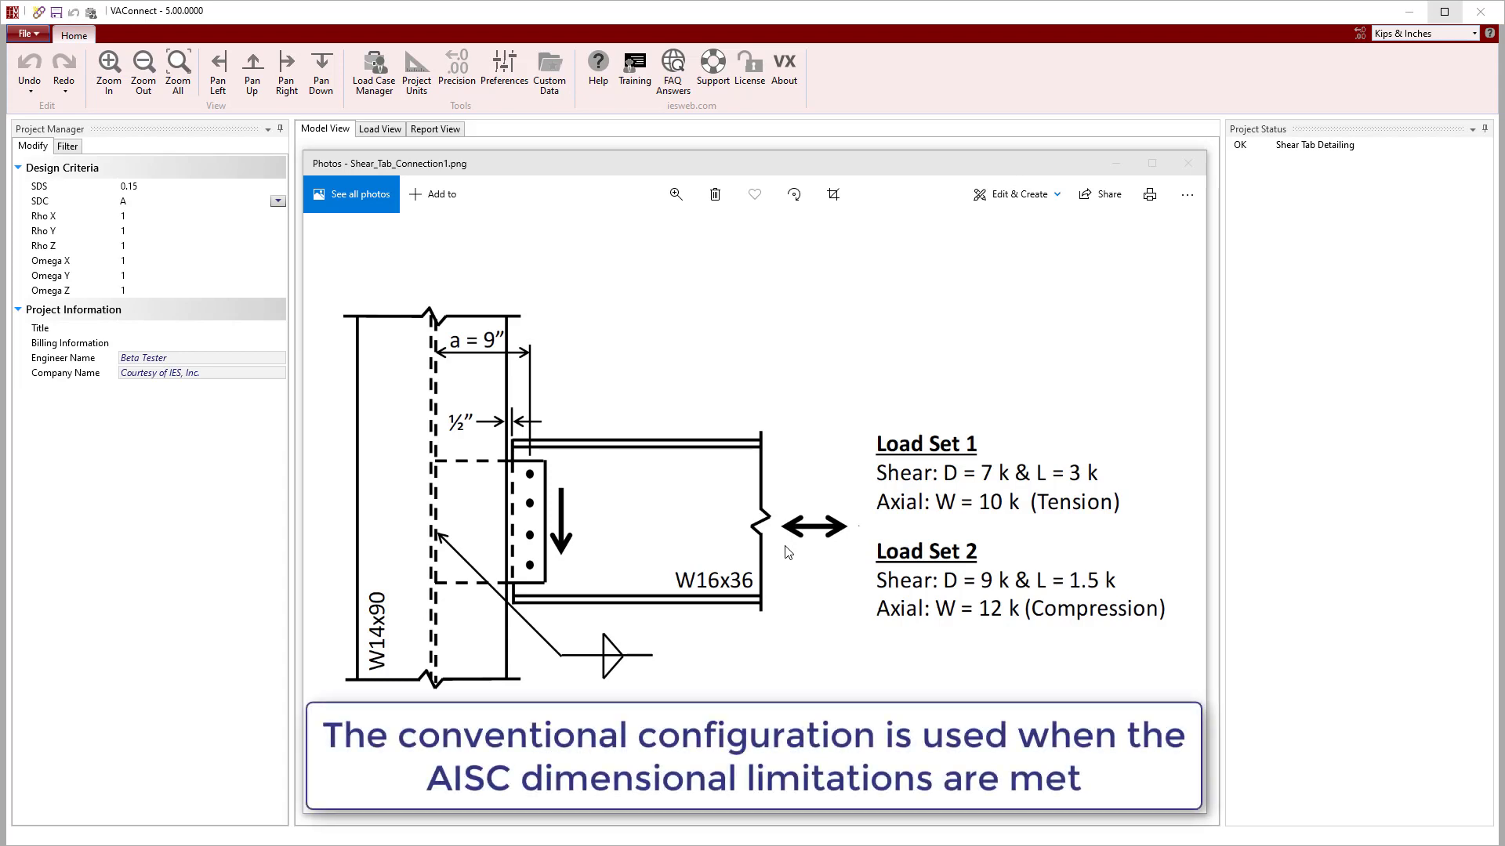
mouse_move(472, 516)
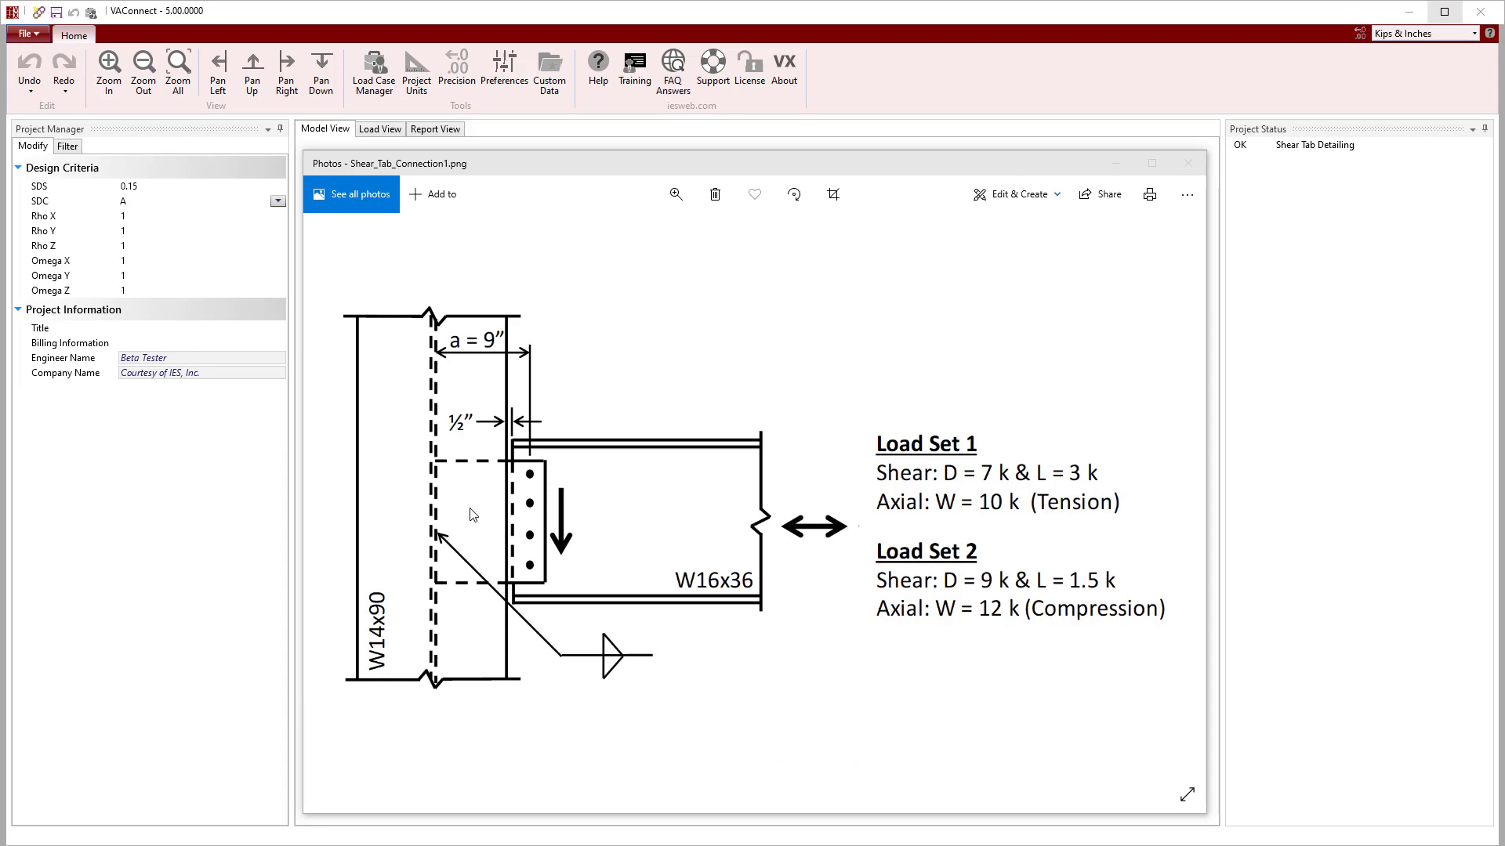
mouse_move(1186, 163)
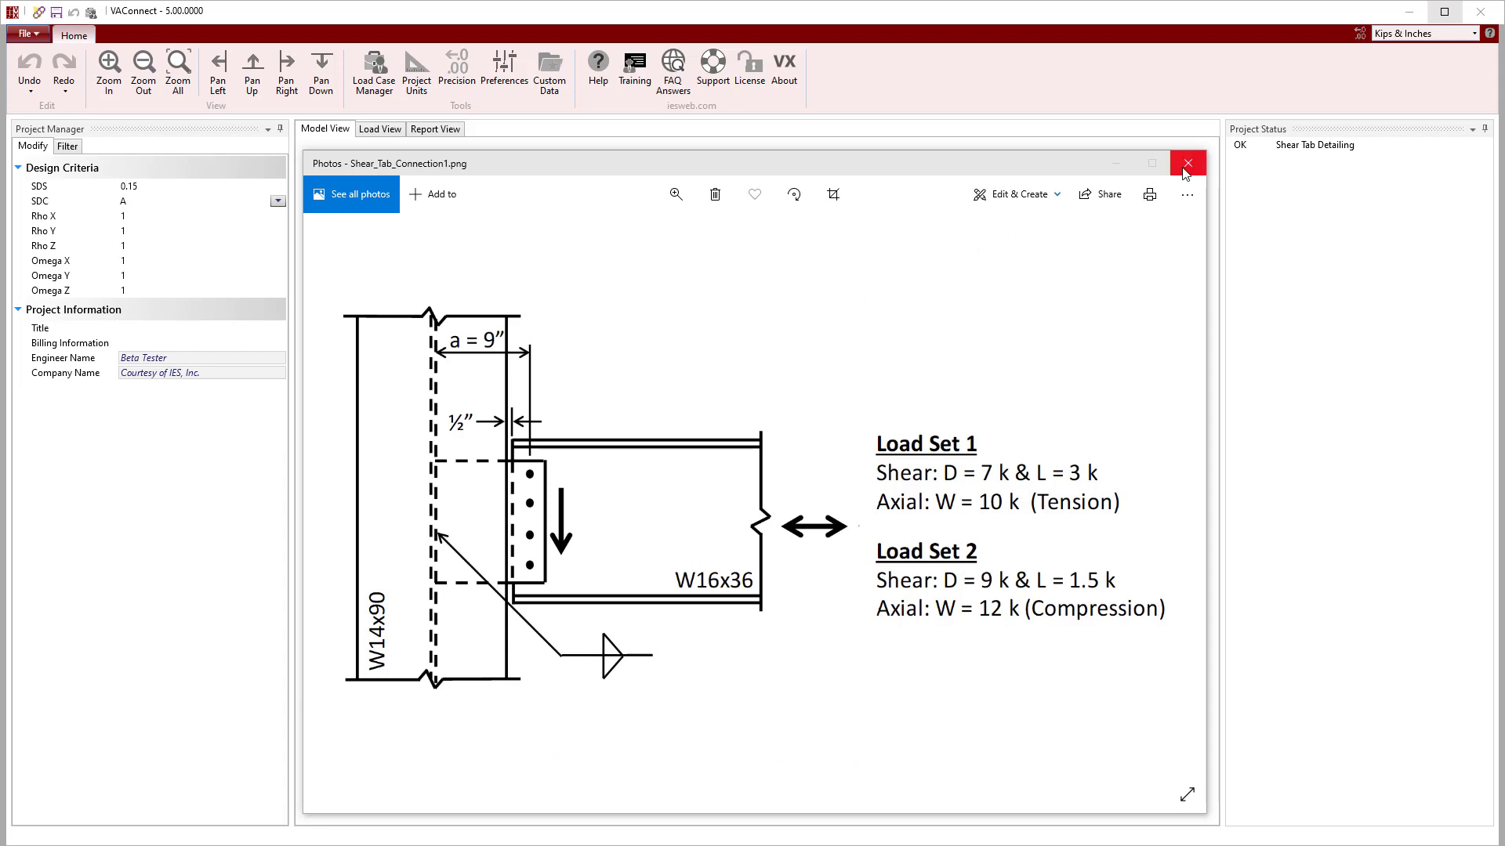
Close the reference sketch and set the supported beam to W16X36, keeping A992 steel.
click(1186, 163)
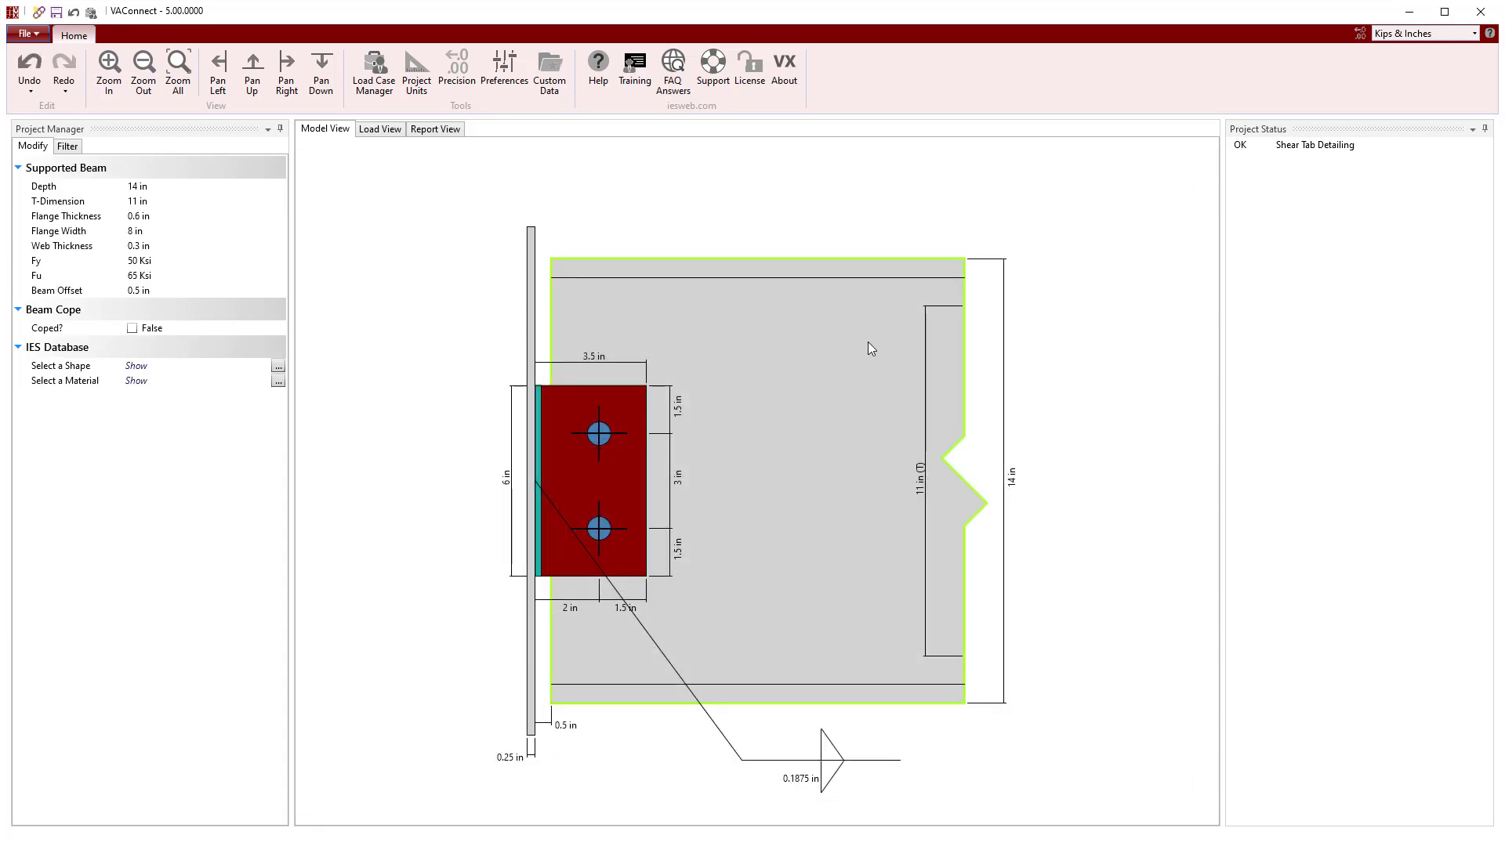
click(278, 367)
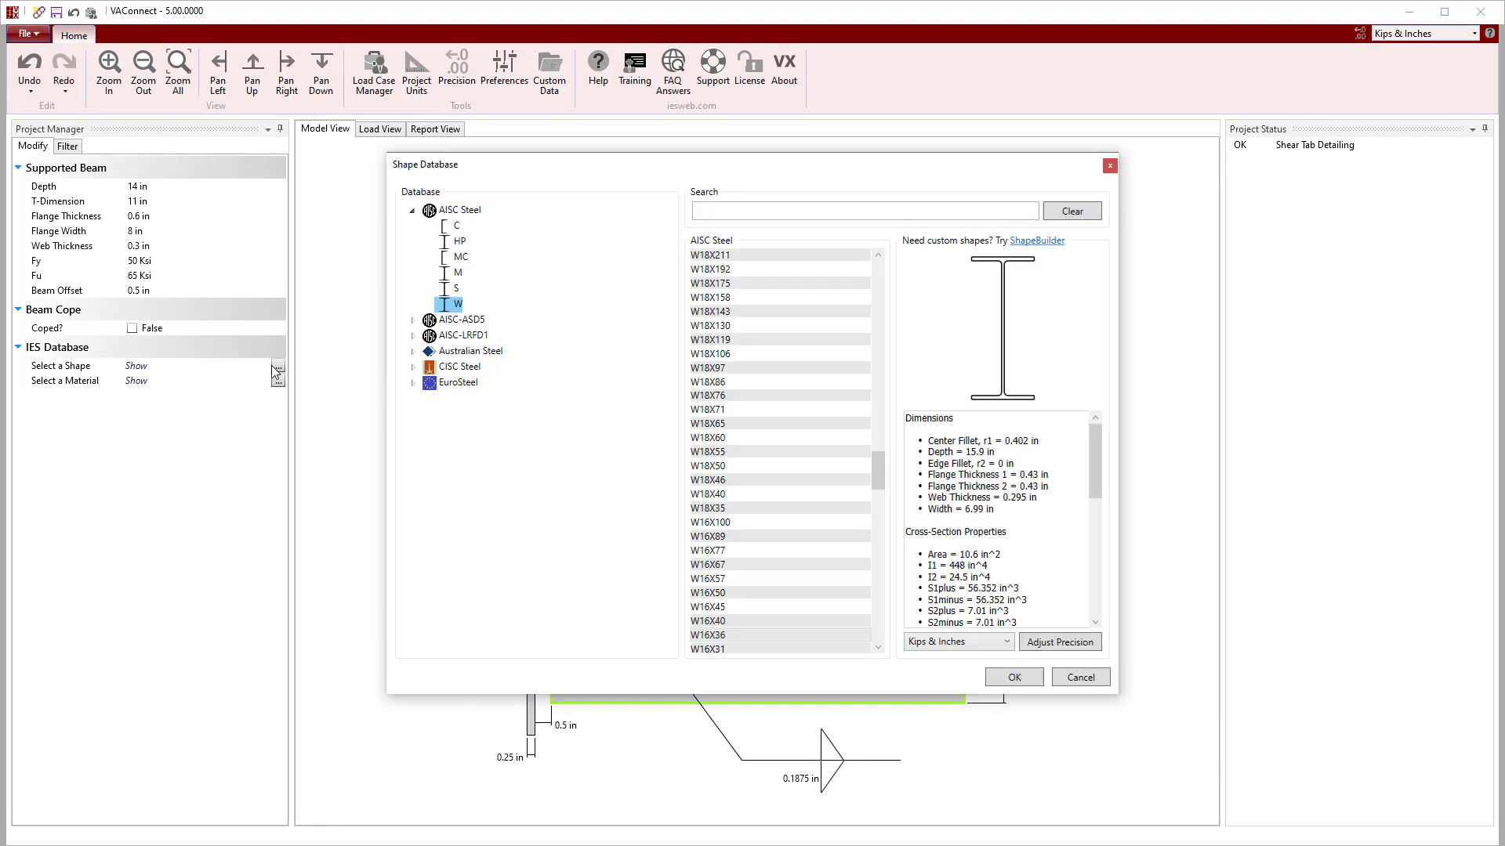
click(753, 606)
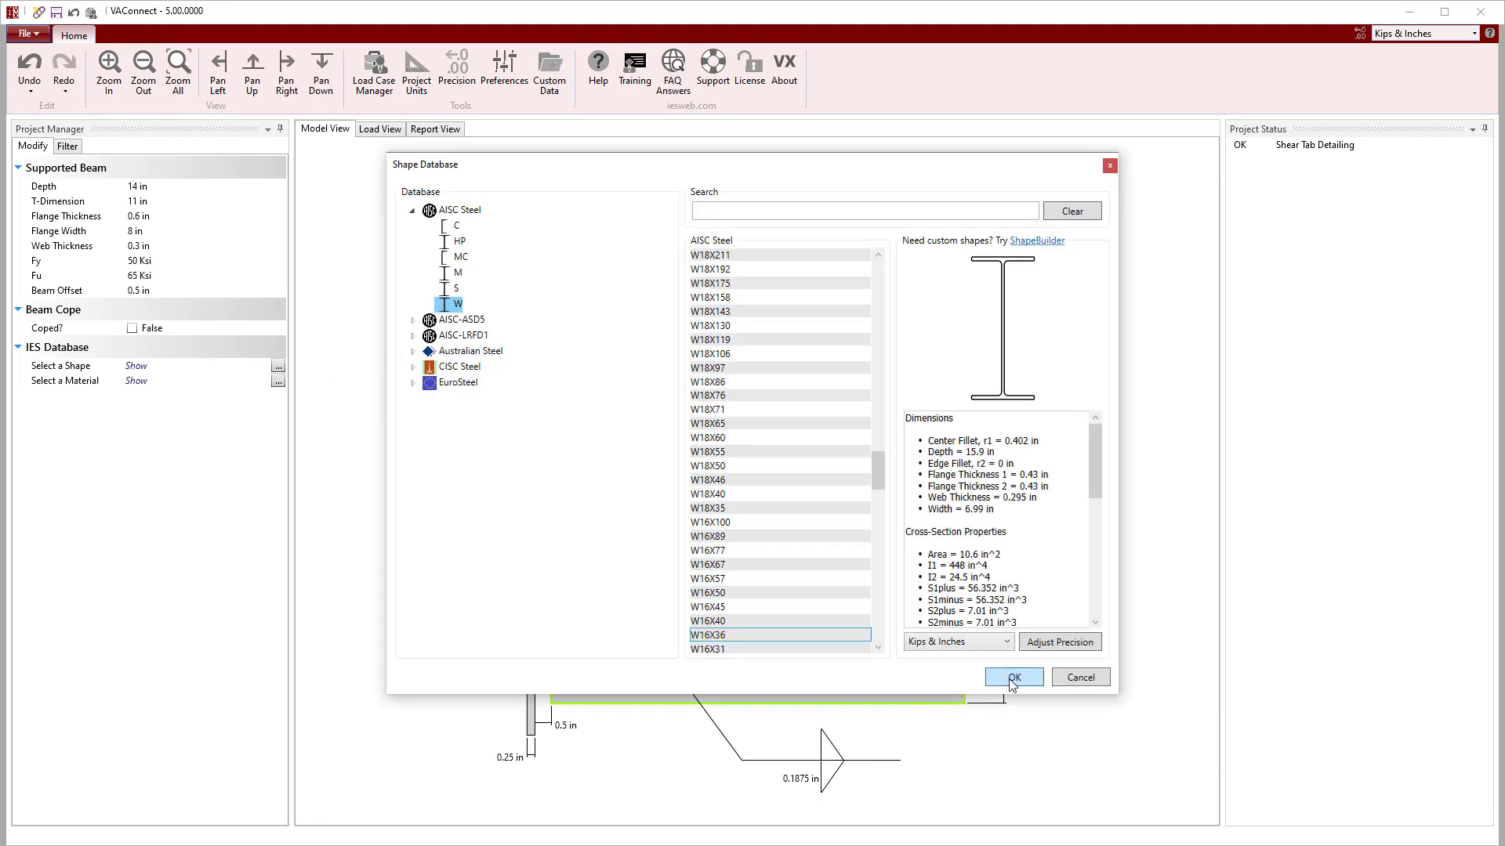
click(1014, 677)
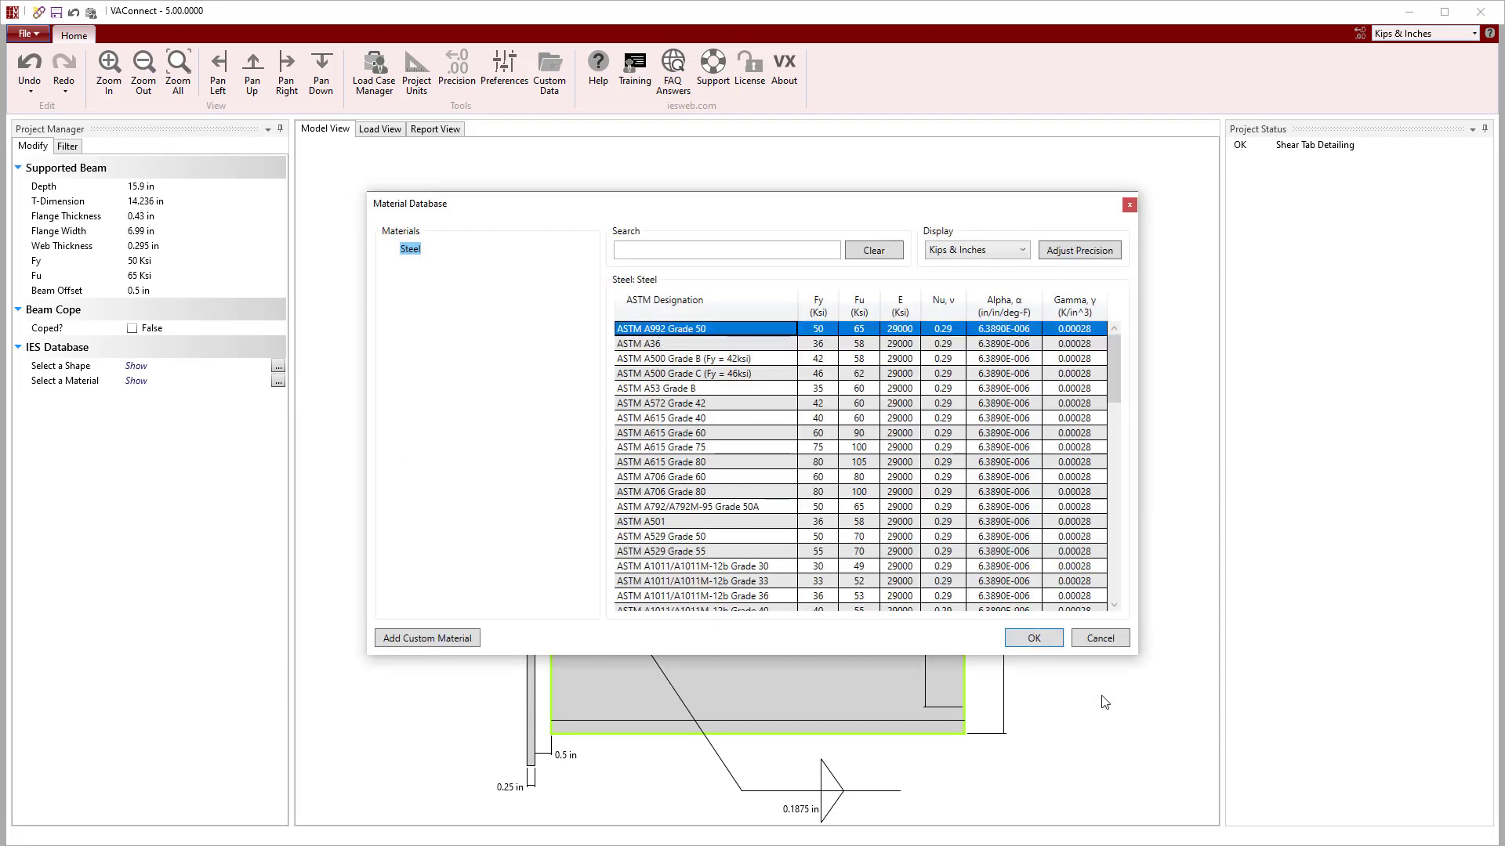
click(1032, 638)
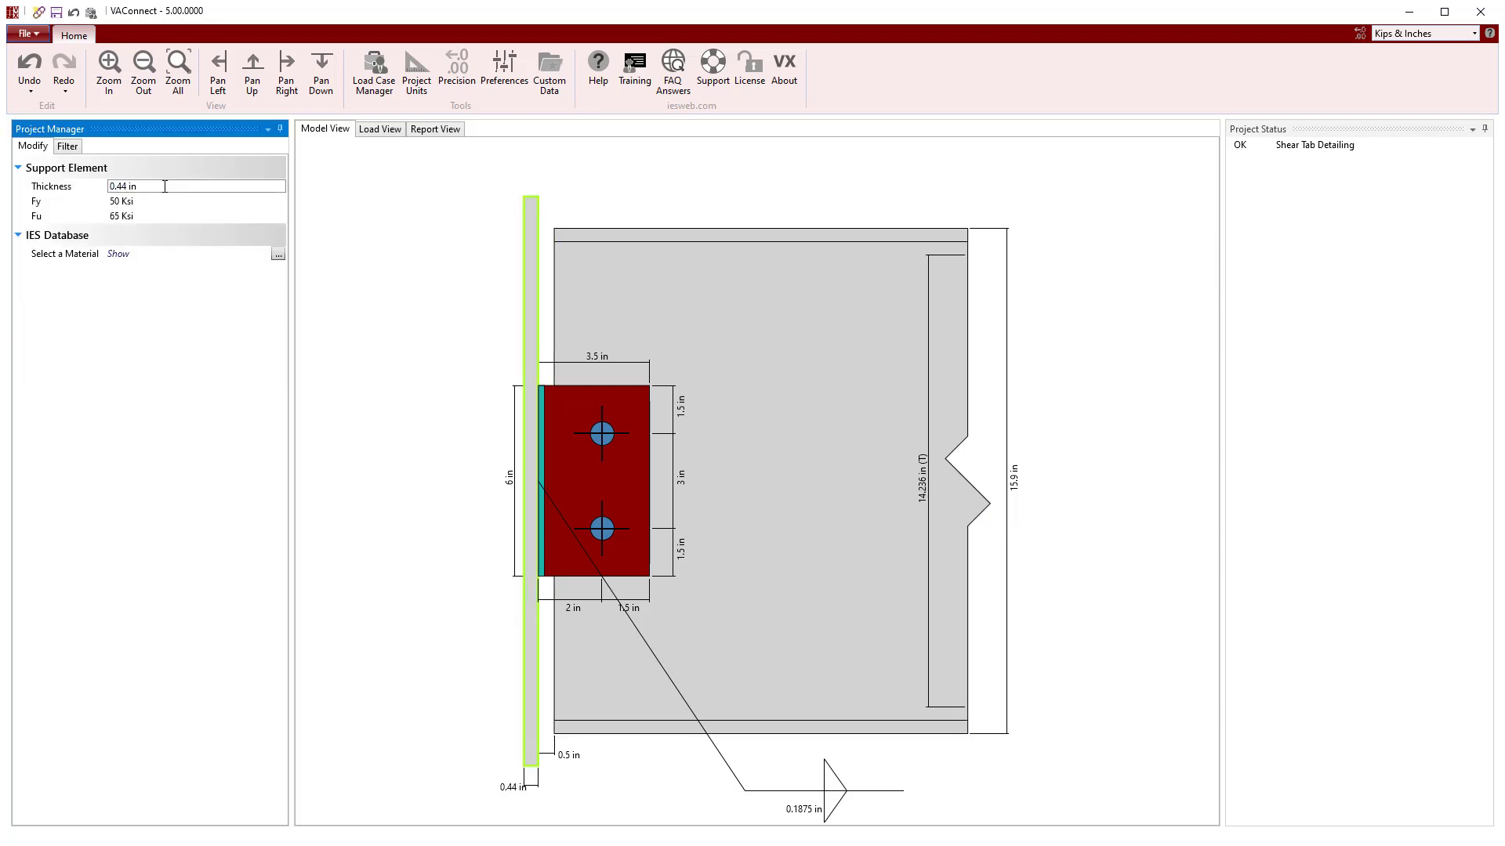
Set the support element thickness to 0.44 in, leaving its material unchanged.
click(279, 253)
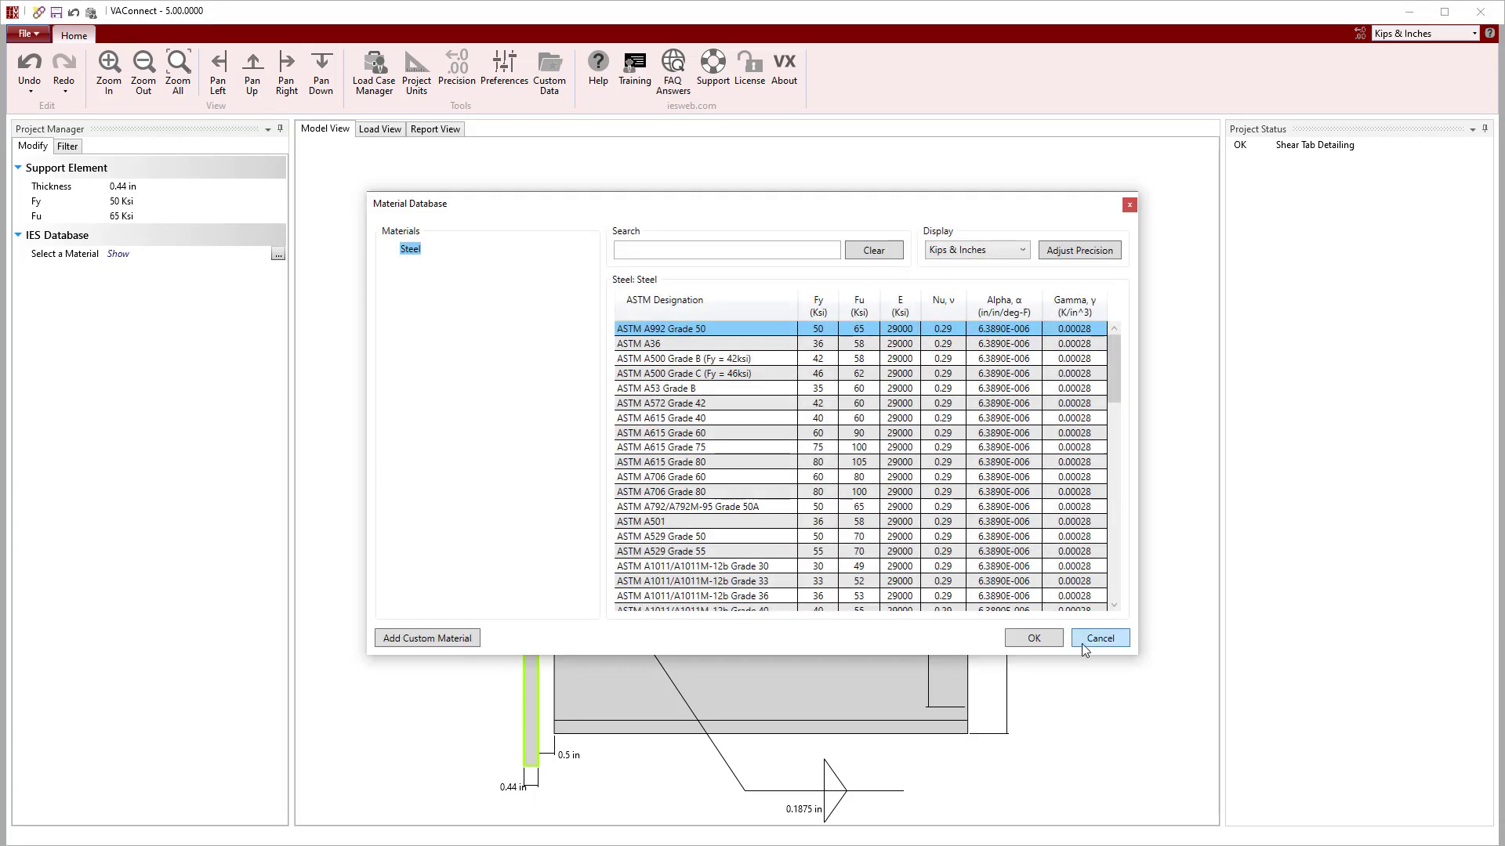
click(1099, 638)
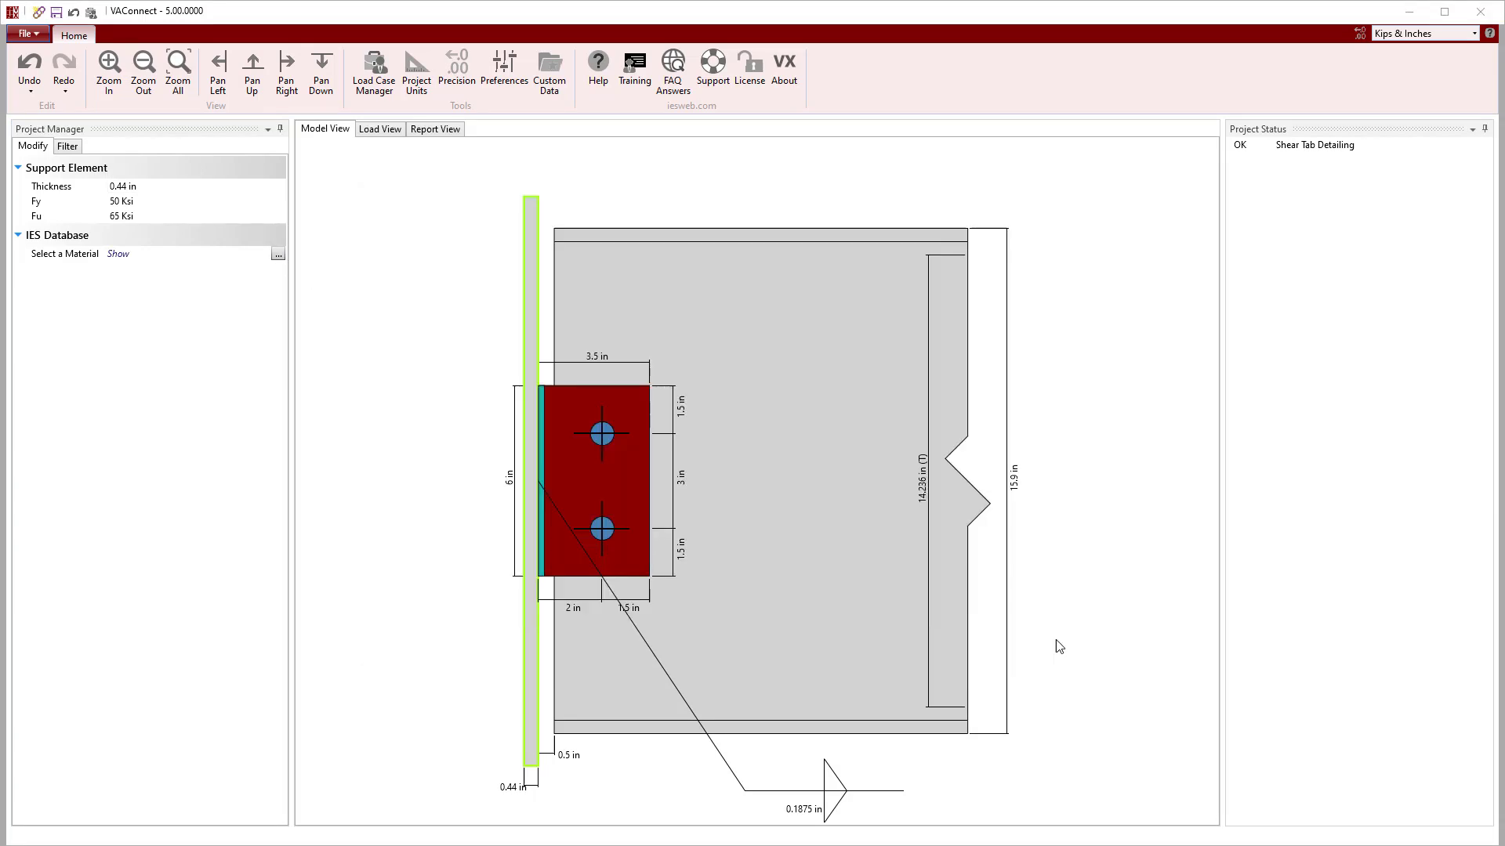
Give the shear tab 3 bolts and 9 in eccentricity, checking plate thickness and yield strength.
click(610, 479)
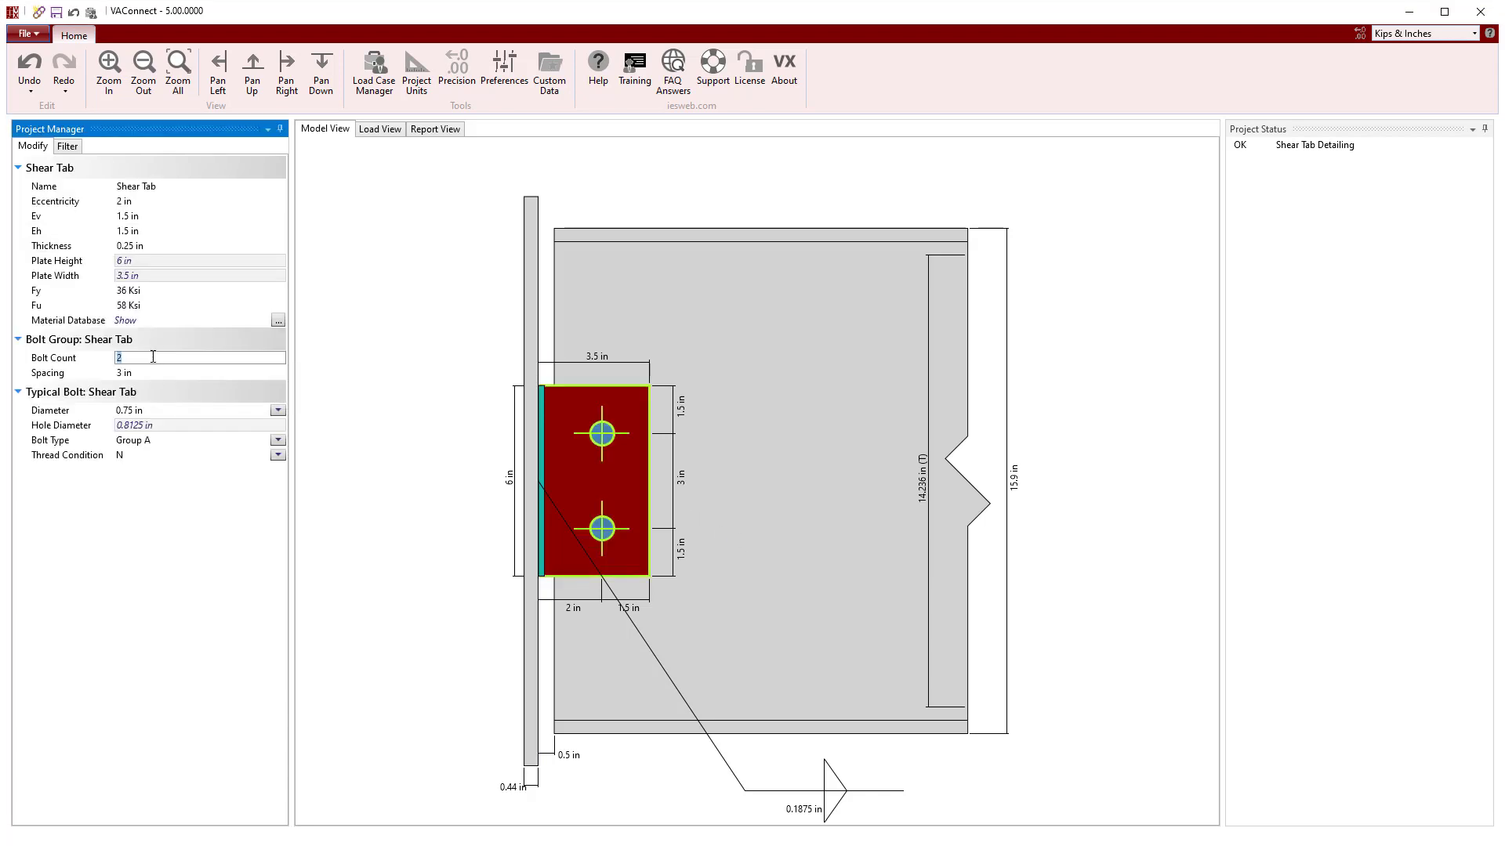
text(3)
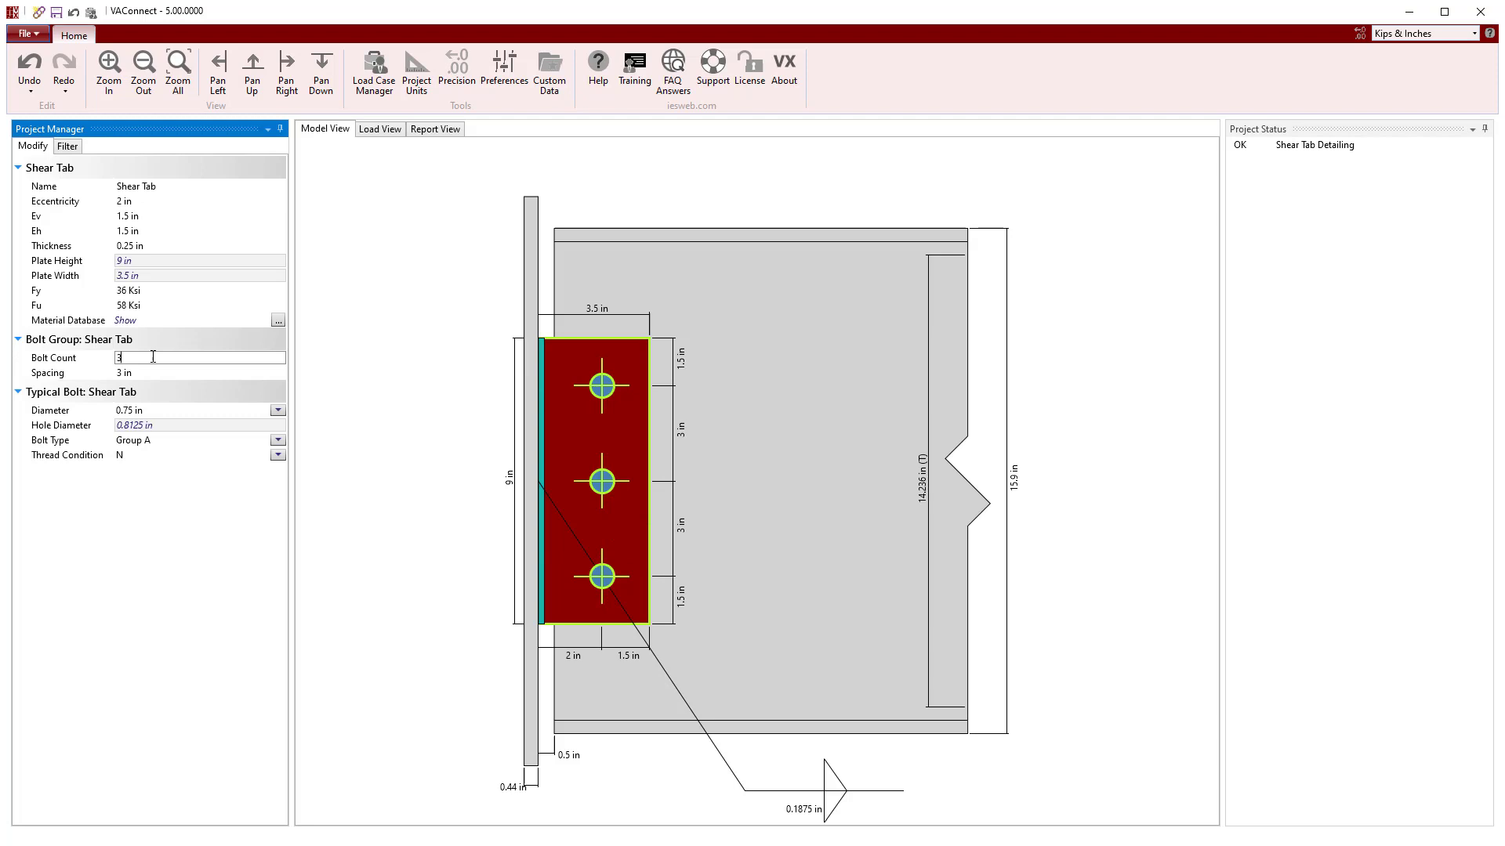
click(199, 230)
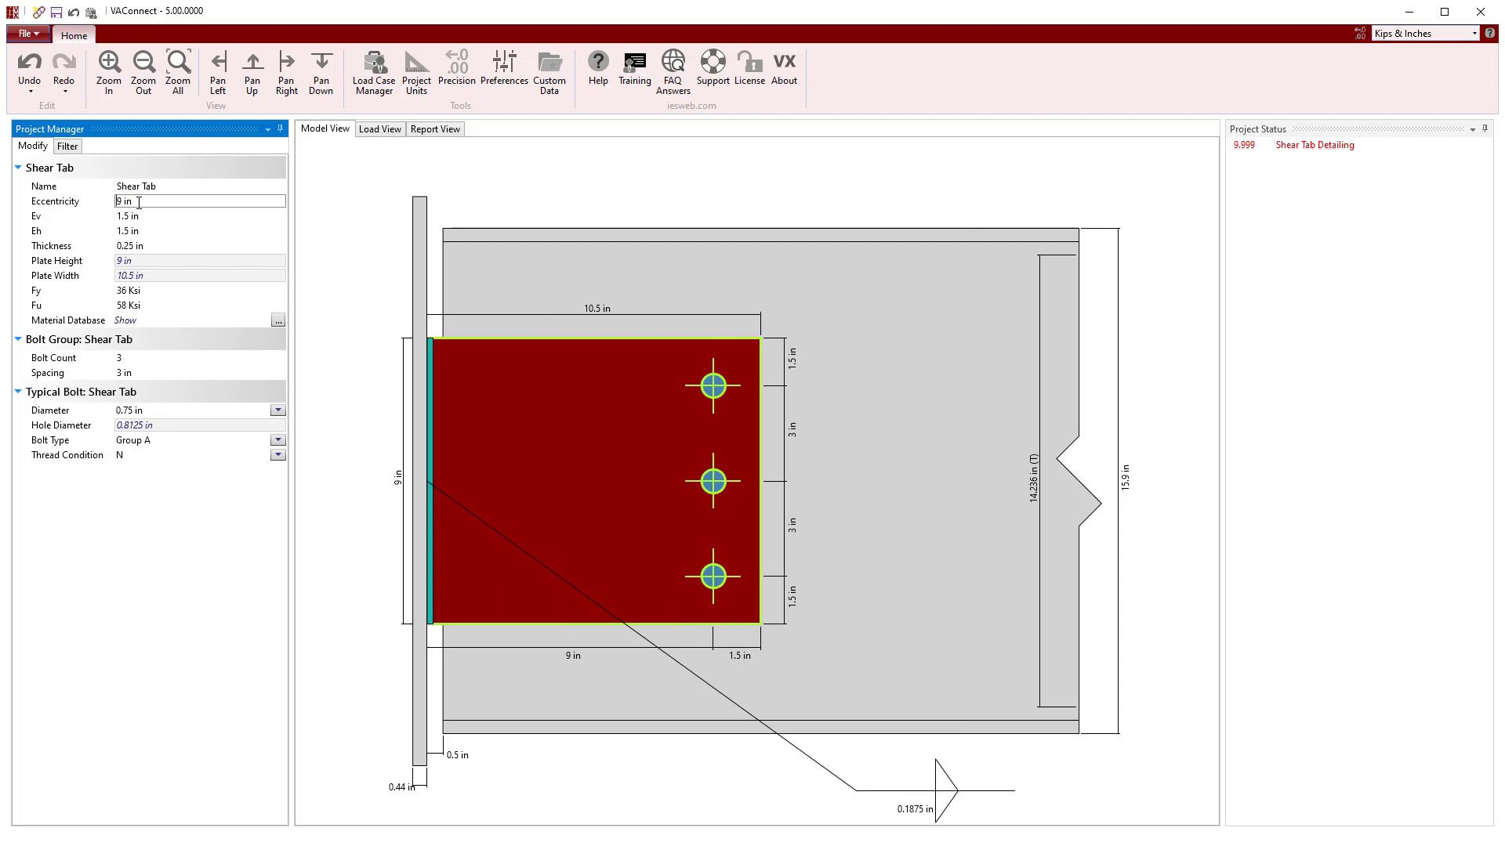
click(199, 246)
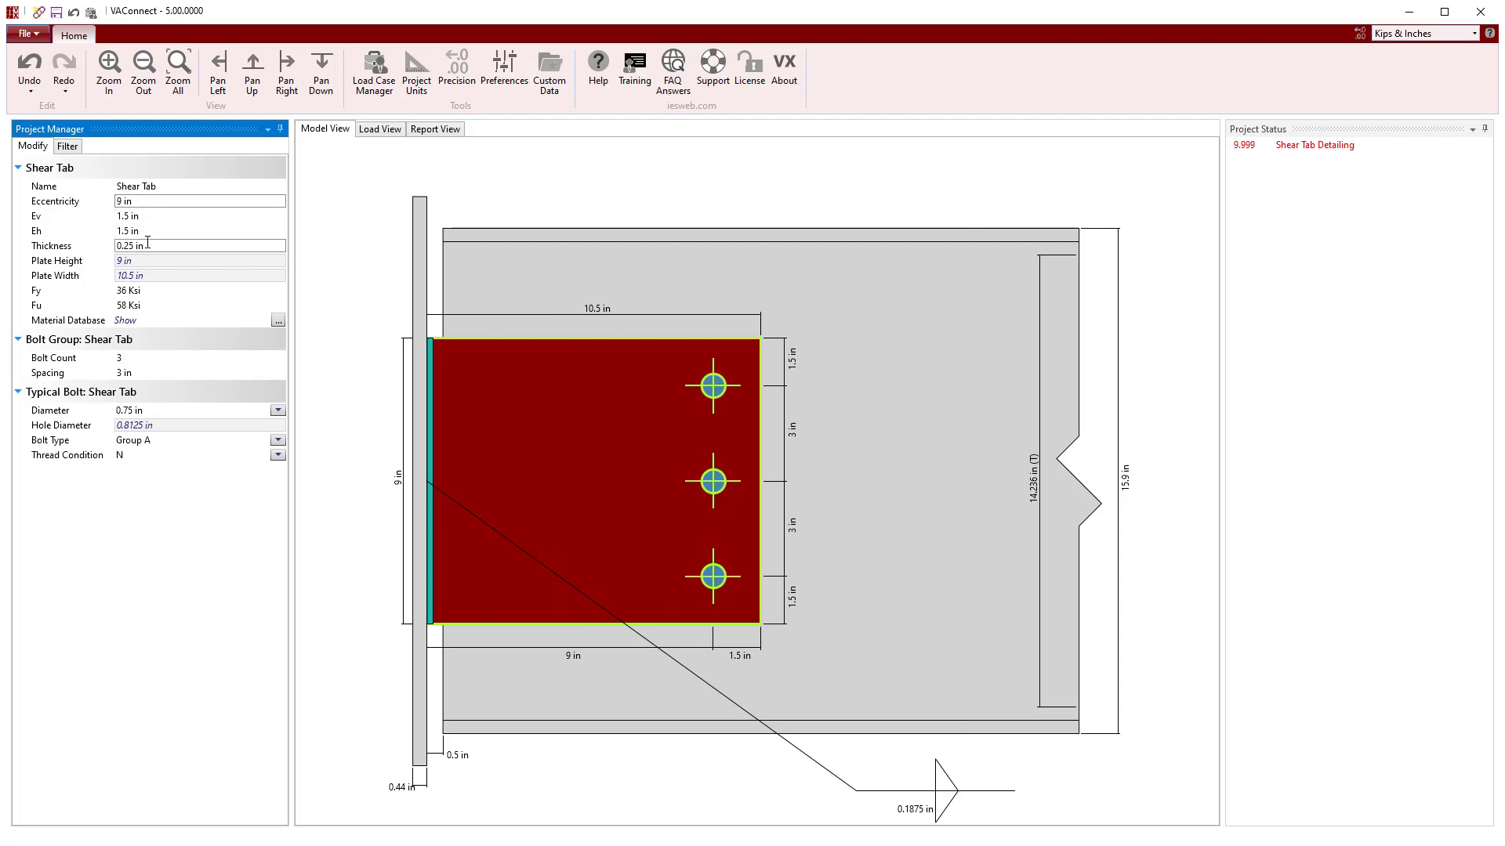
click(199, 290)
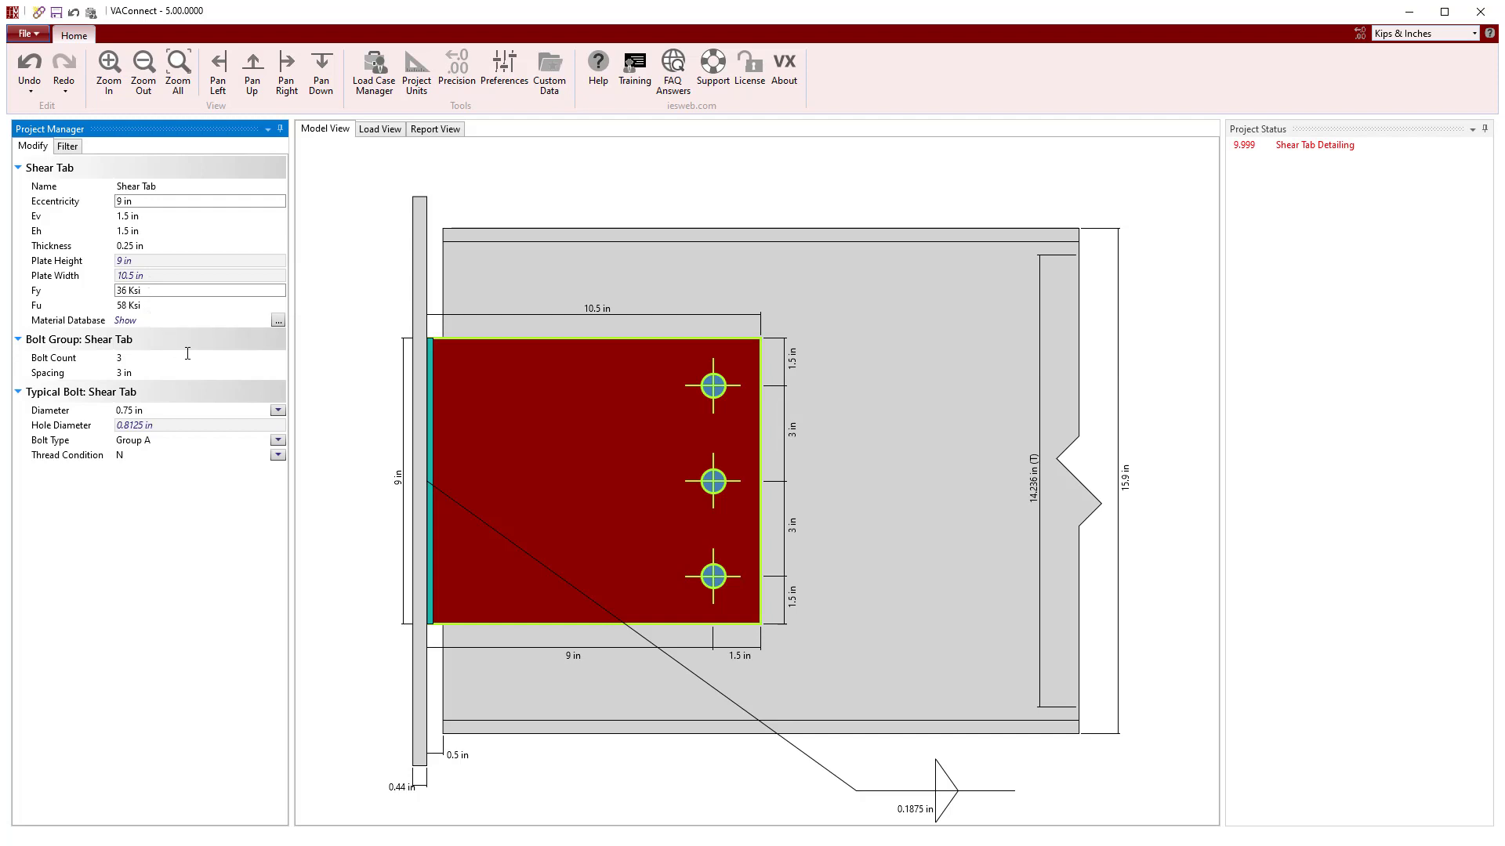
Review the weld, set the beam offset to 7.5 in and confirm detailing status is OK.
click(430, 479)
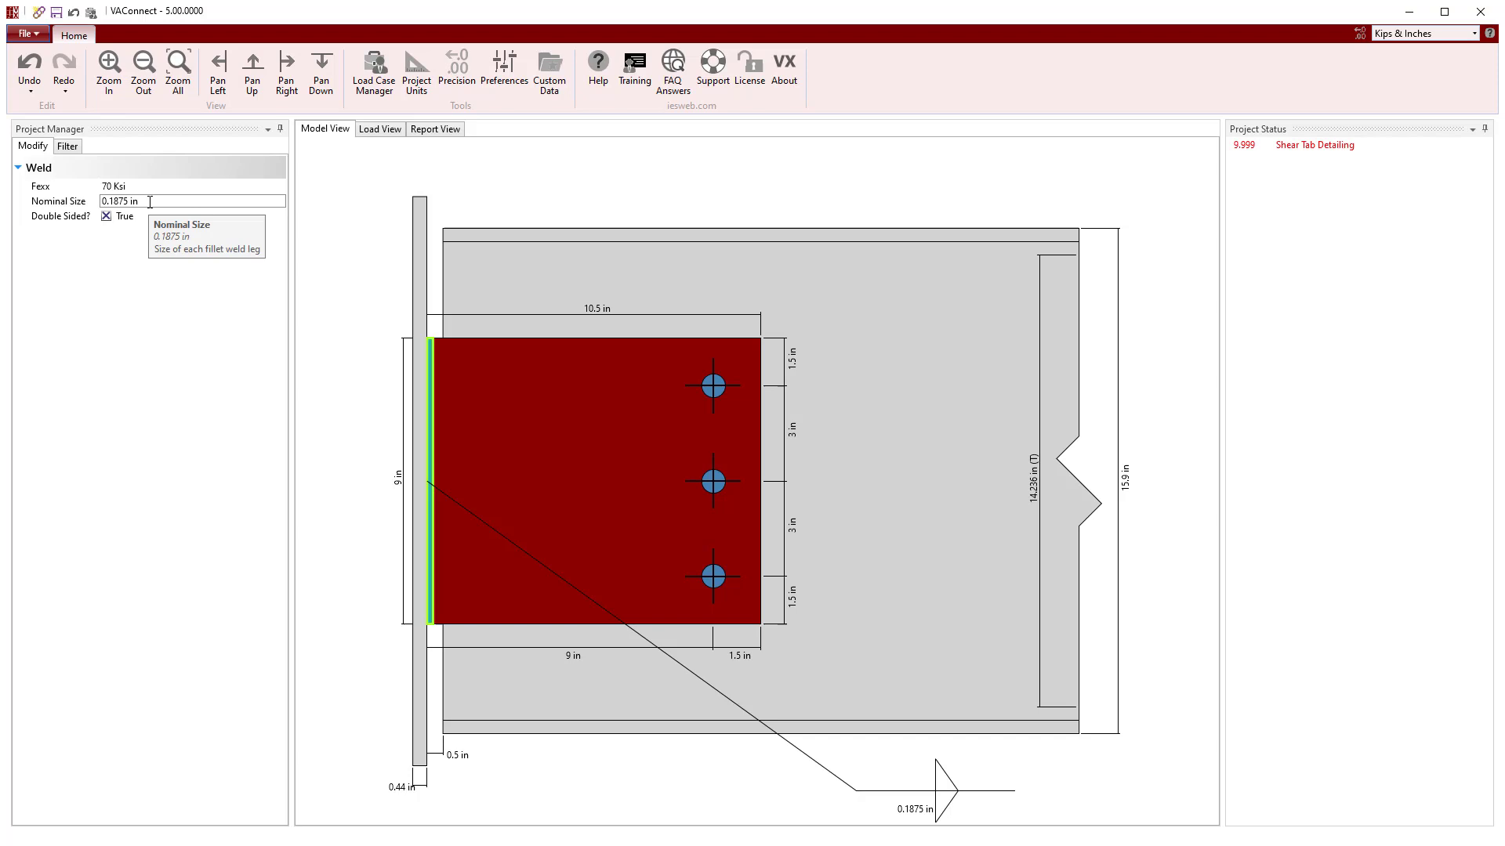
click(500, 286)
text(7.5)
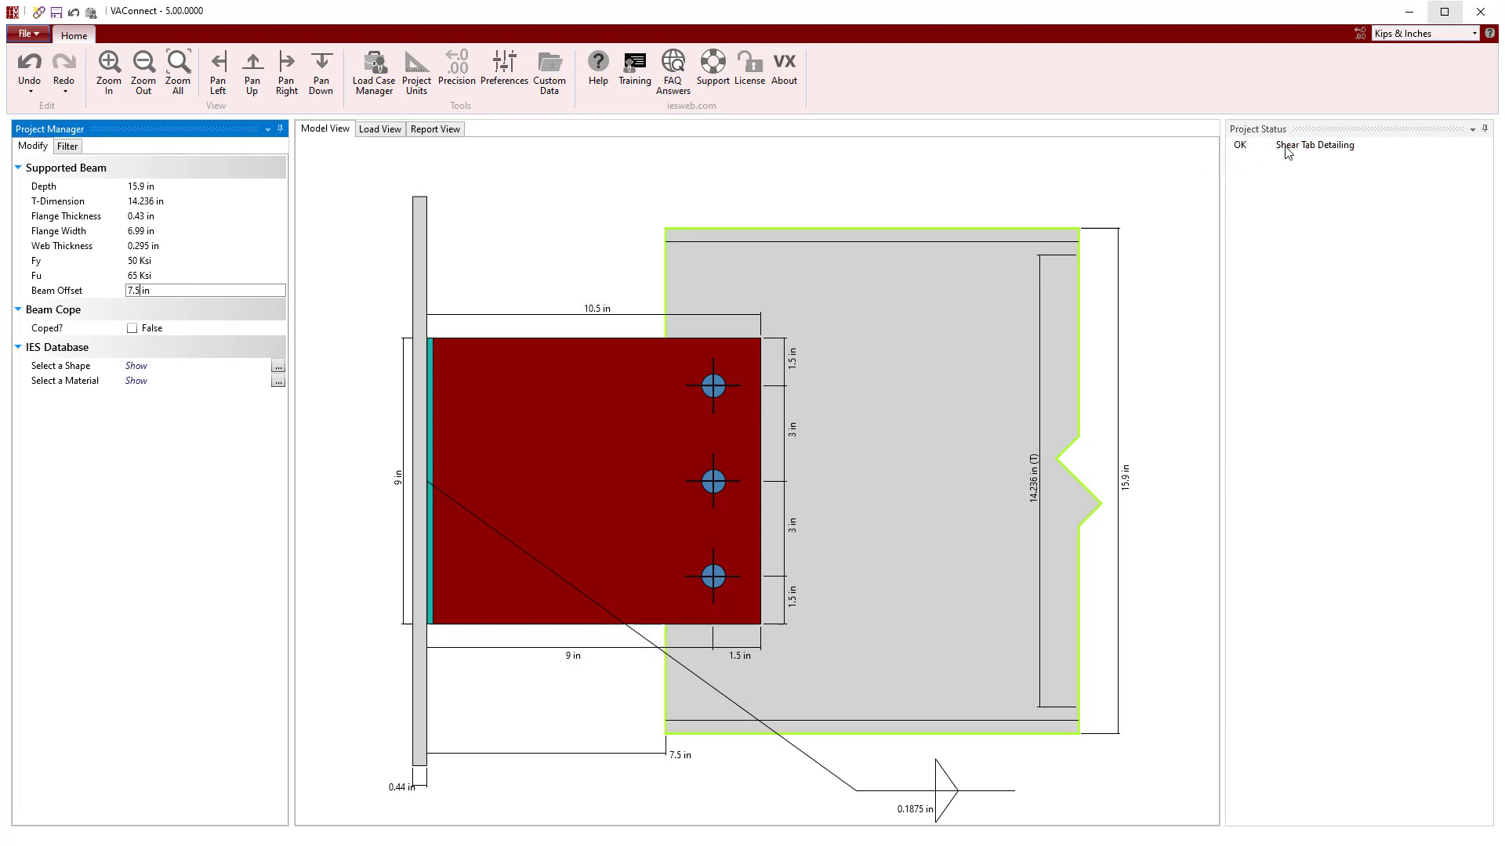
click(1313, 144)
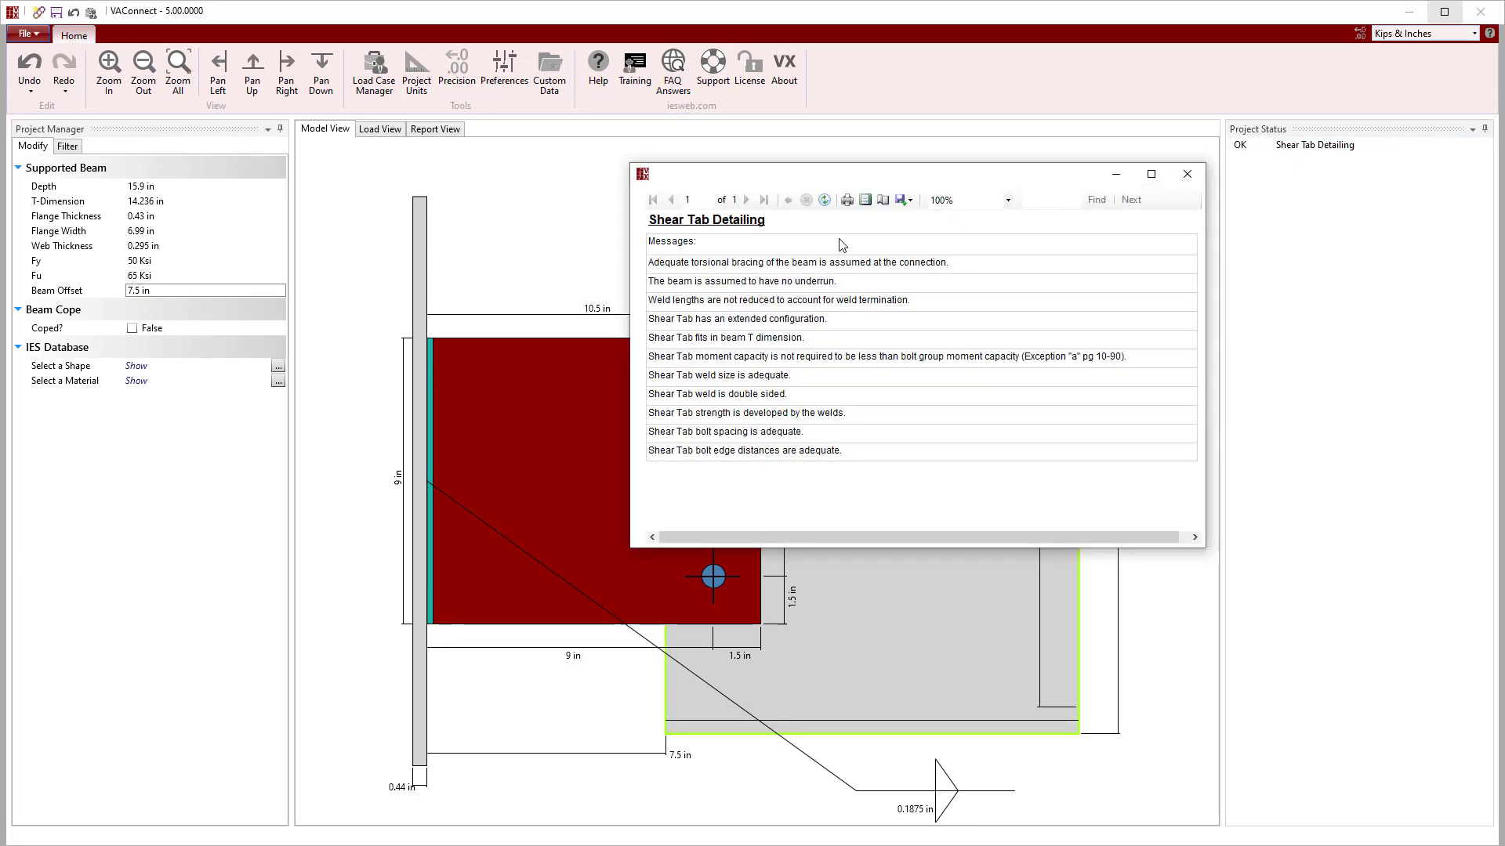
mouse_move(818, 439)
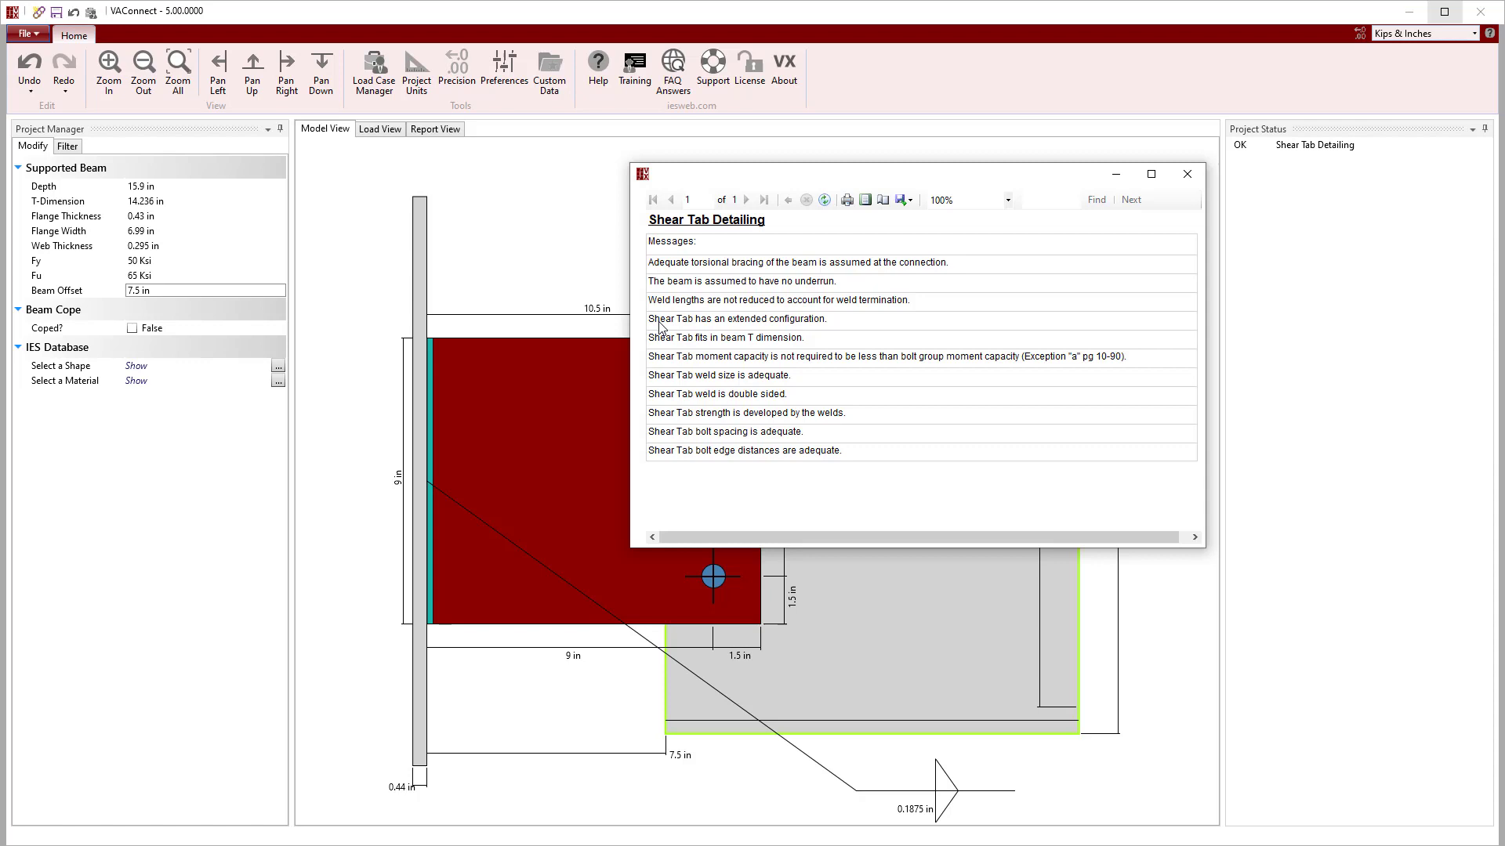
mouse_move(821, 331)
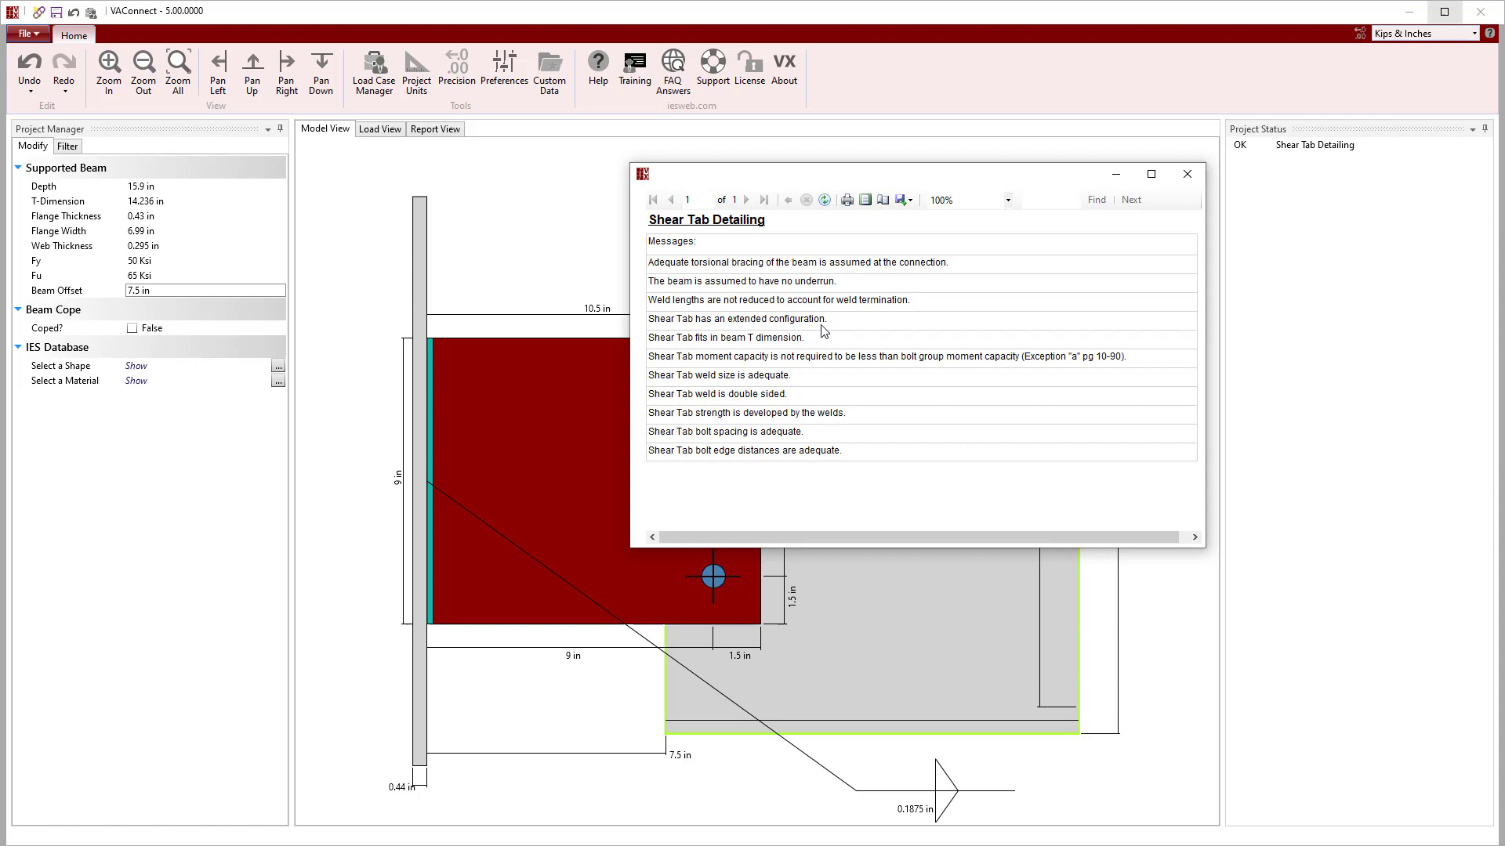
click(1187, 174)
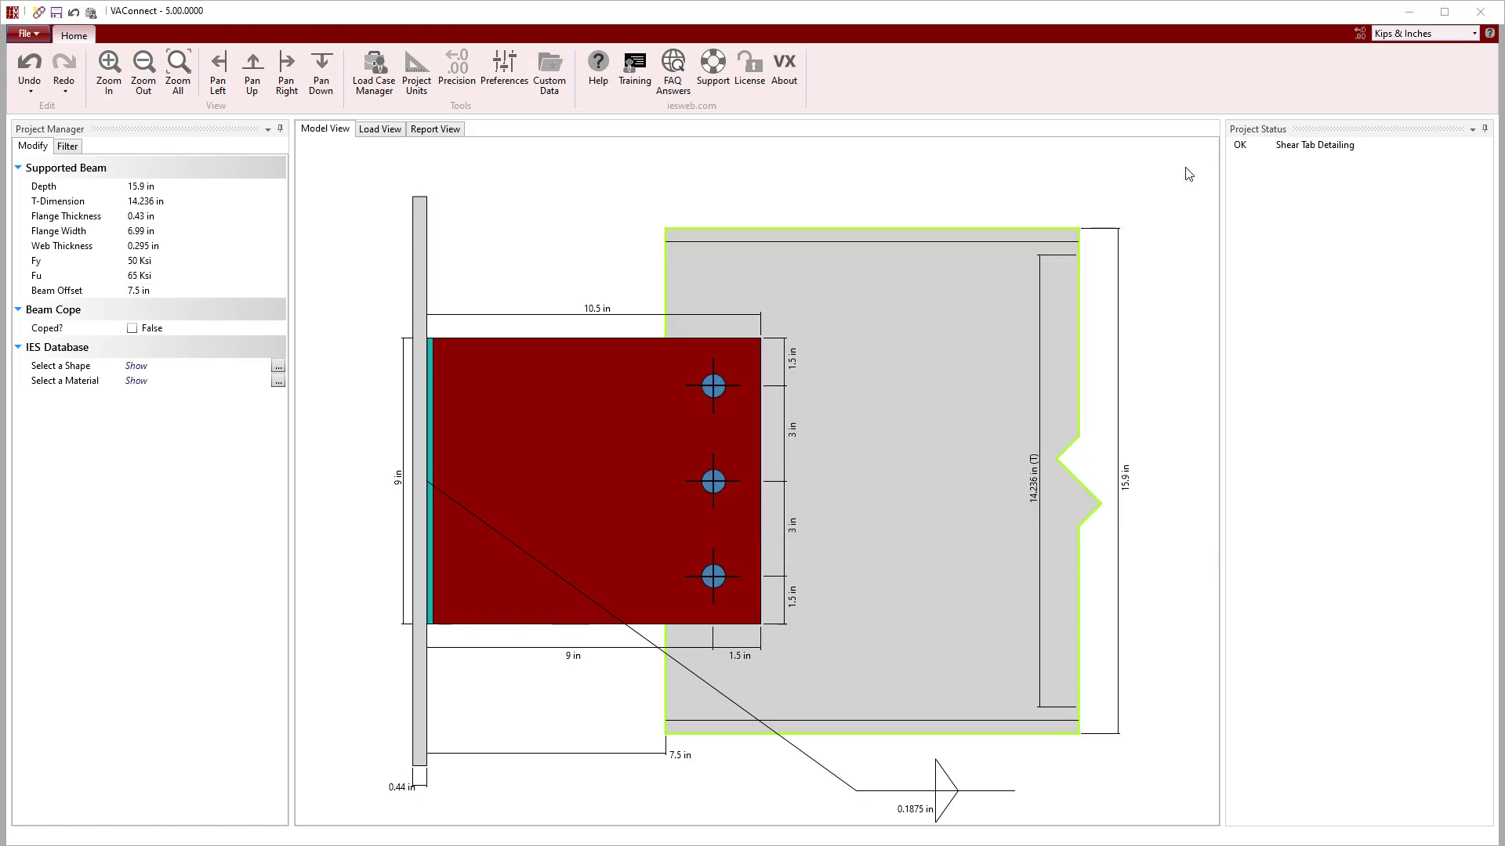
Add Load Set 2 with -9 K dead, -1.5 K live and -12 K axial W+X reactions.
click(379, 129)
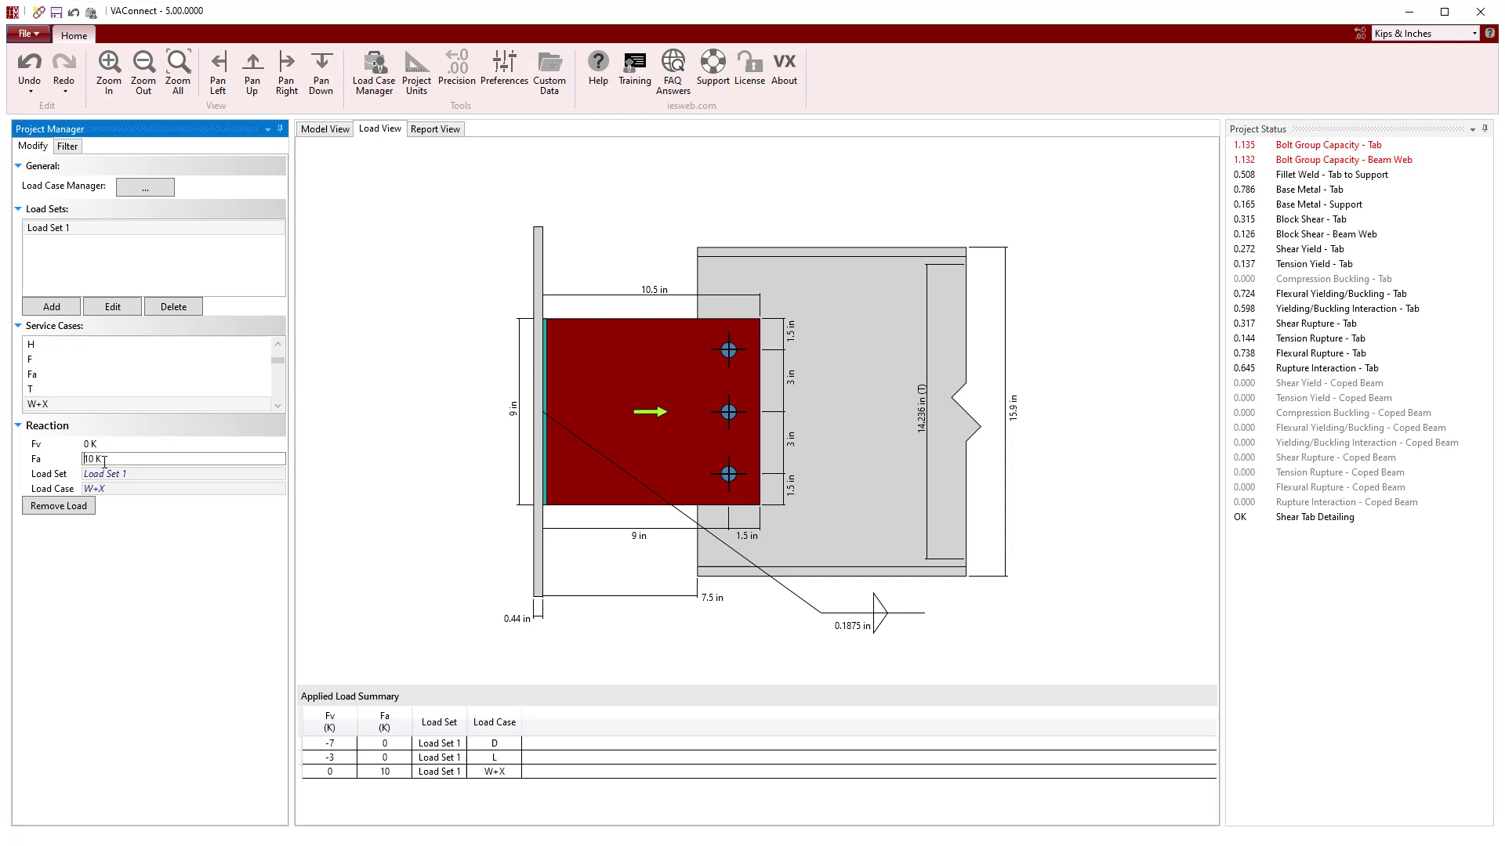
click(51, 306)
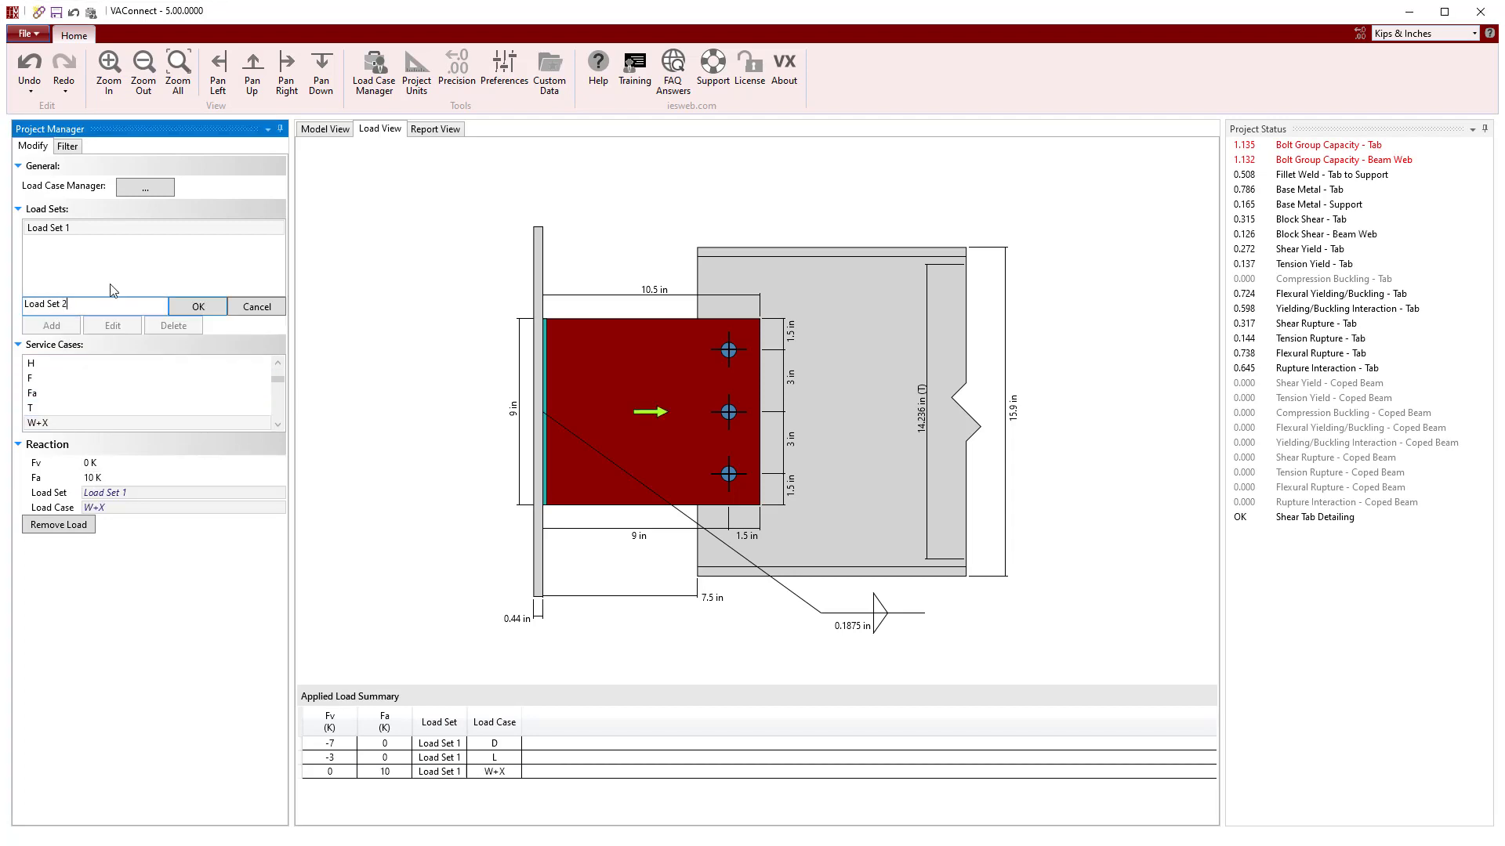
click(197, 305)
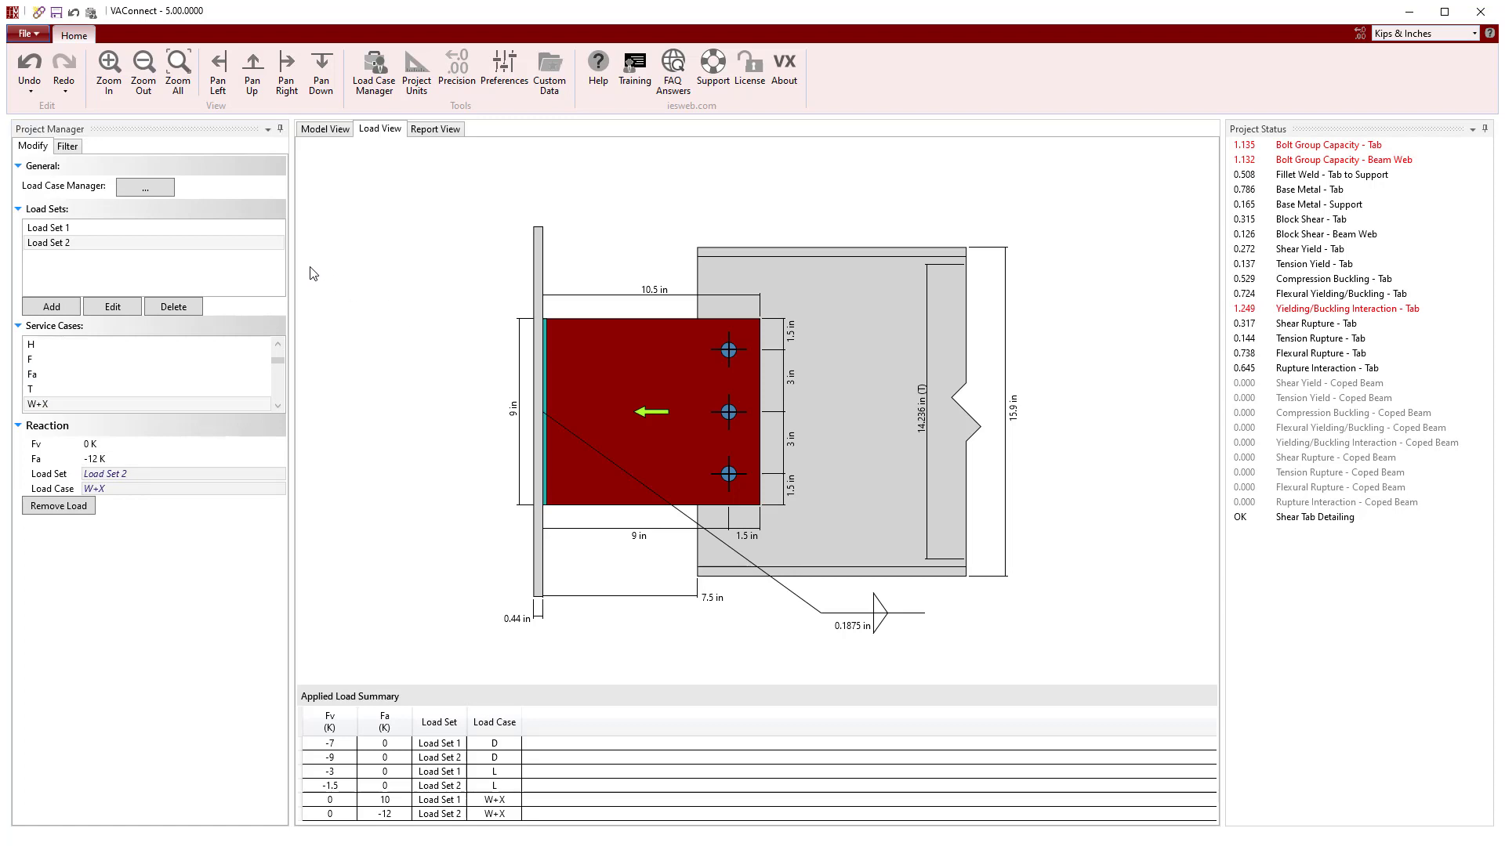
click(143, 186)
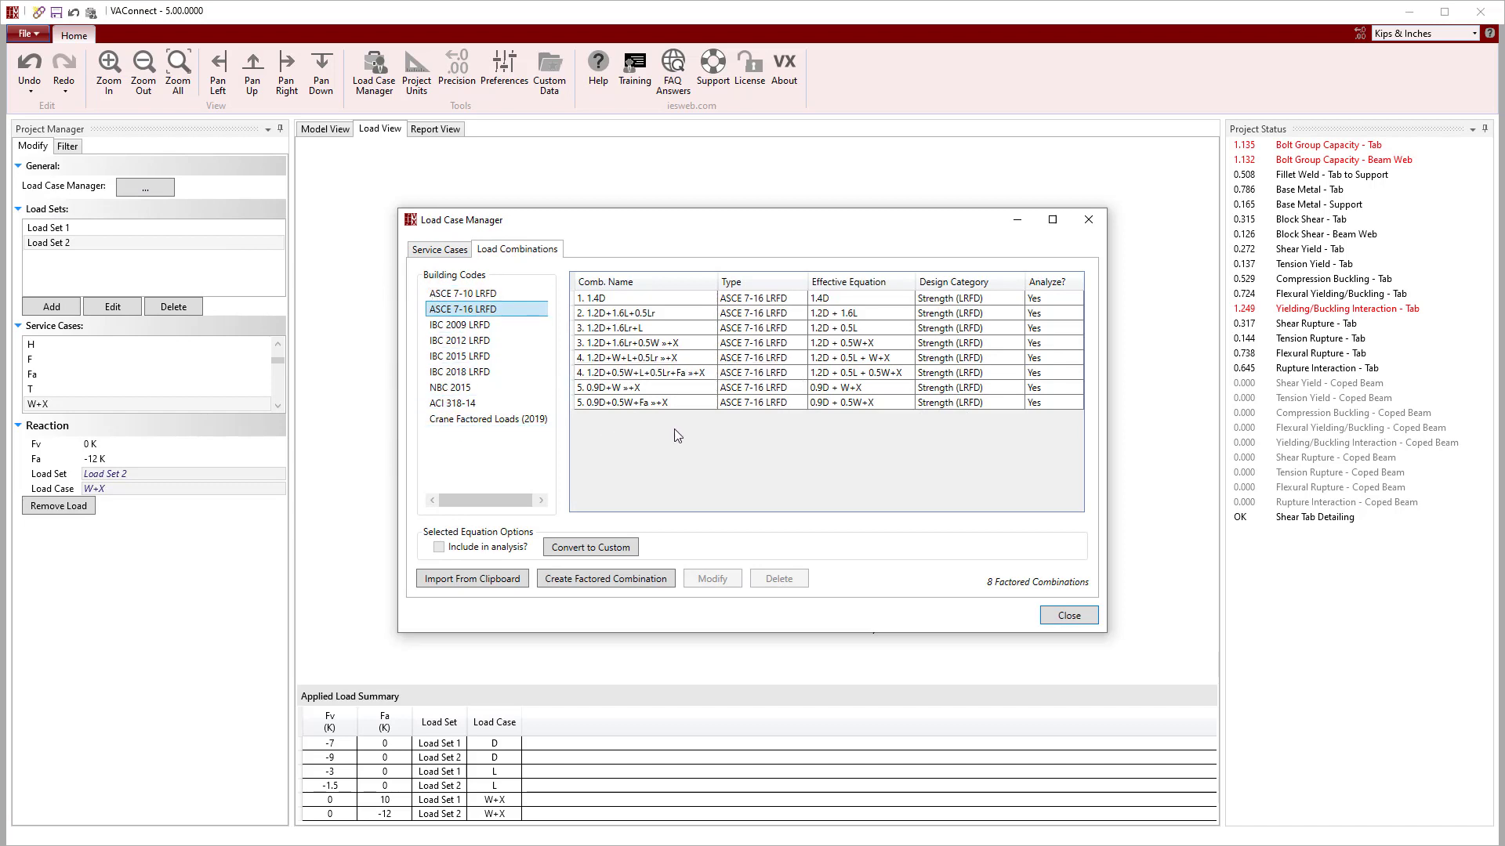
mouse_move(899, 546)
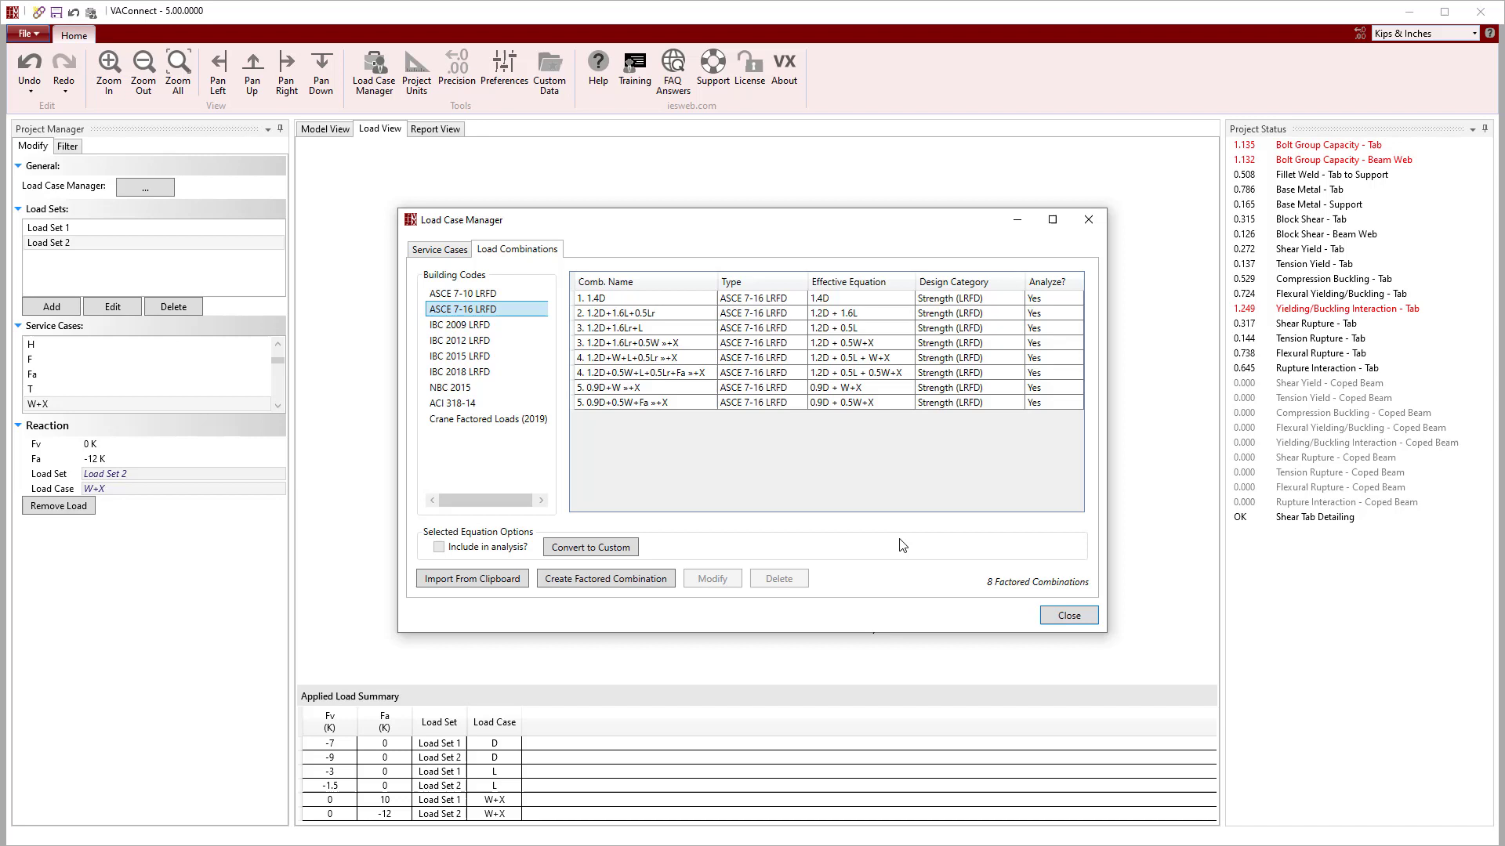
click(1067, 614)
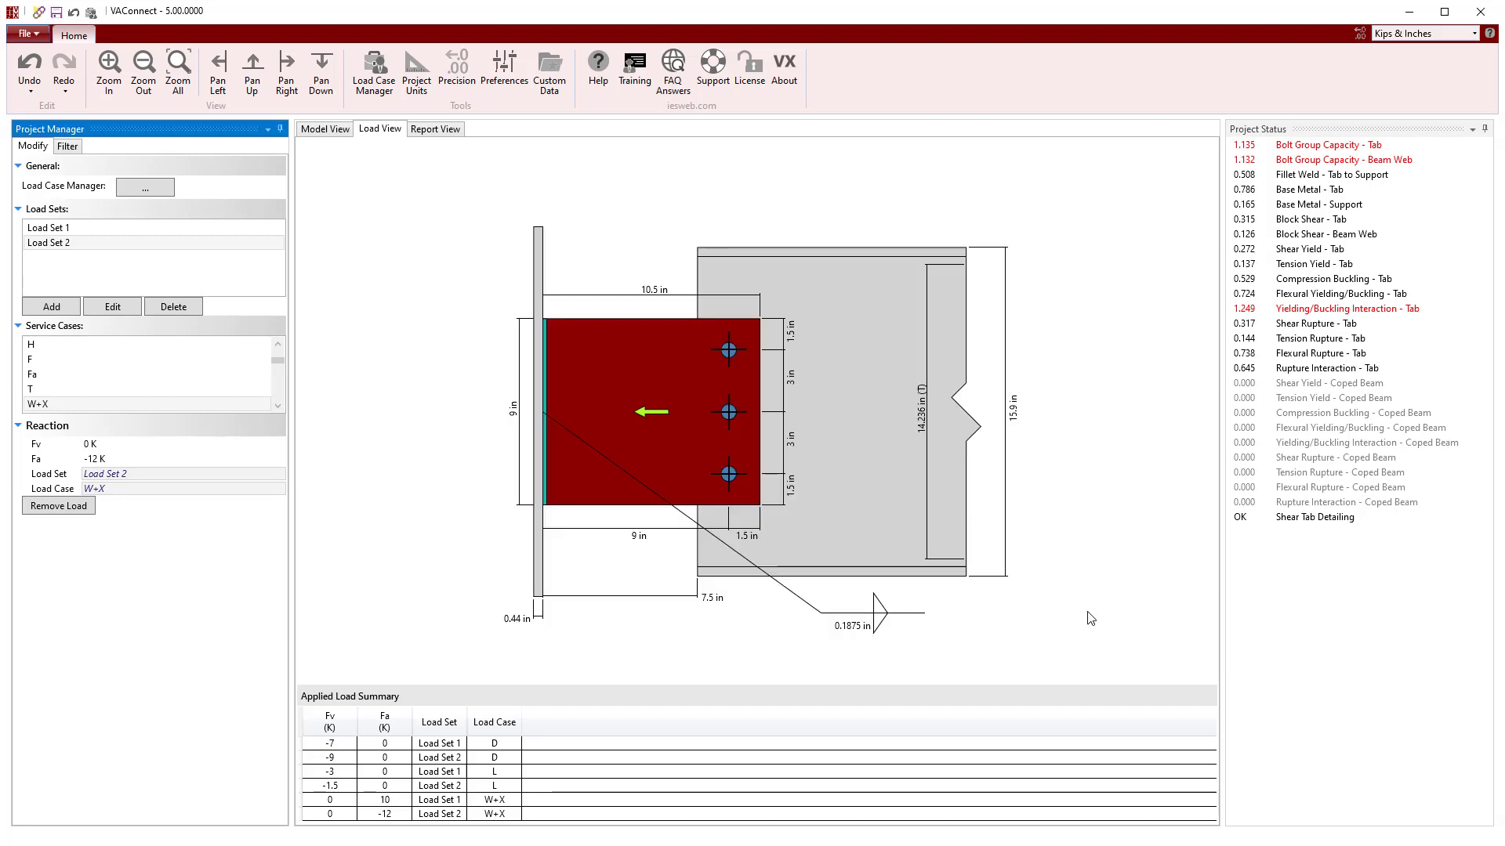
mouse_move(1106, 585)
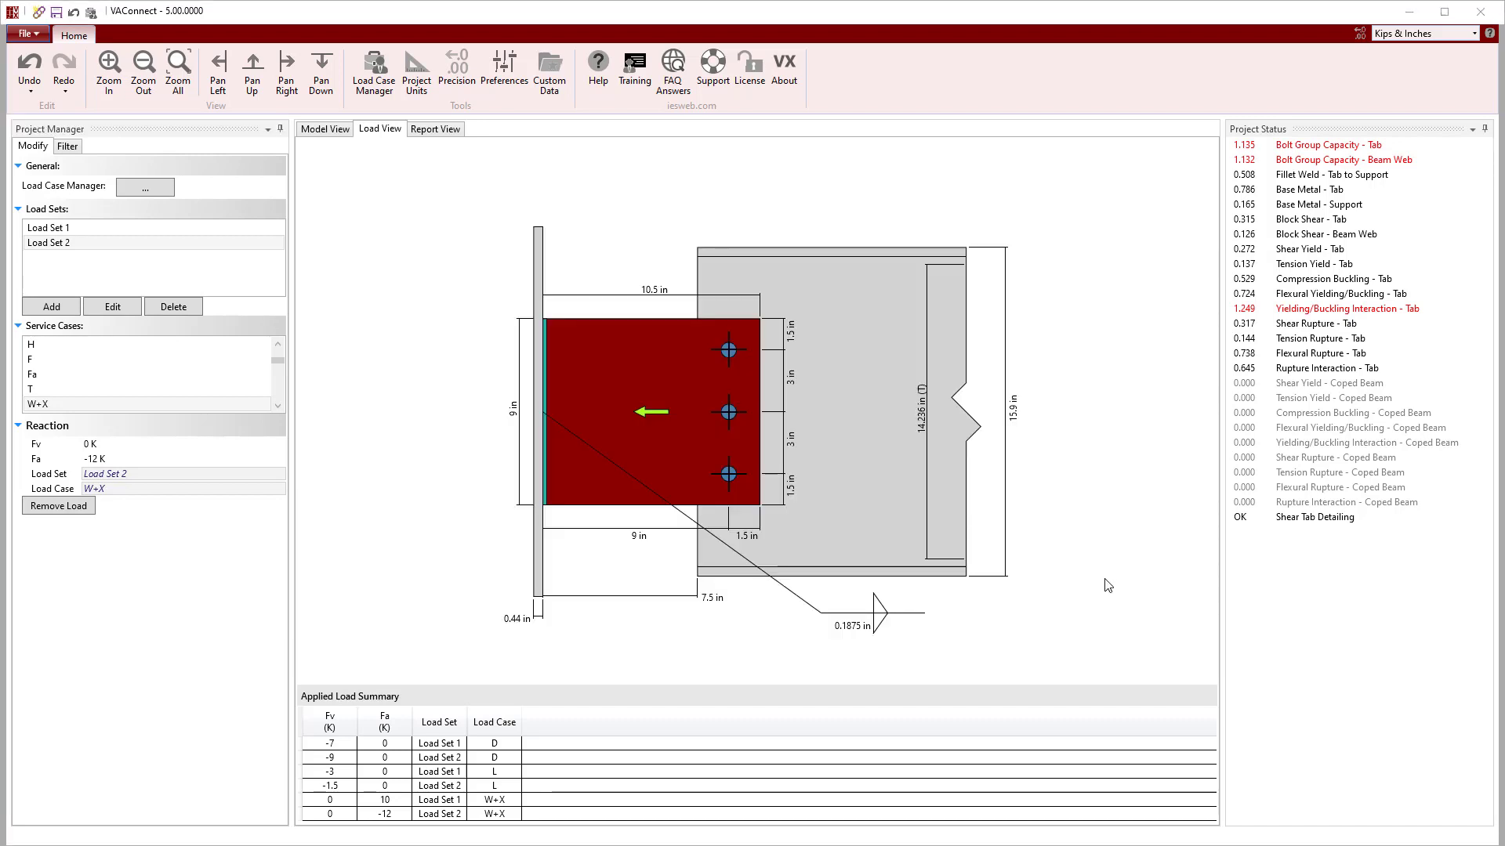
mouse_move(1301, 281)
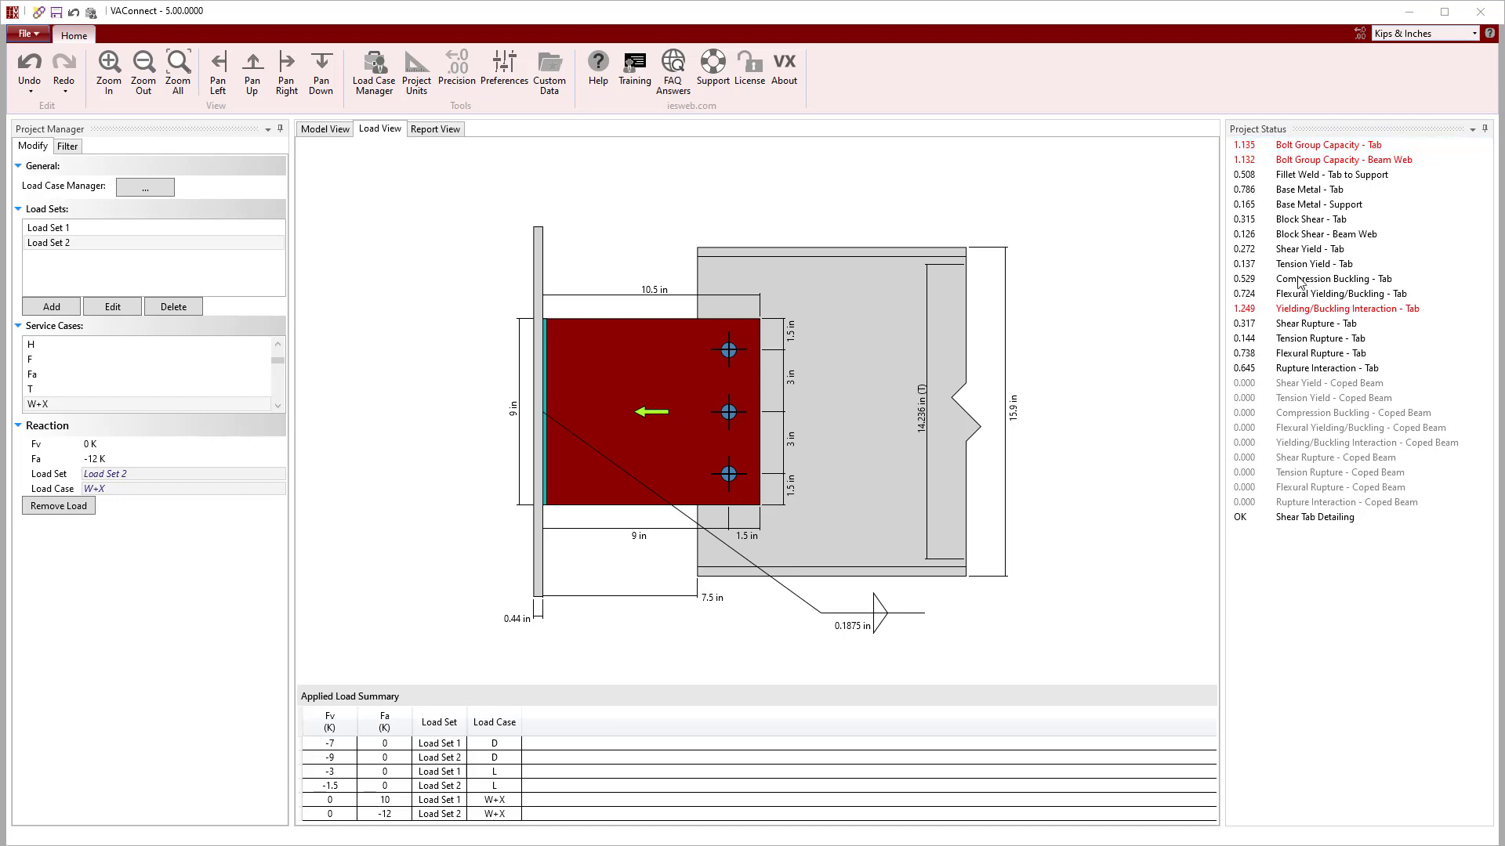
Read the Bolt Group Capacity - Tab report showing tearout governs the 1.135 failure.
click(1339, 472)
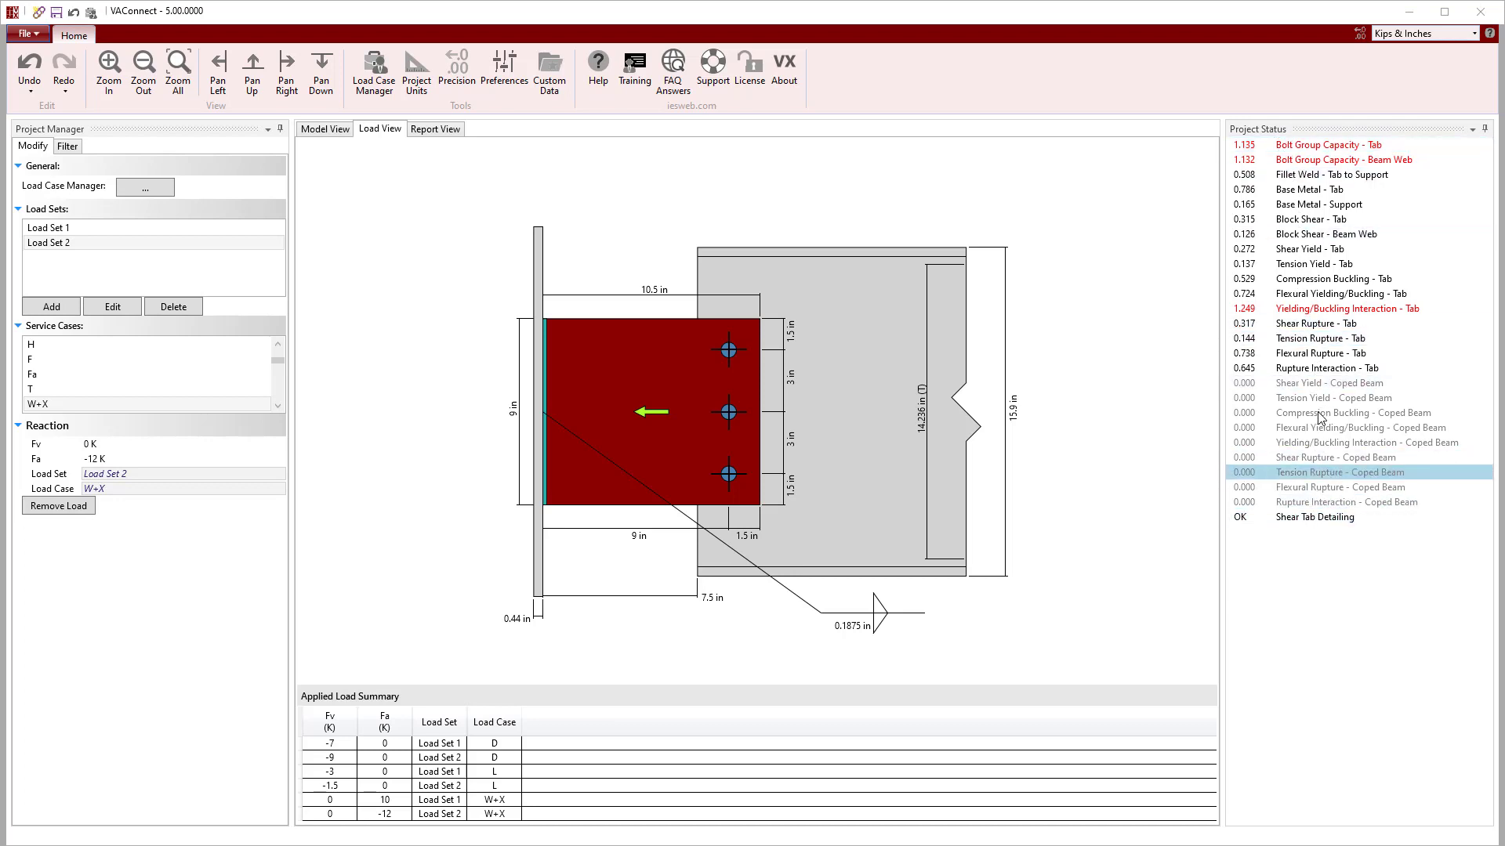
mouse_move(1329, 145)
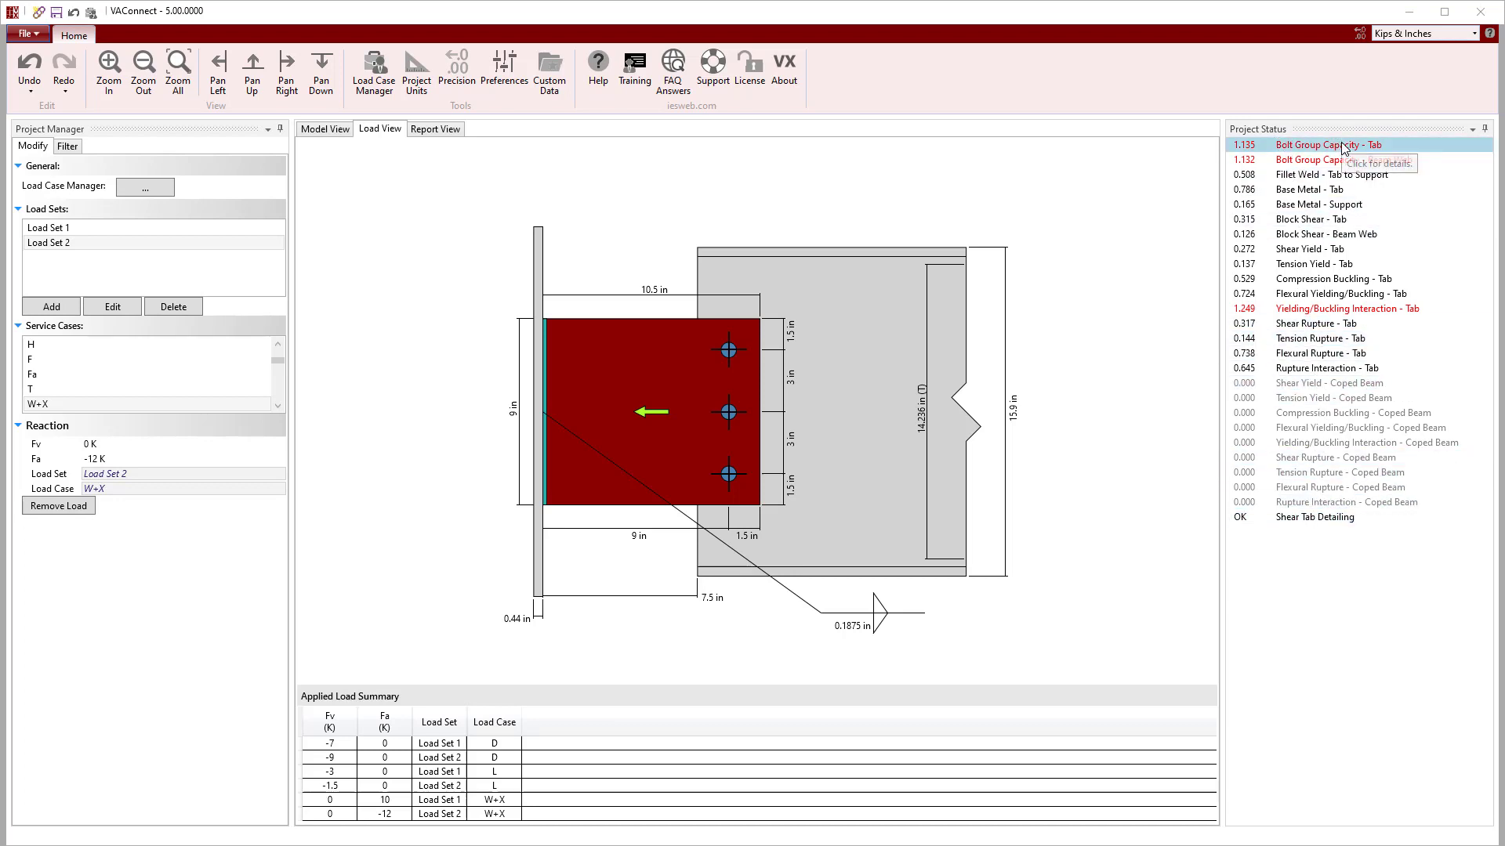
click(1331, 174)
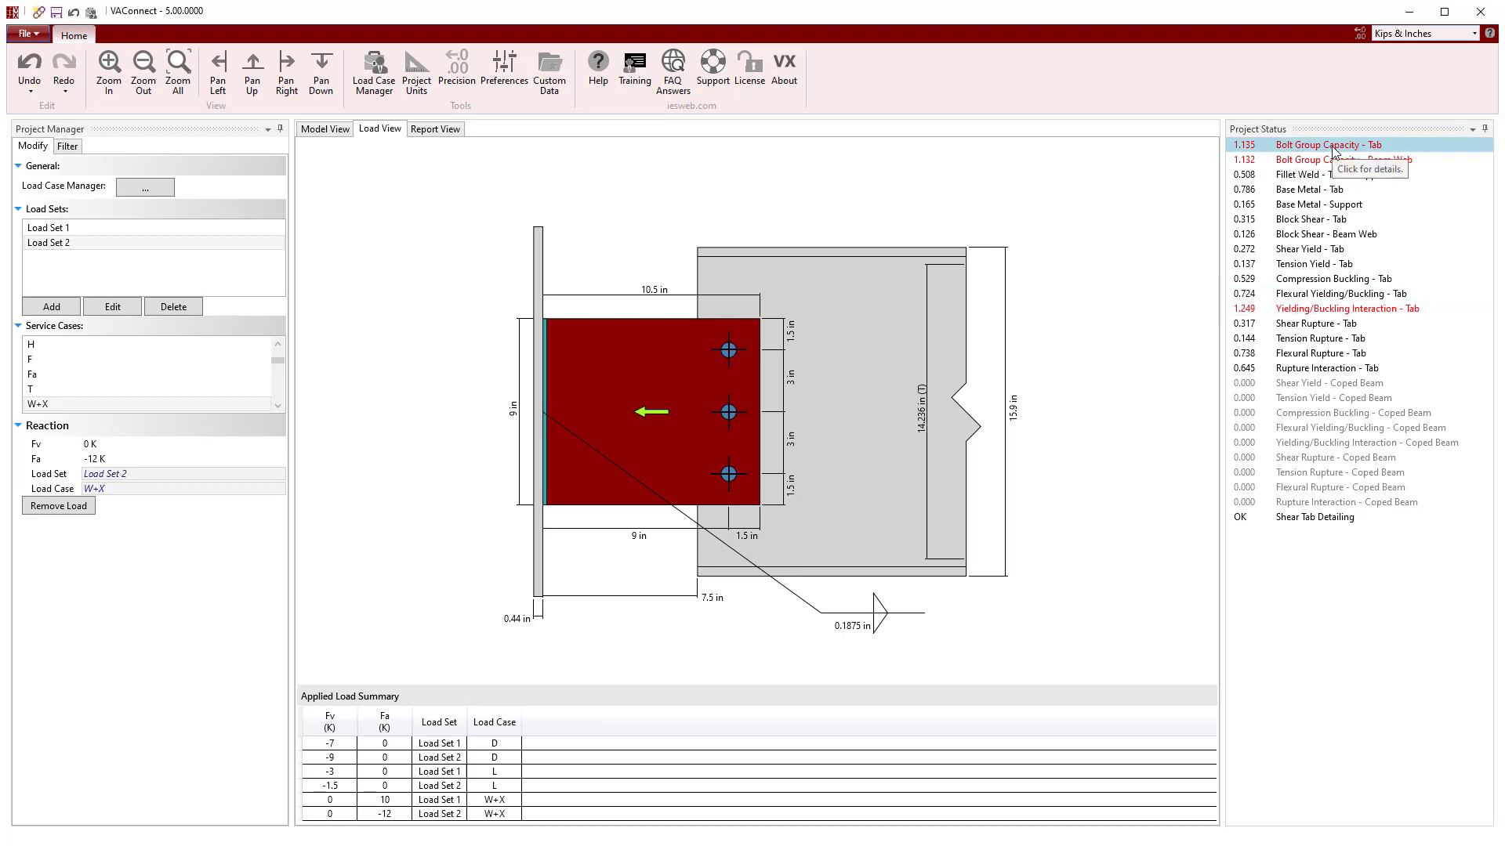
click(1327, 144)
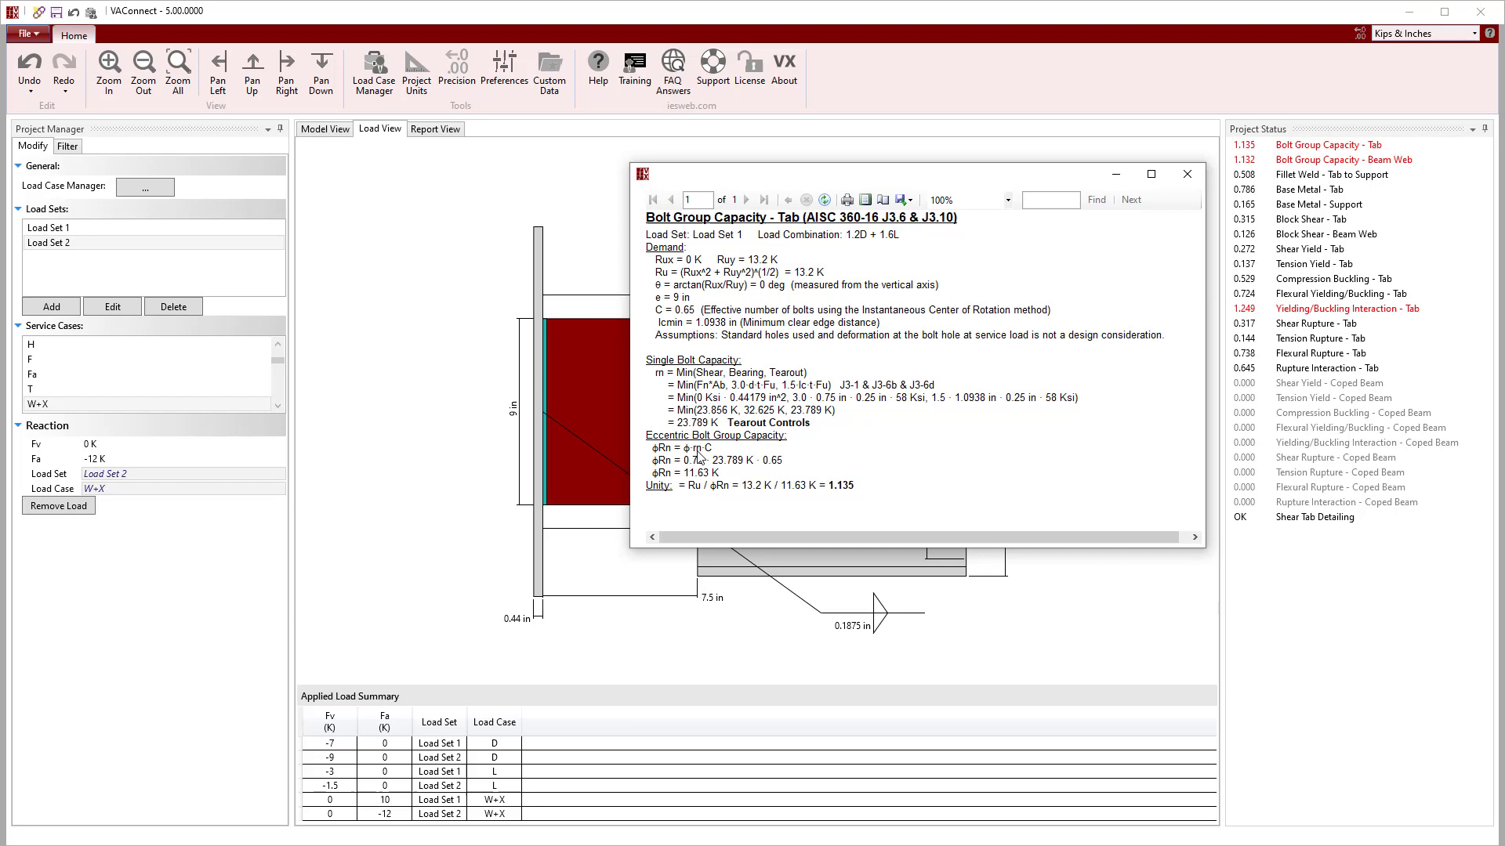
mouse_move(737, 246)
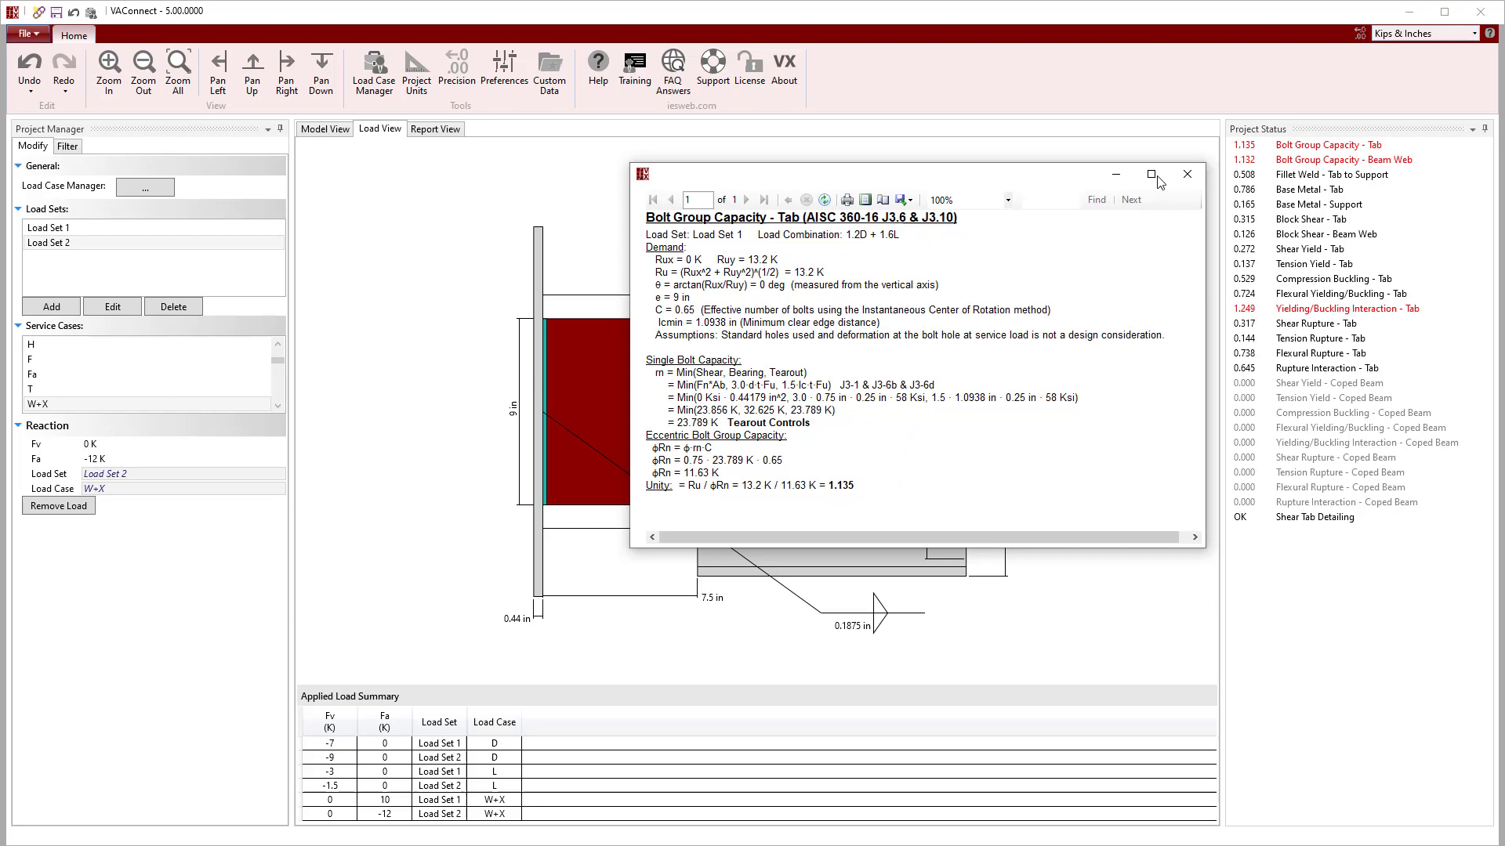
click(1186, 174)
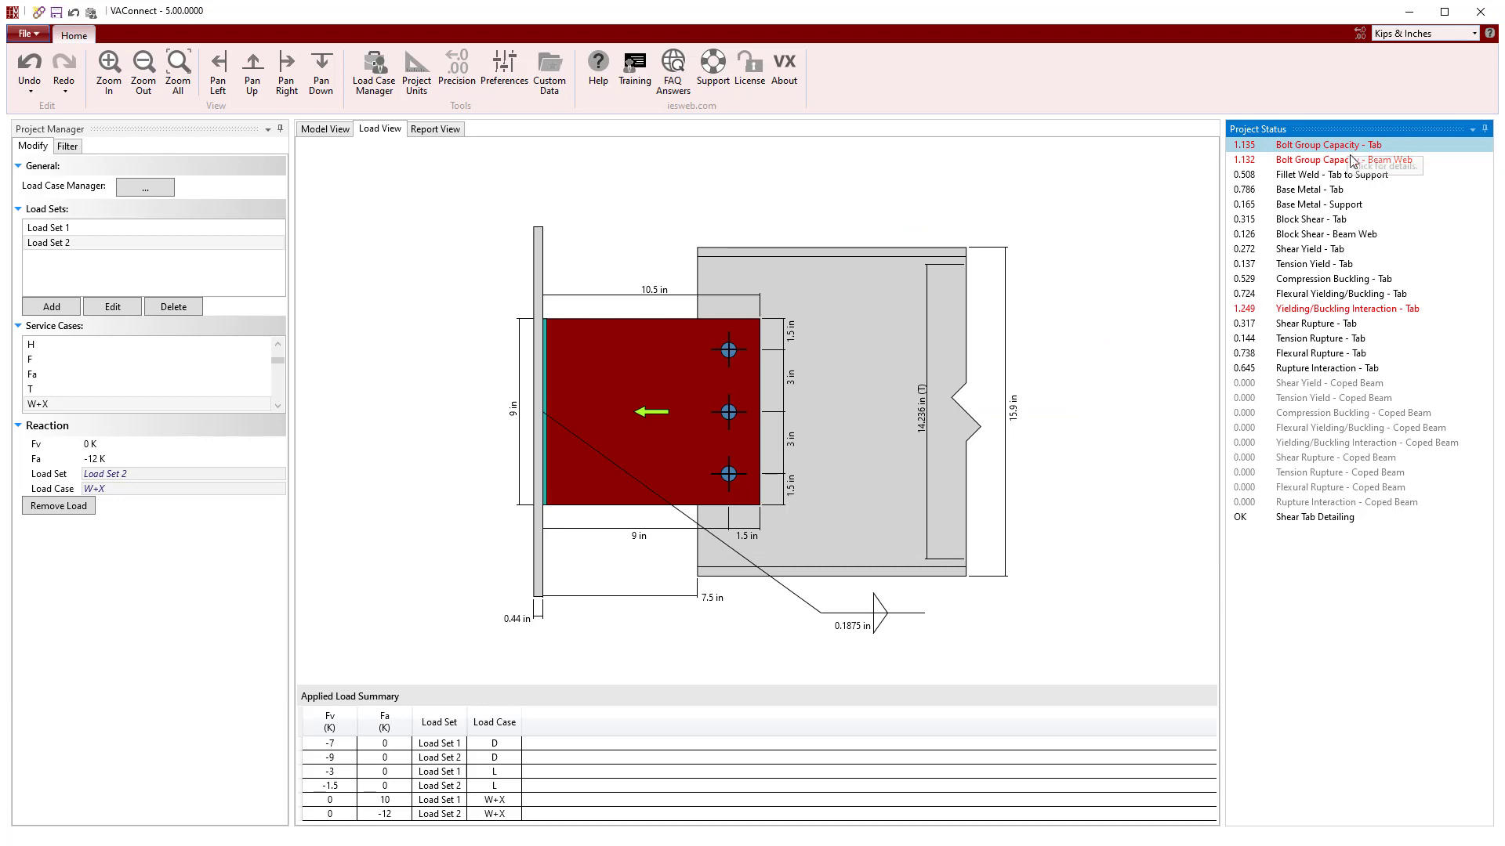
mouse_move(1346, 308)
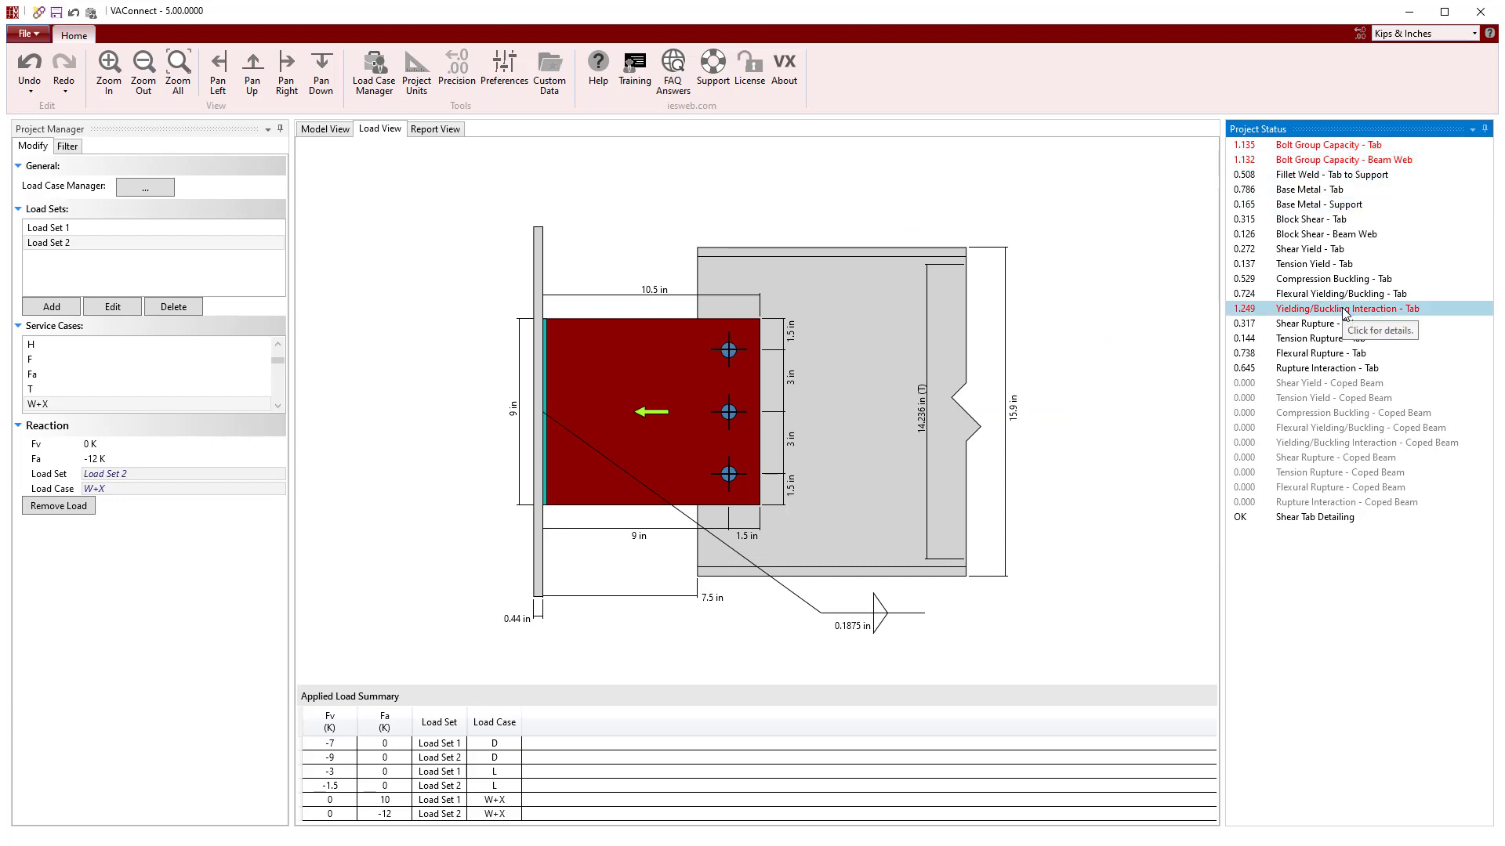
Read the Yielding/Buckling Interaction - Tab report showing Load Set 2 drives the 1.249 failure.
click(1346, 309)
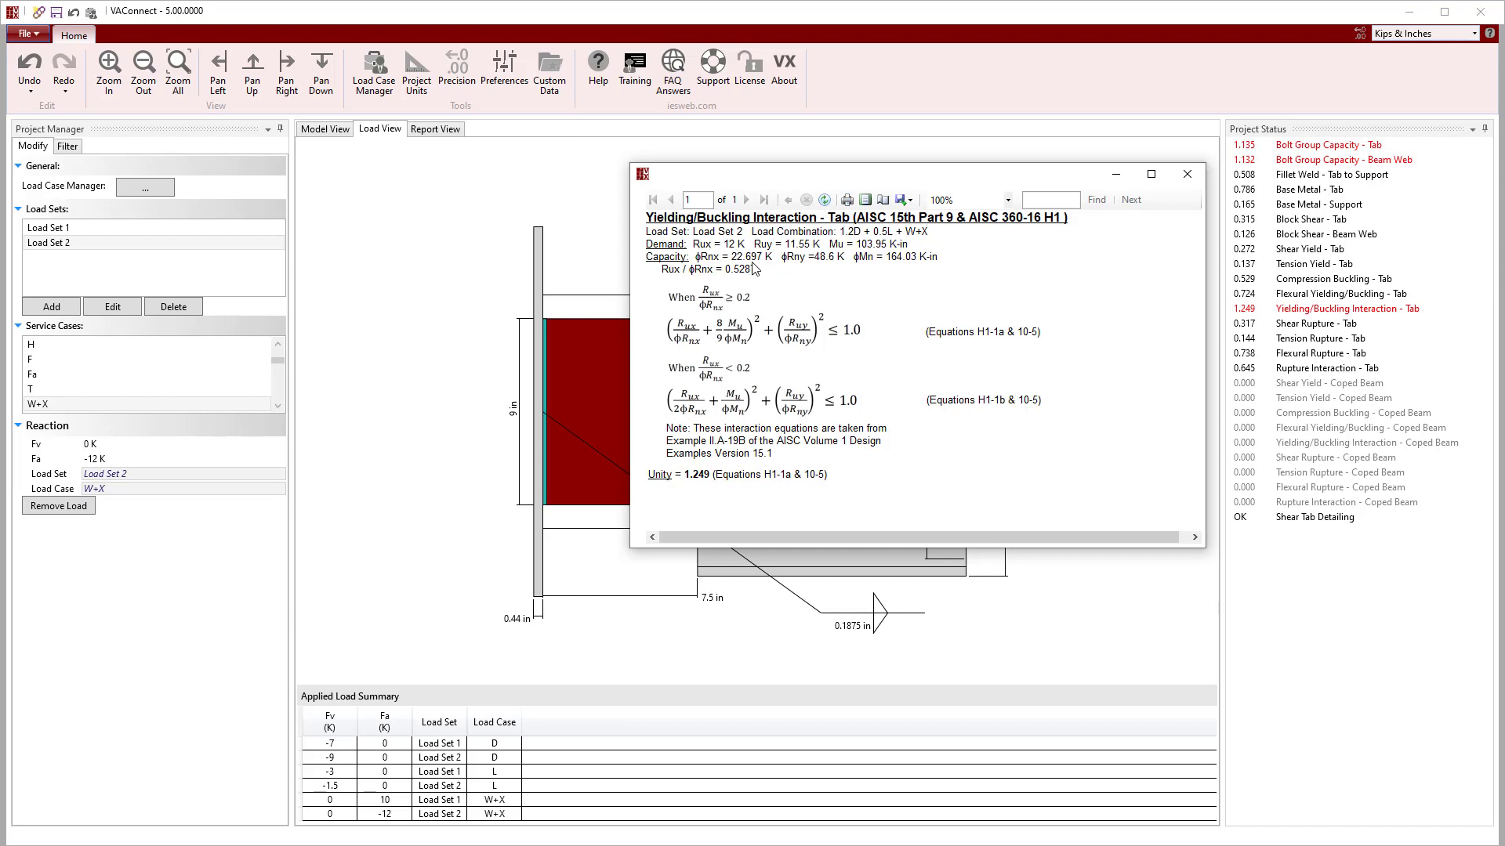
mouse_move(915, 266)
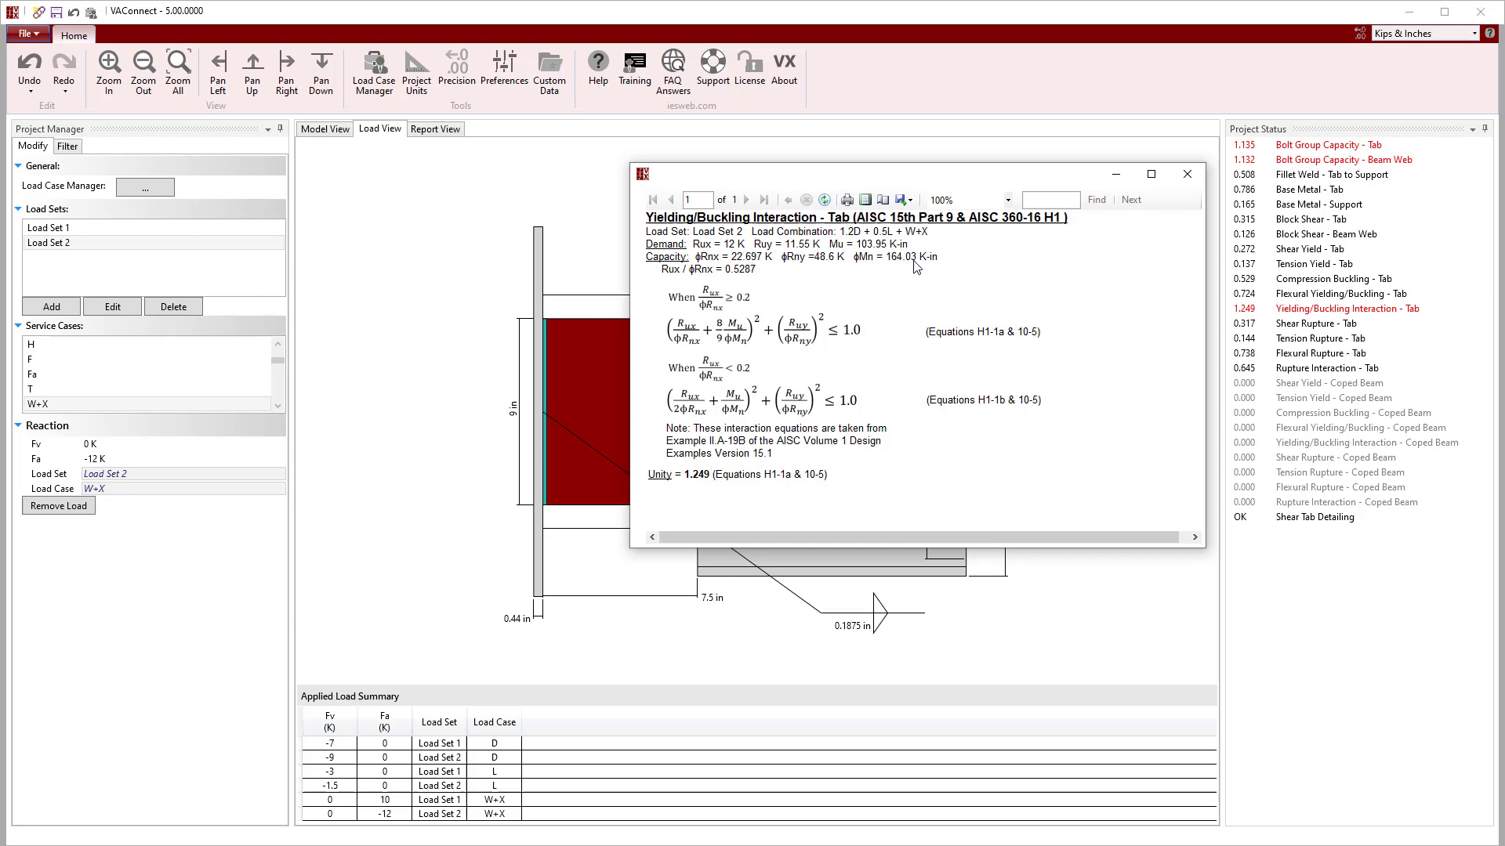
mouse_move(912, 296)
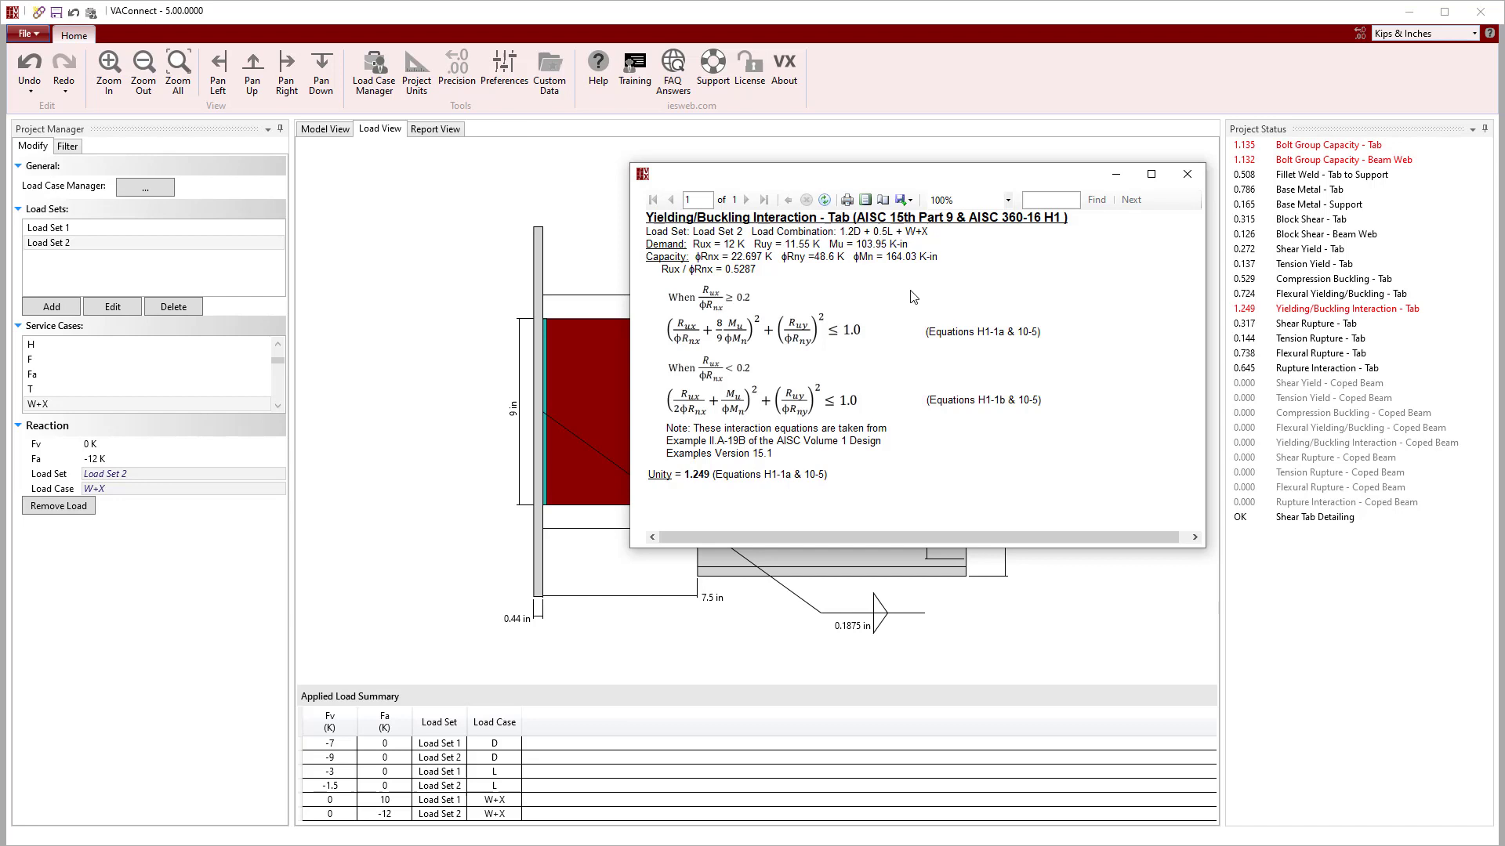
mouse_move(1175, 184)
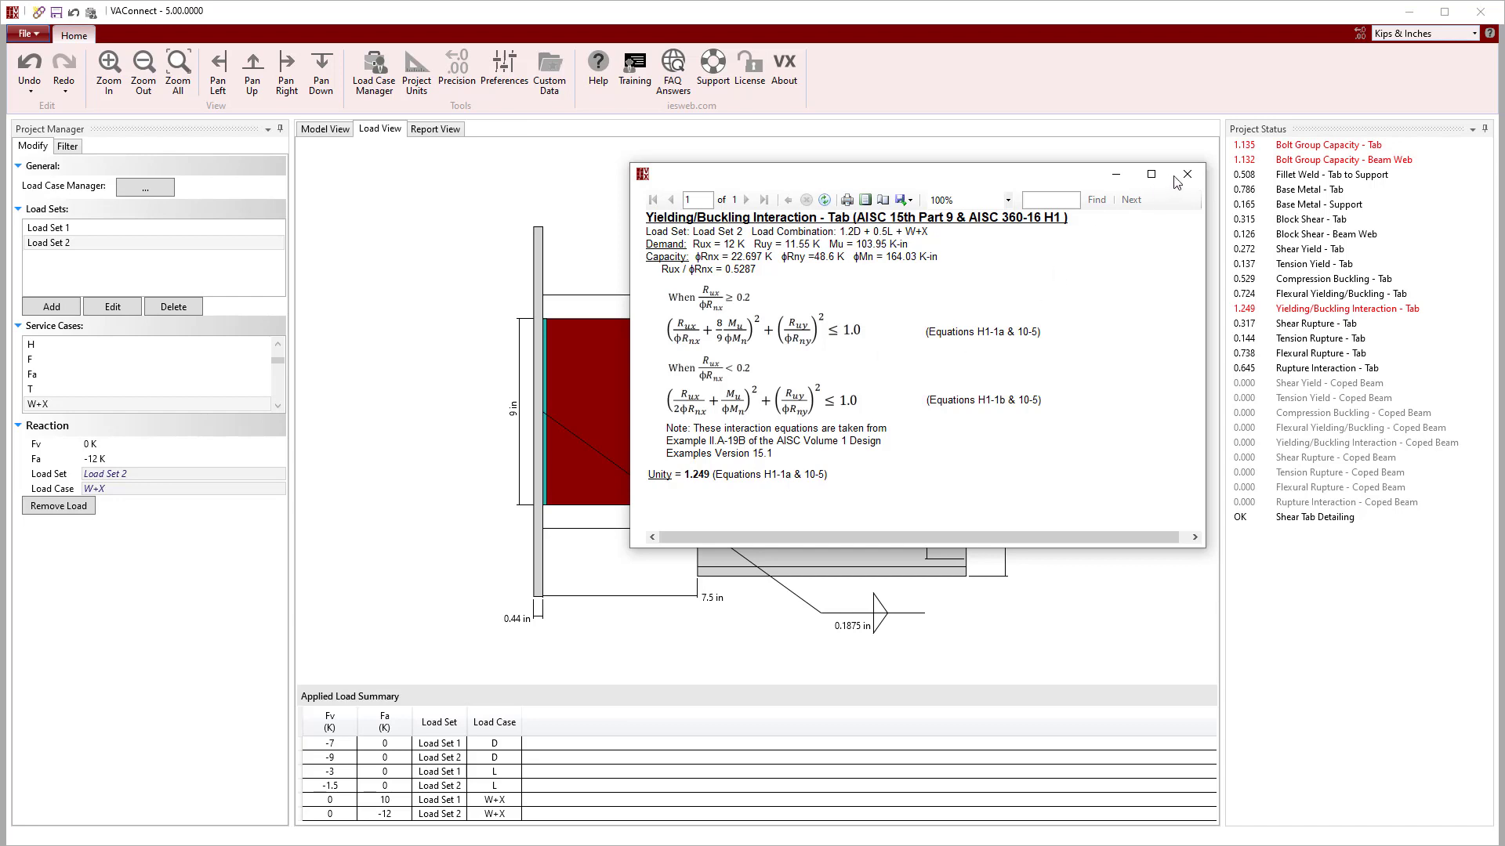
click(1186, 174)
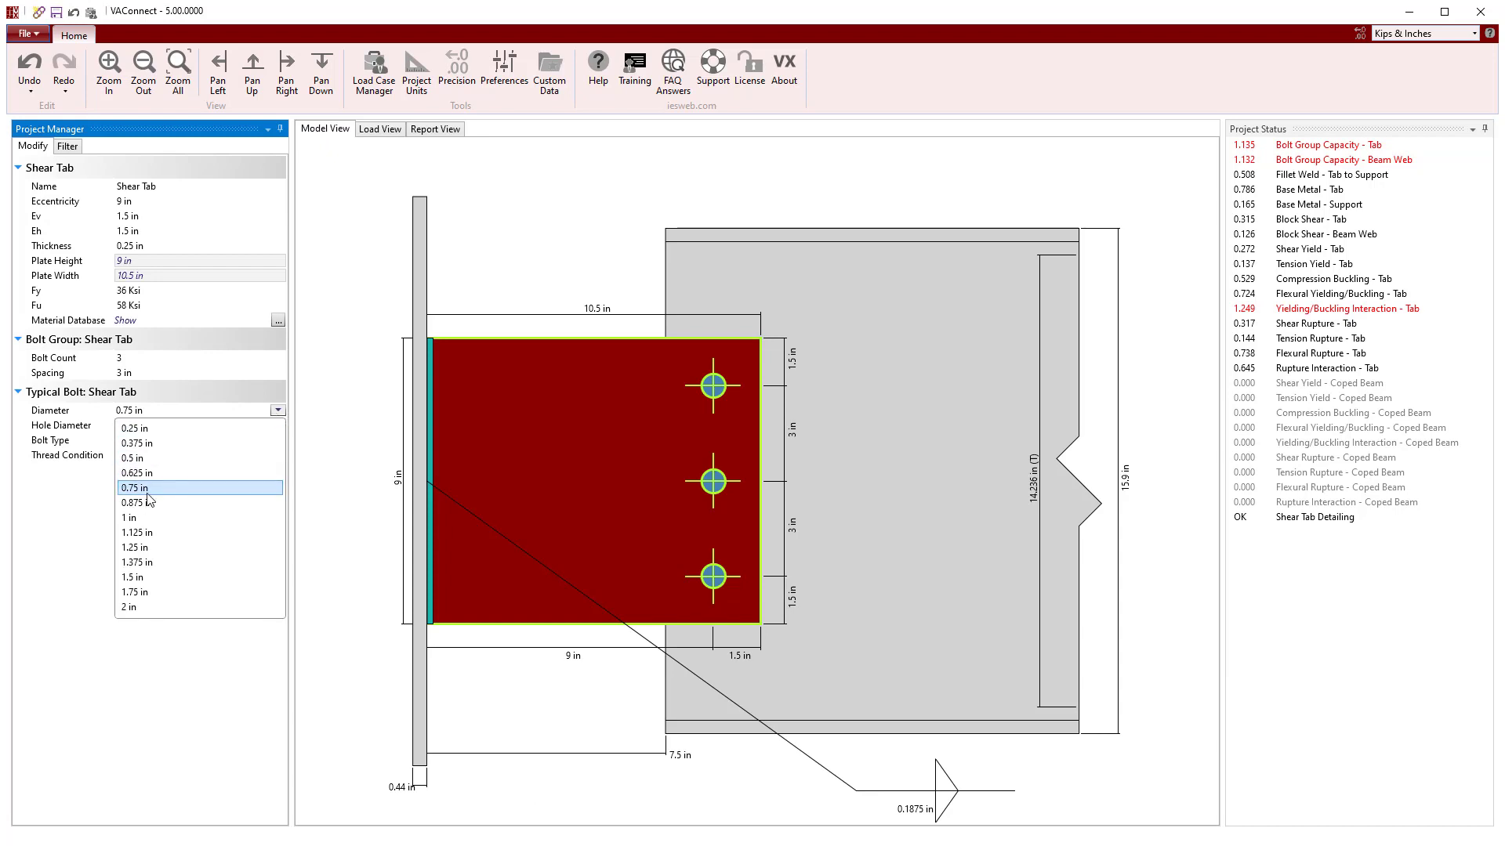
Try 0.875 in bolts and a 0.375 in plate, then undo both changes.
click(135, 502)
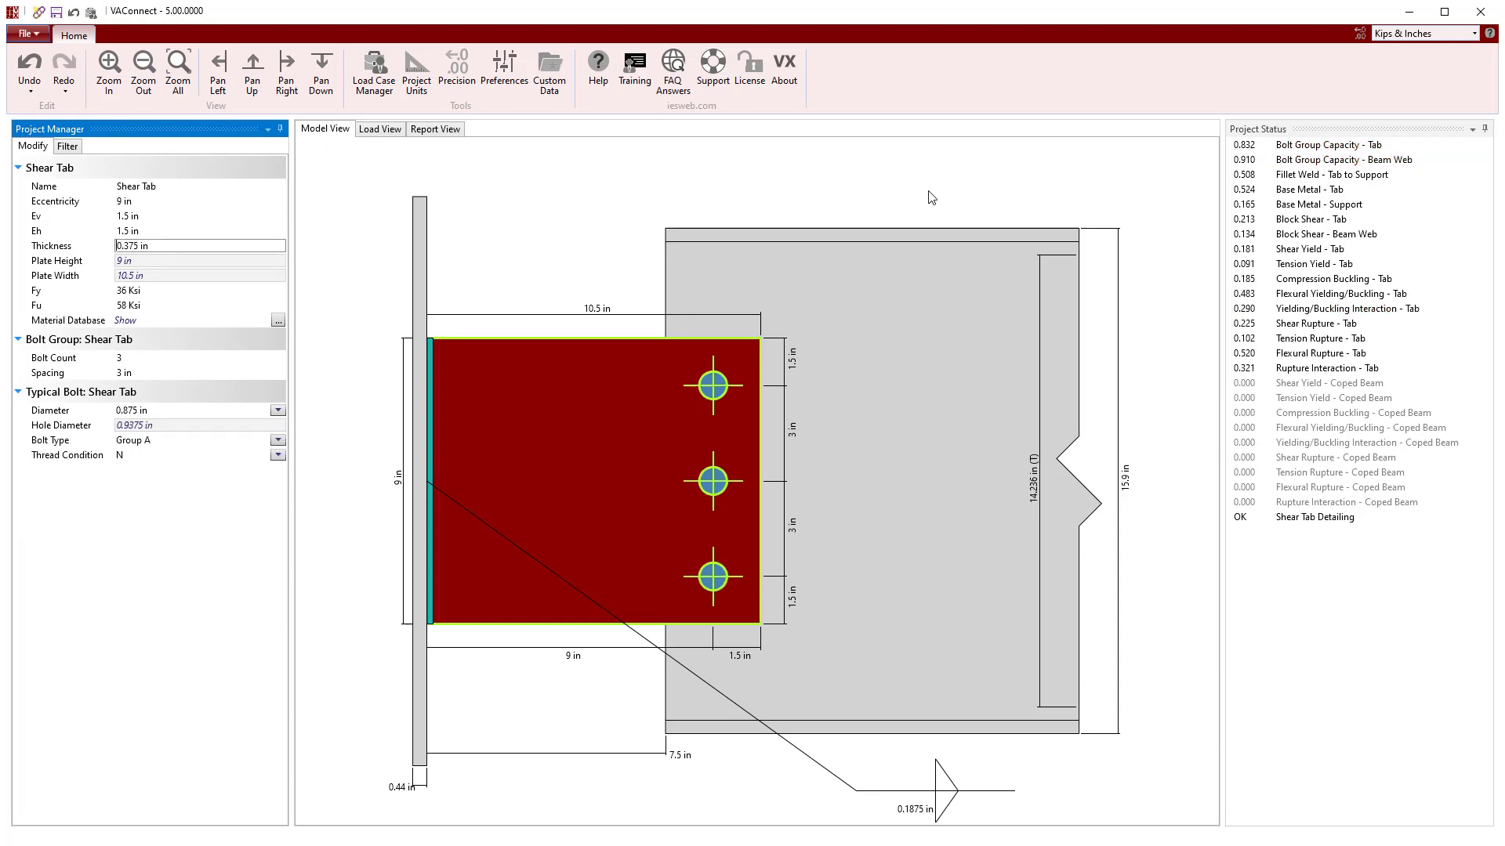
click(1343, 367)
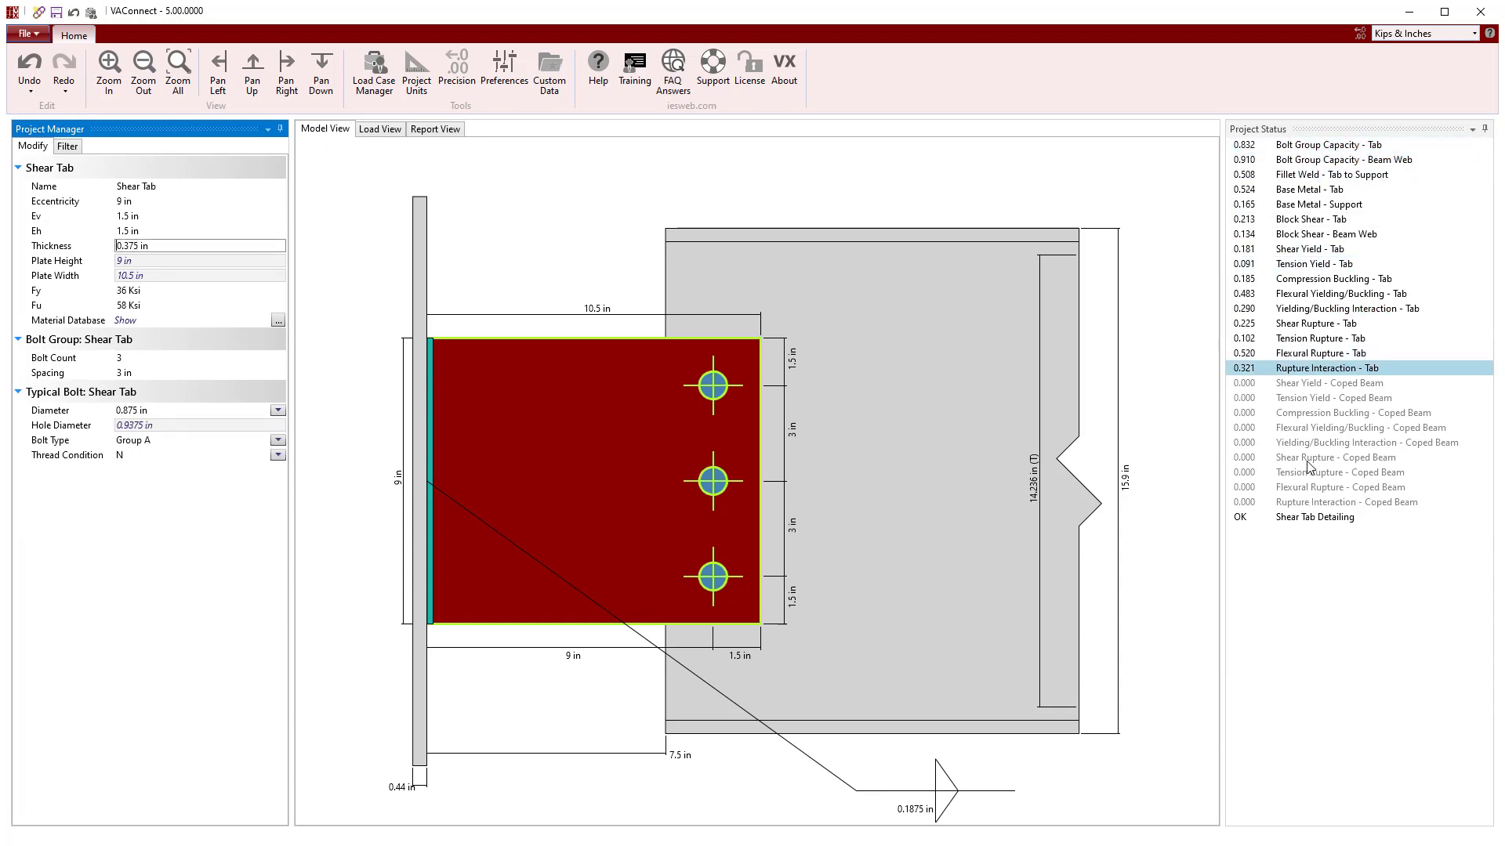
click(1331, 174)
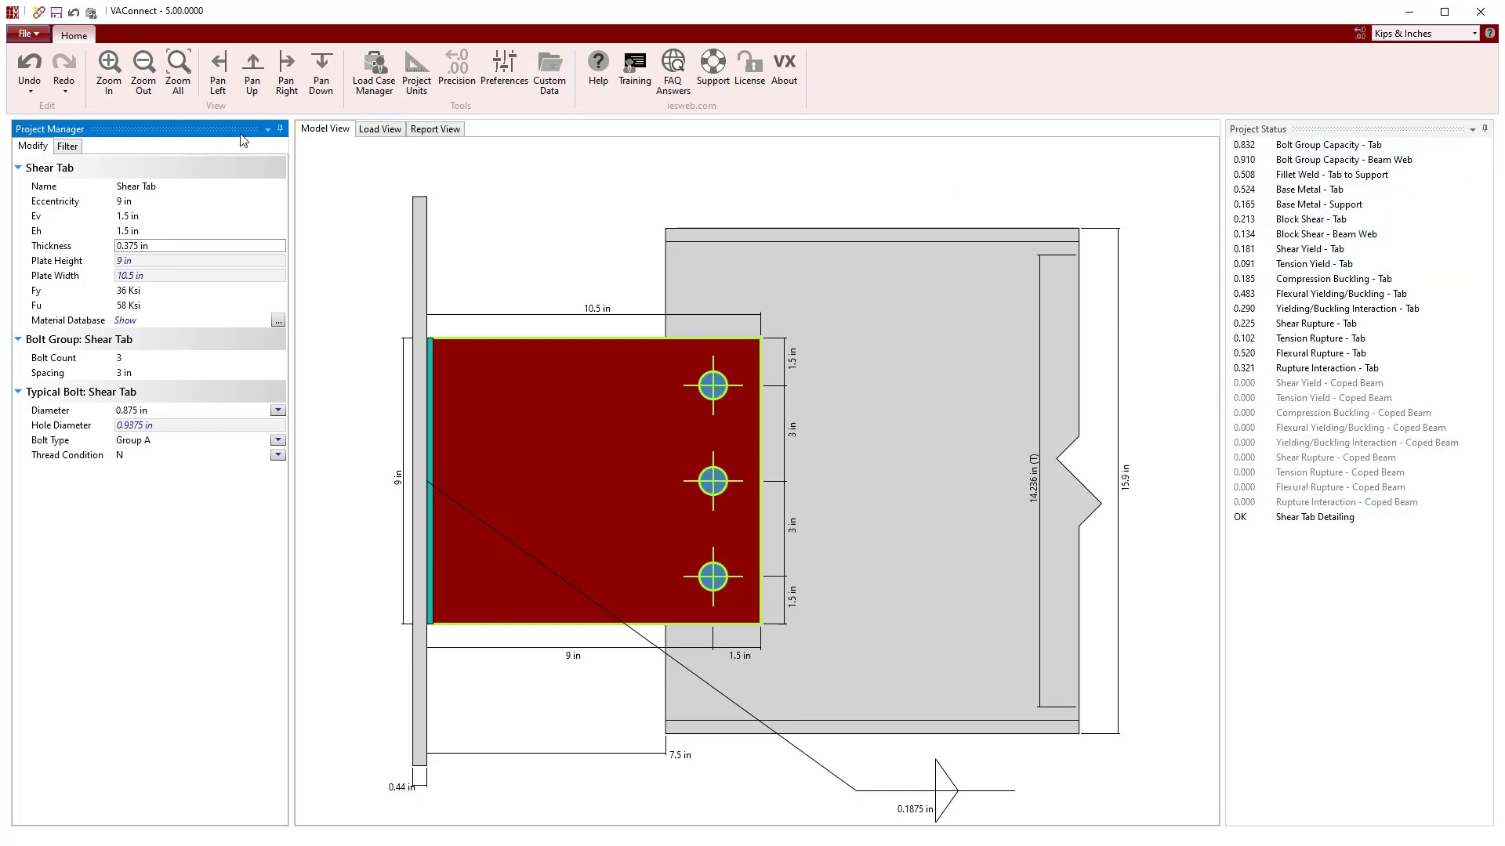
click(28, 72)
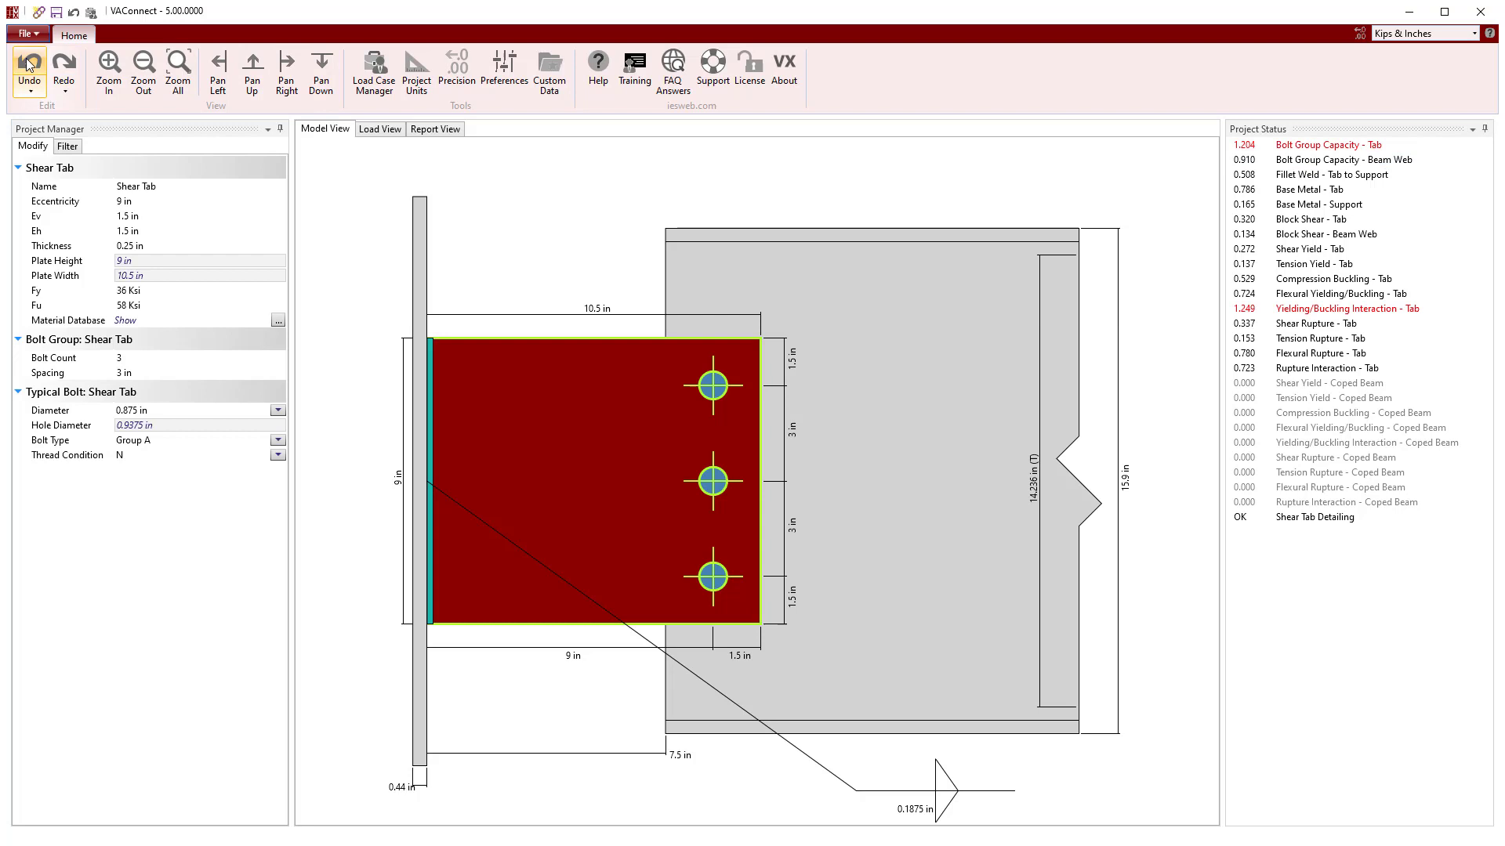
click(28, 72)
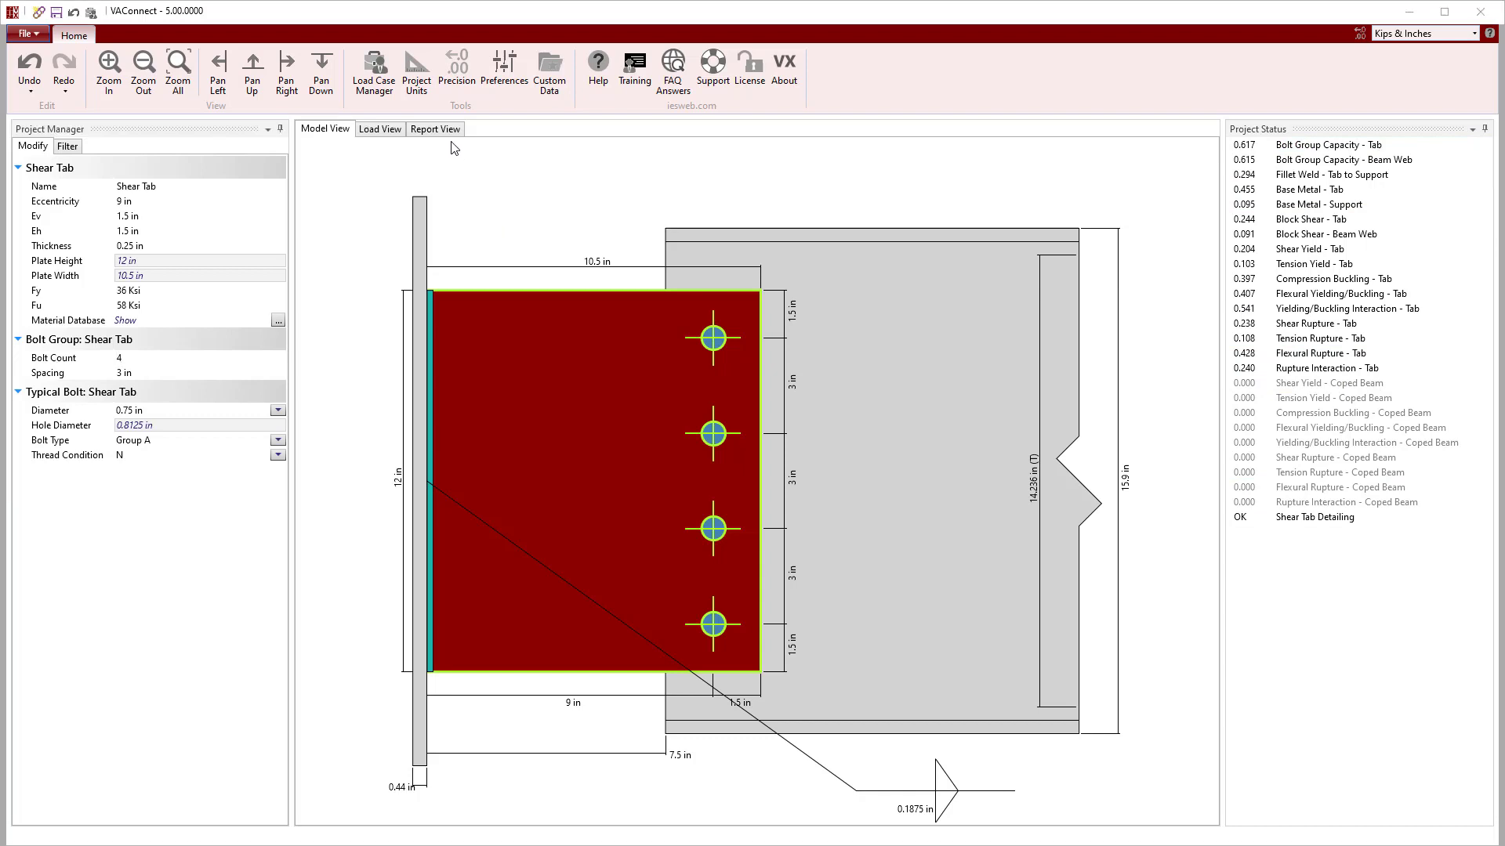
Review the generated design report, including the detailed calculations.
click(434, 129)
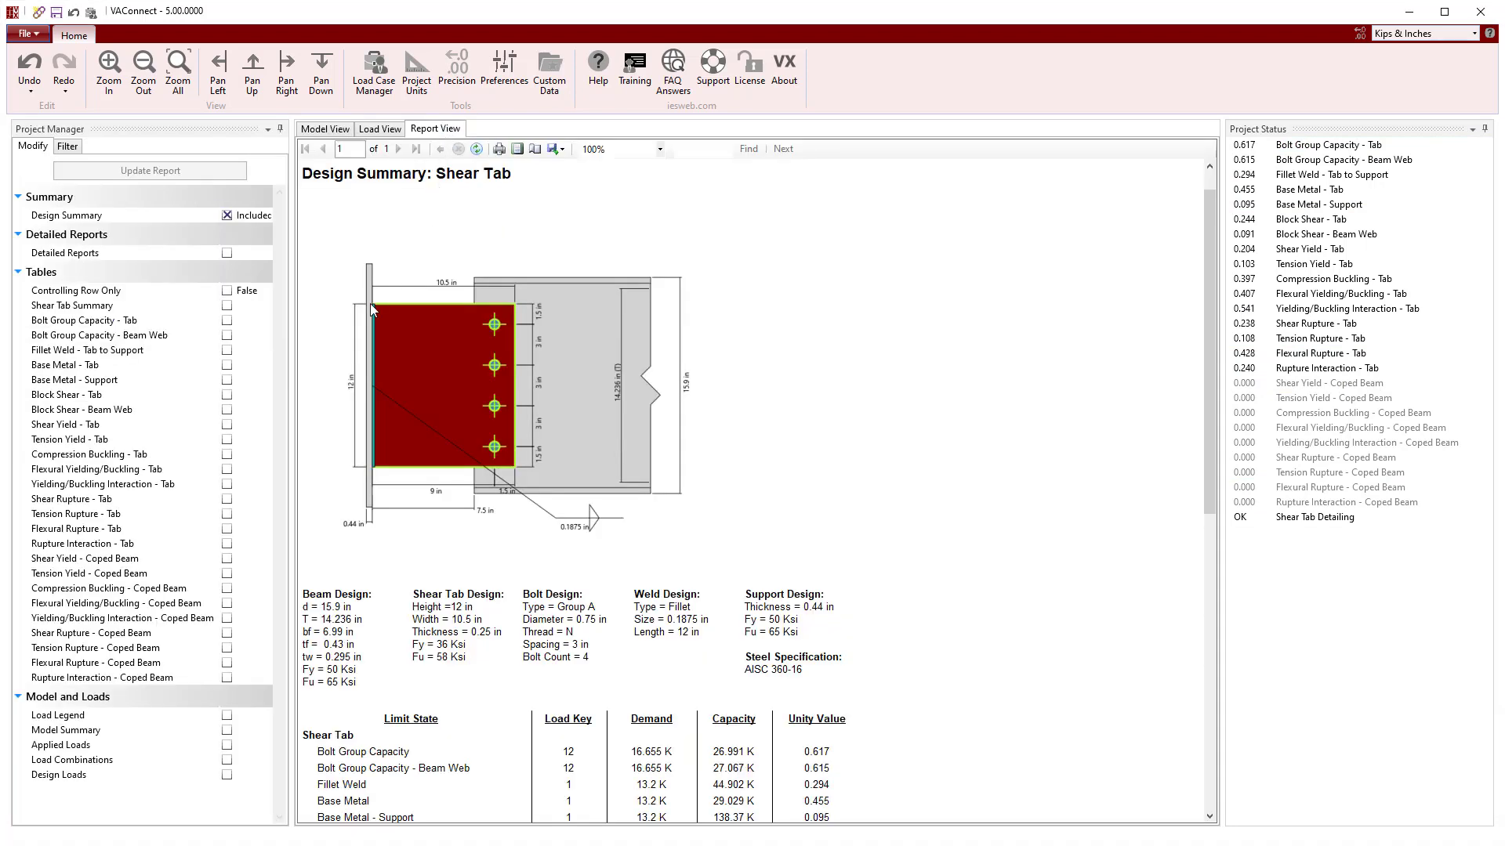
scroll(down, 3)
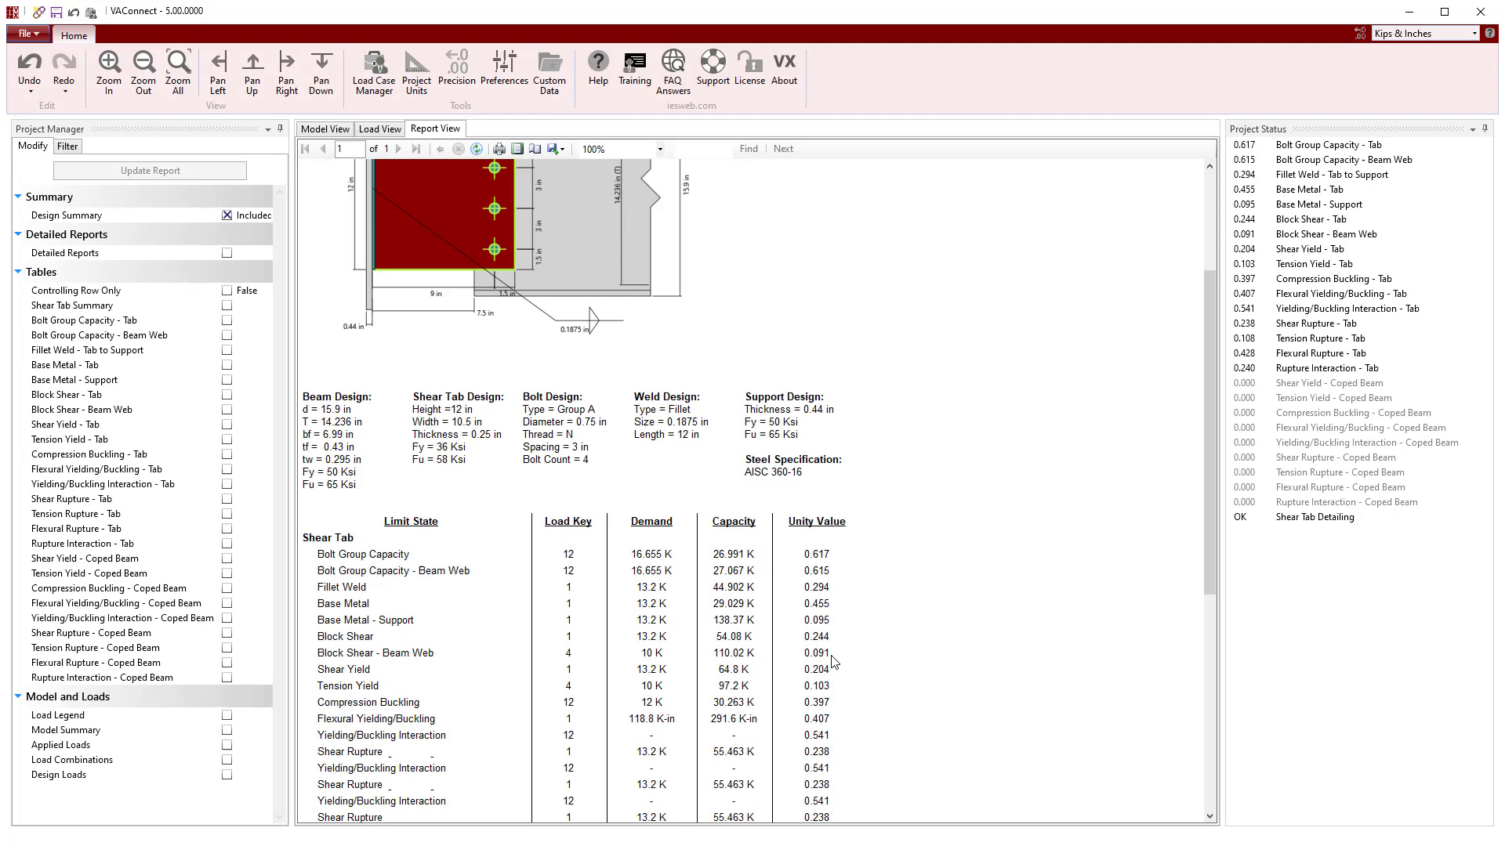
scroll(down, 3)
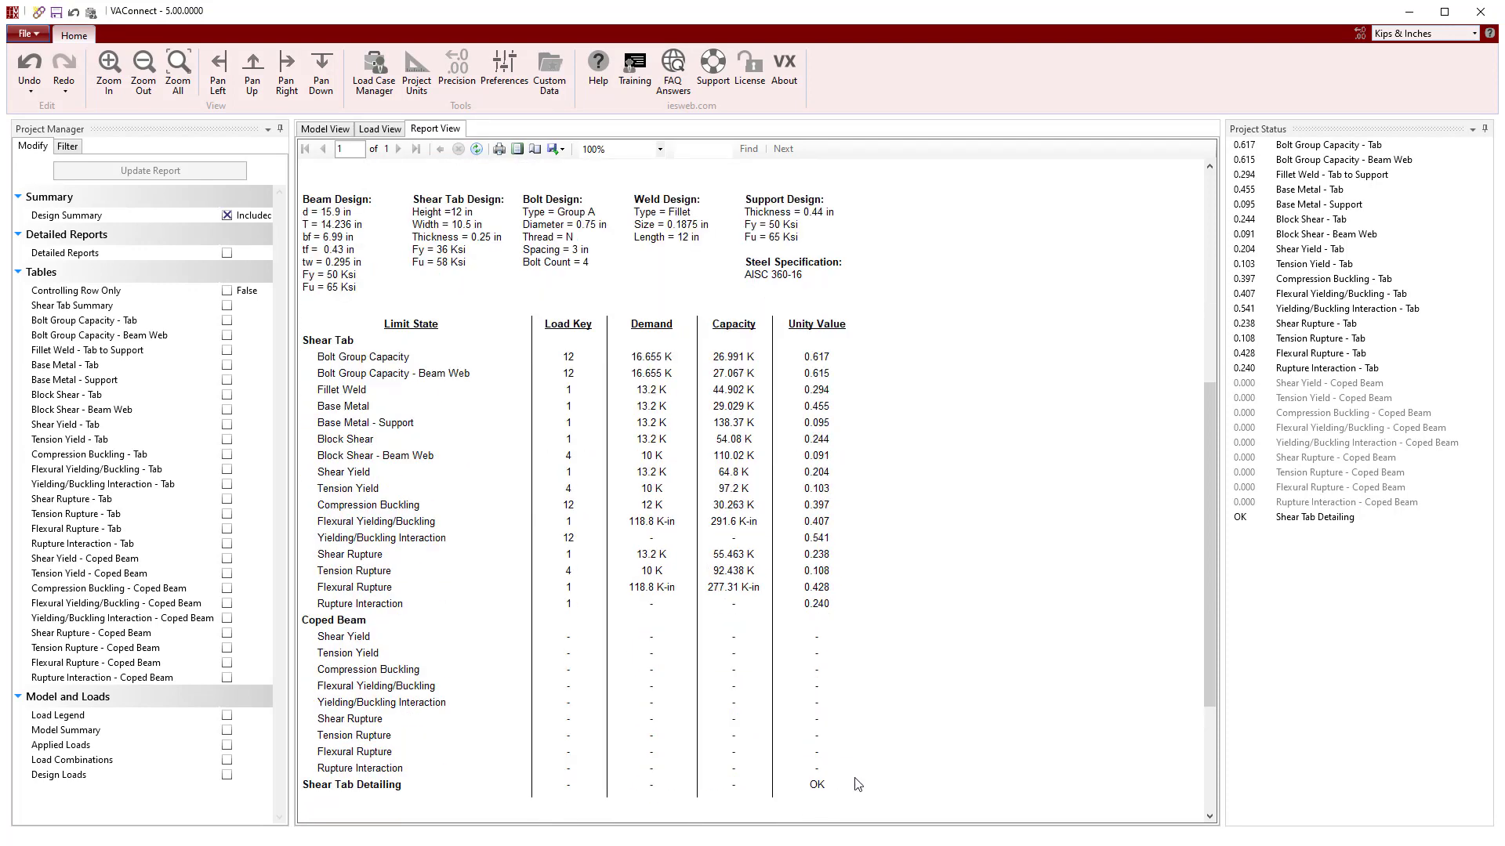
mouse_move(291, 568)
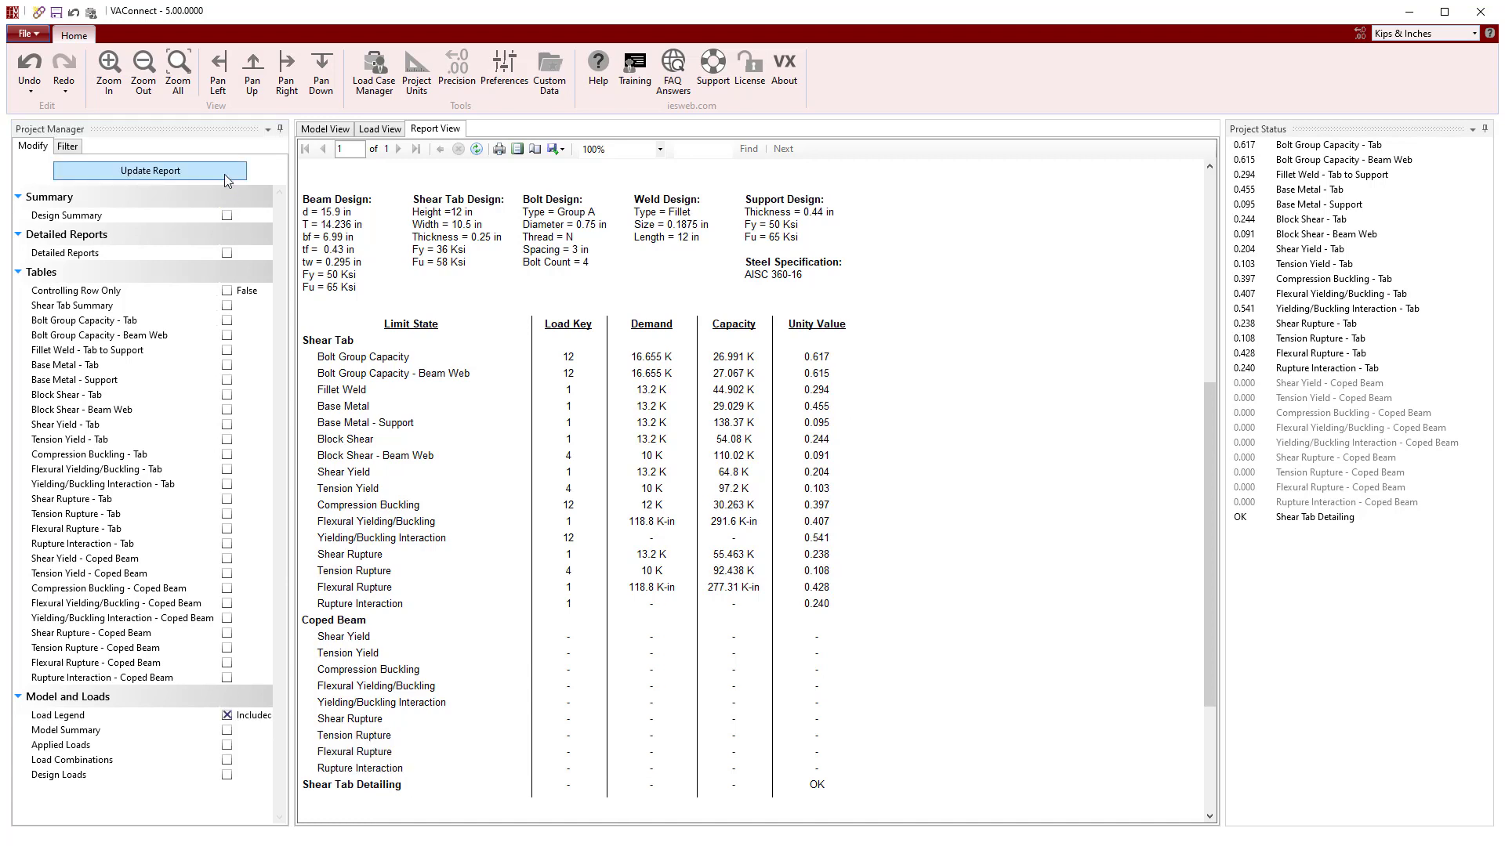
click(149, 169)
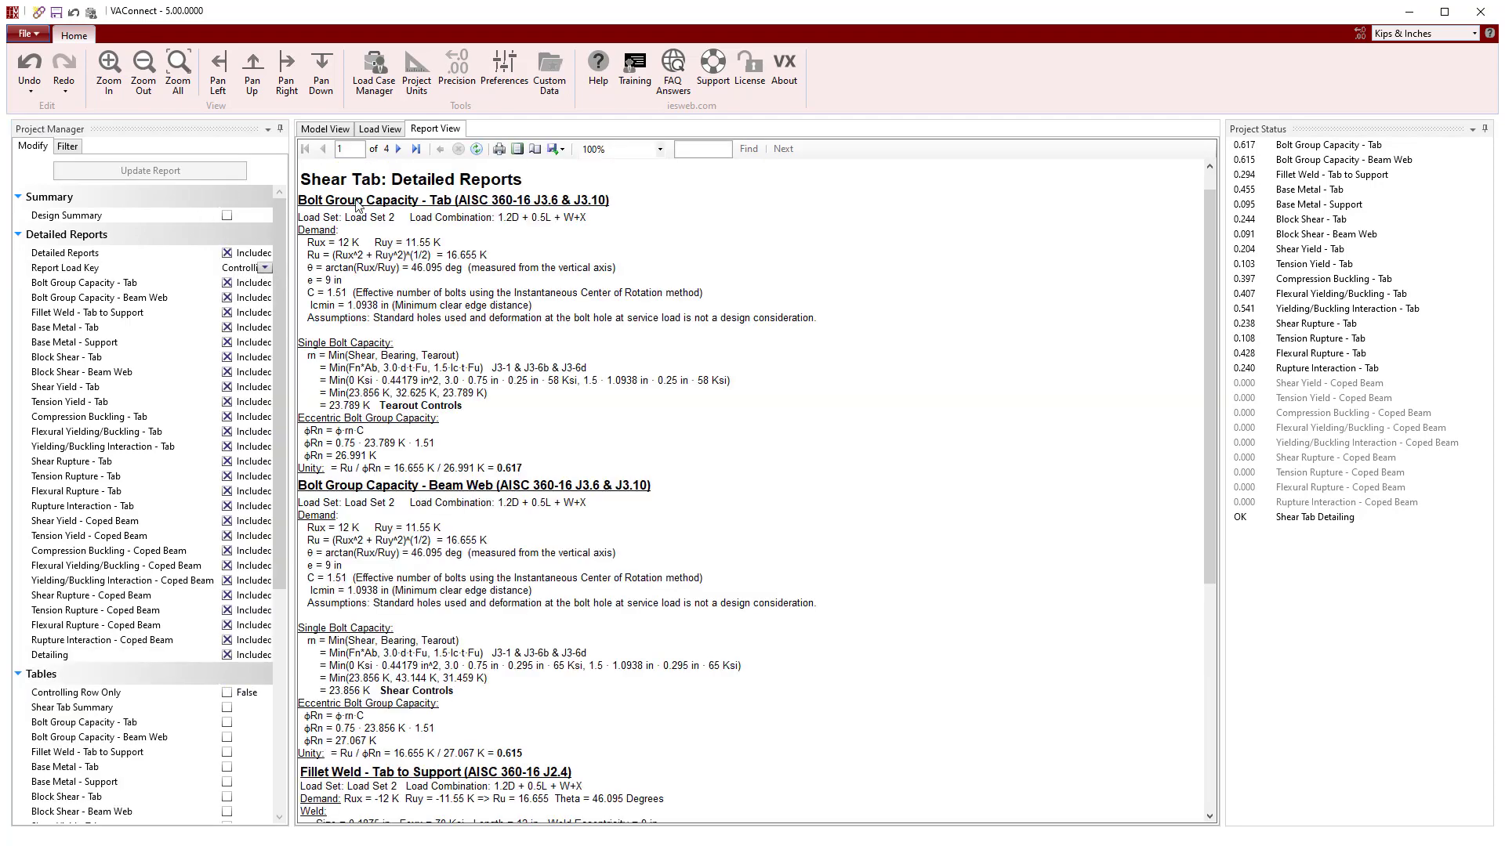
scroll(down, 3)
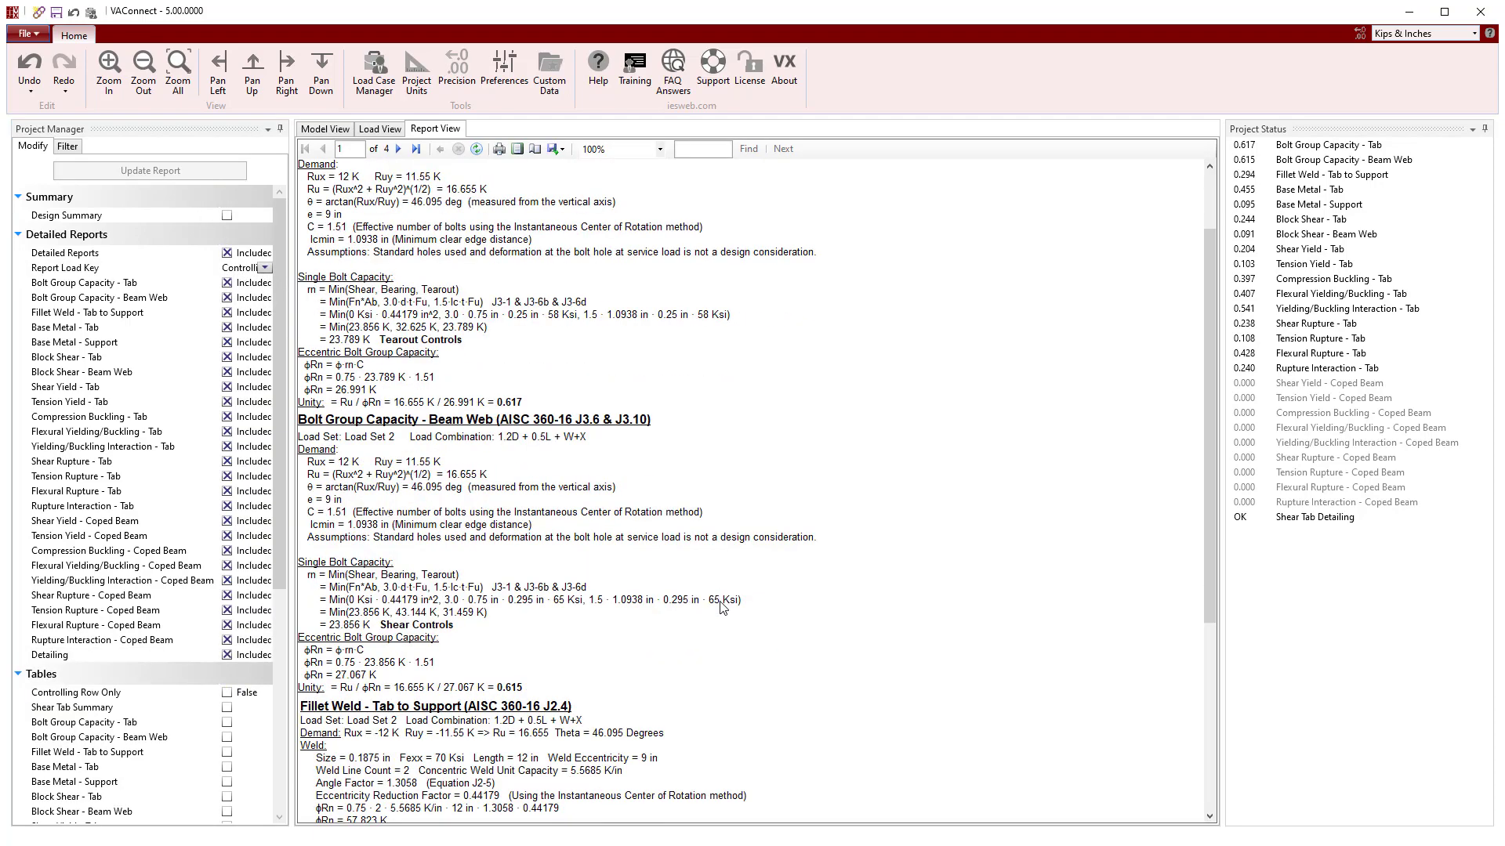
scroll(down, 3)
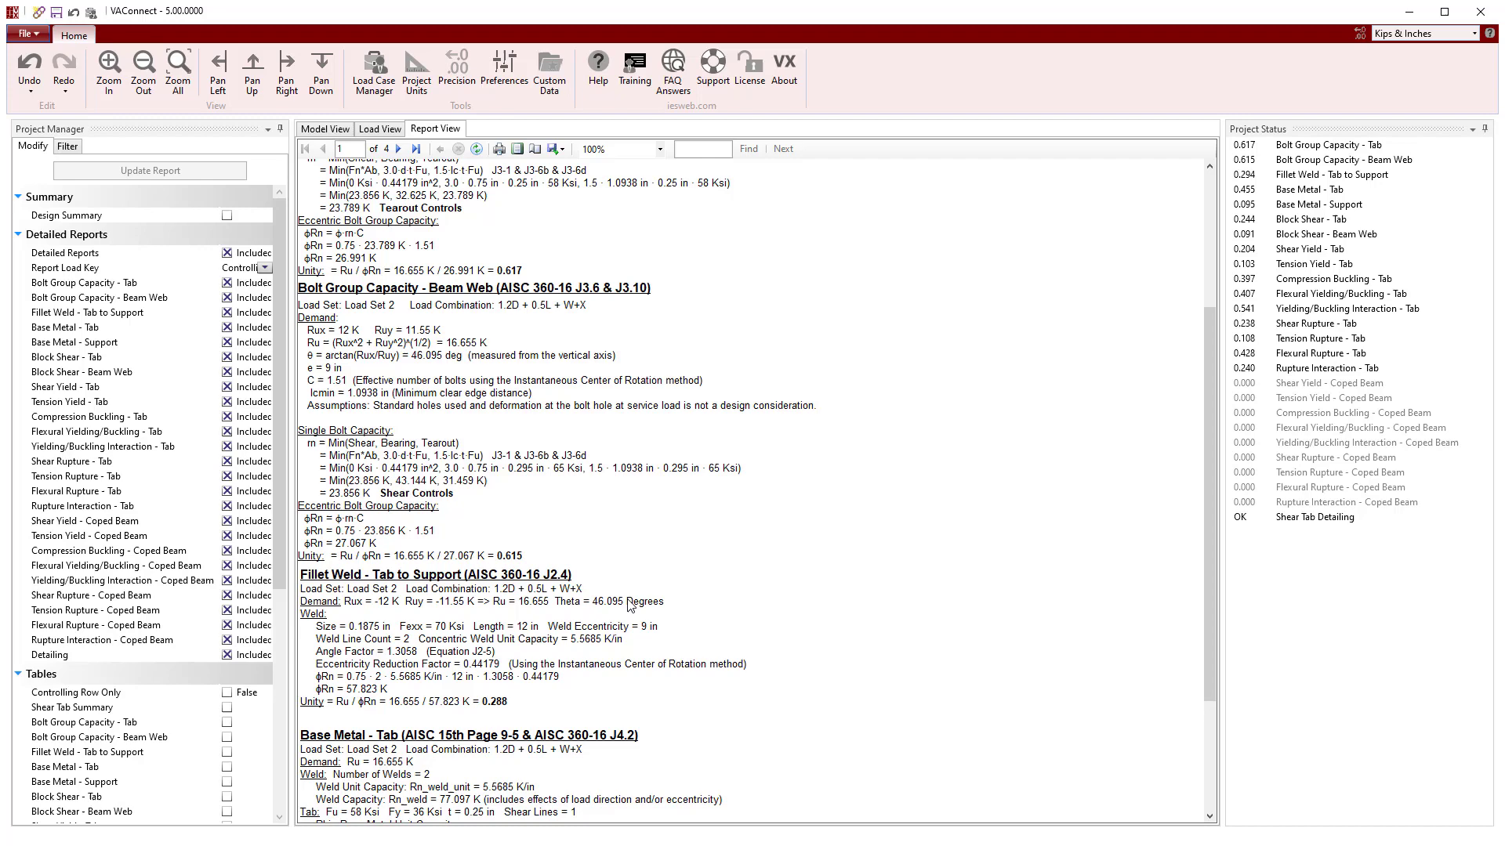
Review the Fillet Weld - Tab to Support table peaking at 0.294, then return to the drawing.
click(16, 234)
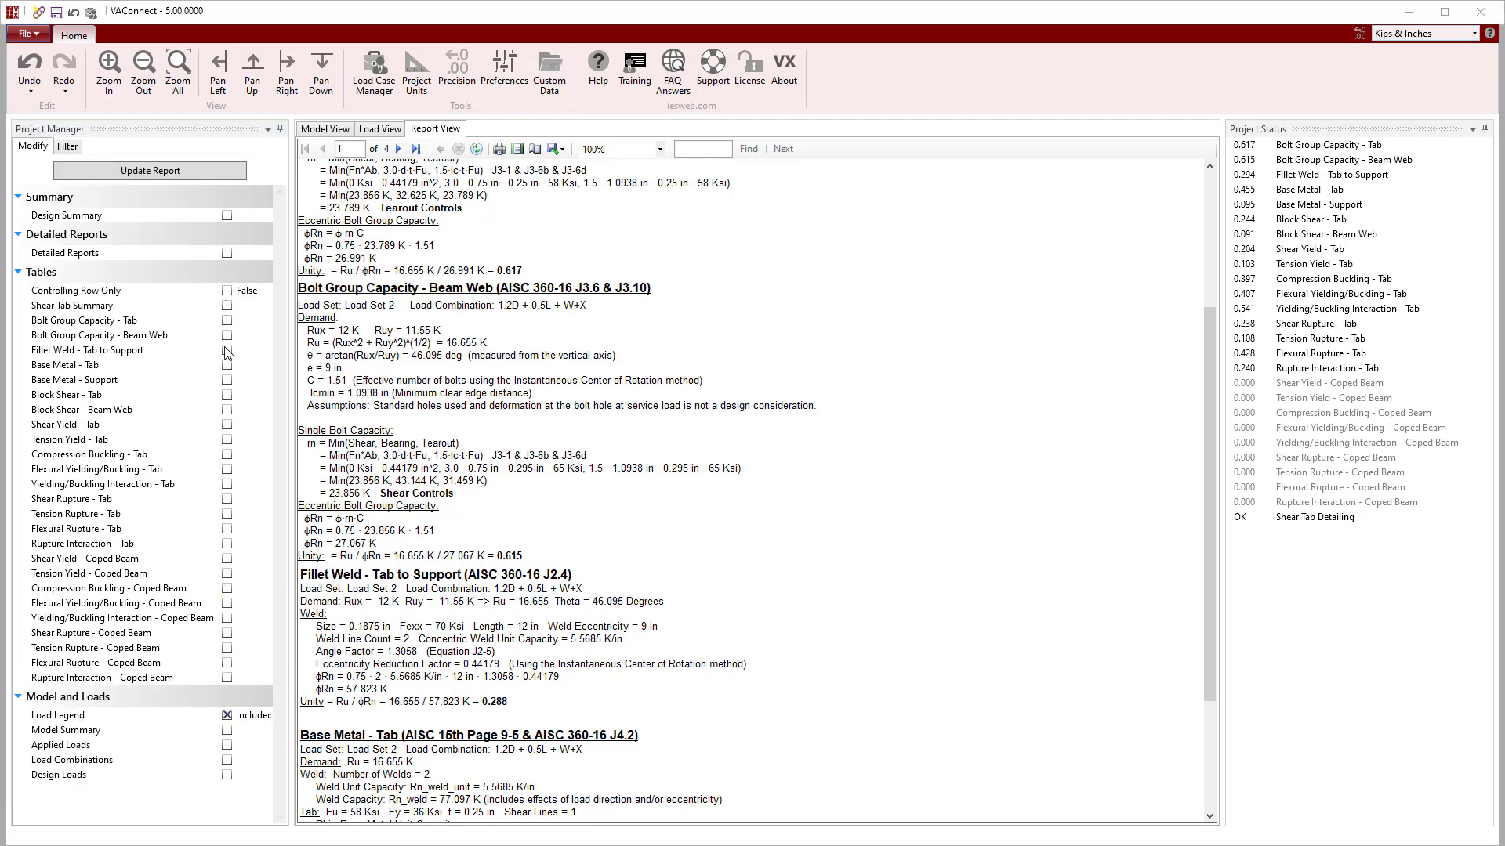
click(228, 350)
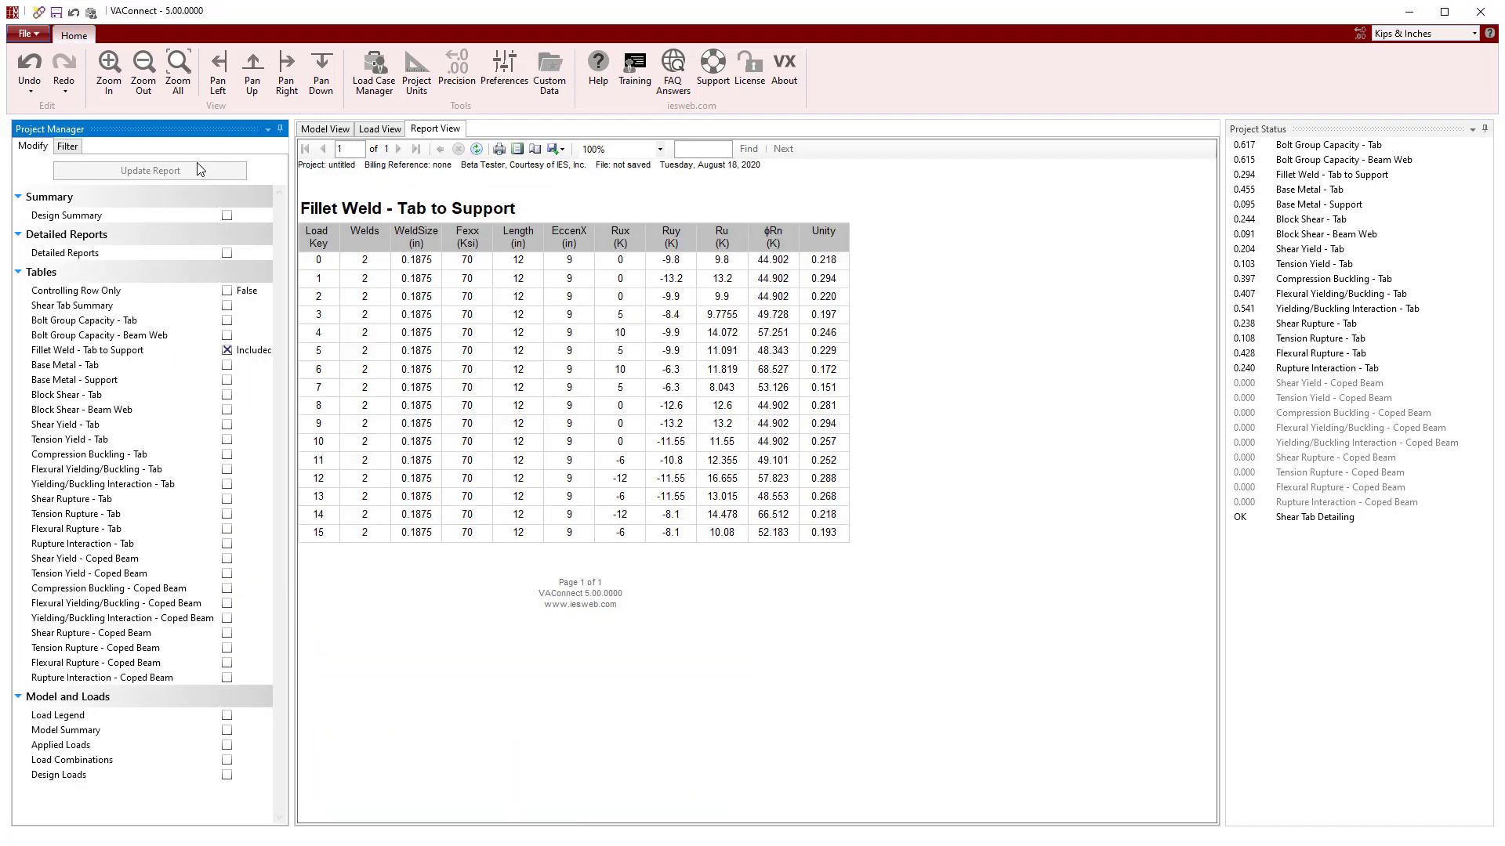
mouse_move(724, 213)
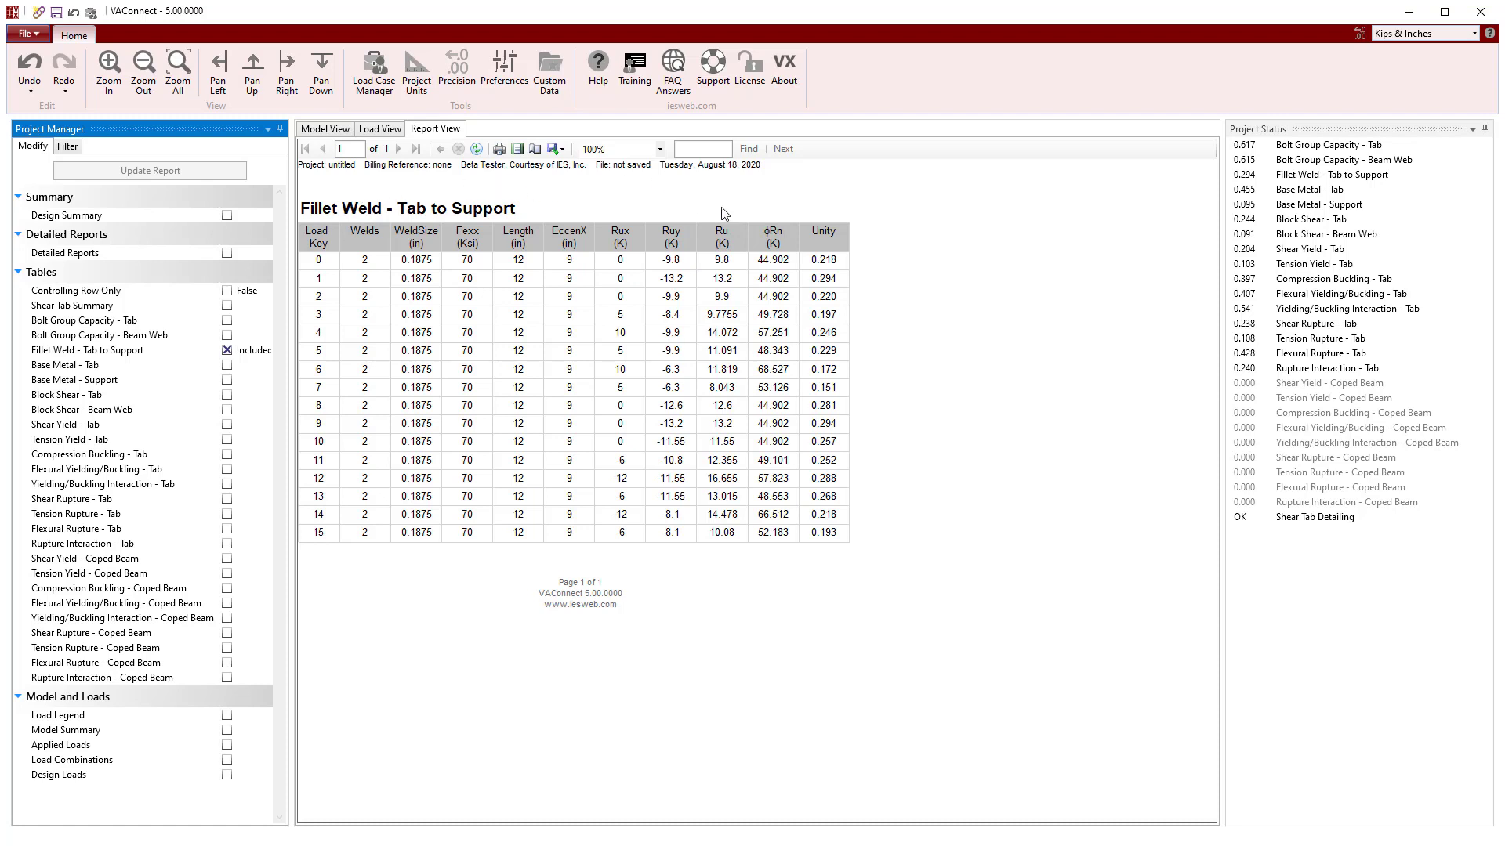
mouse_move(292, 320)
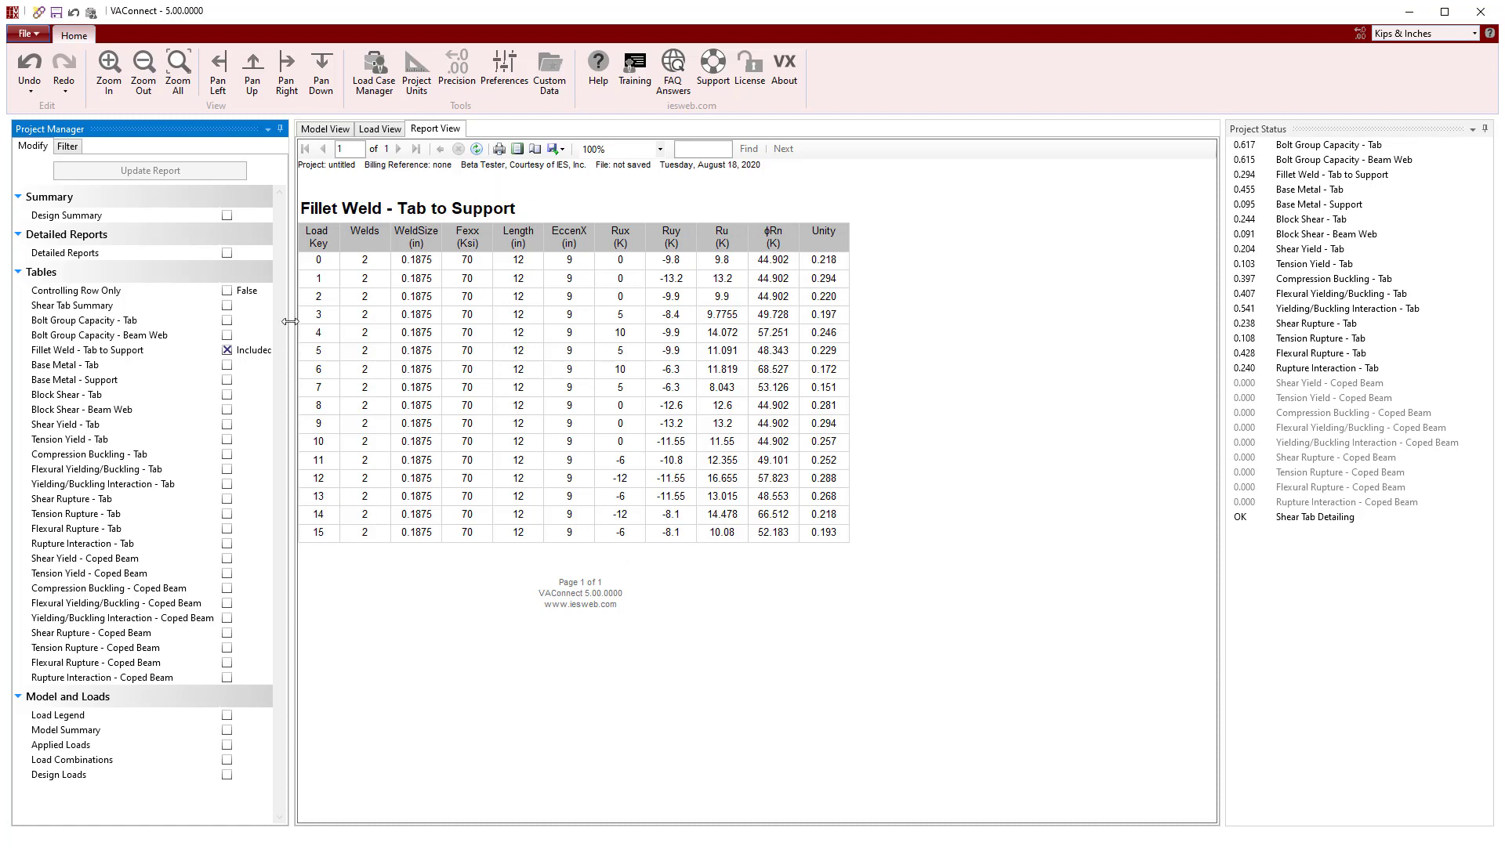
click(325, 129)
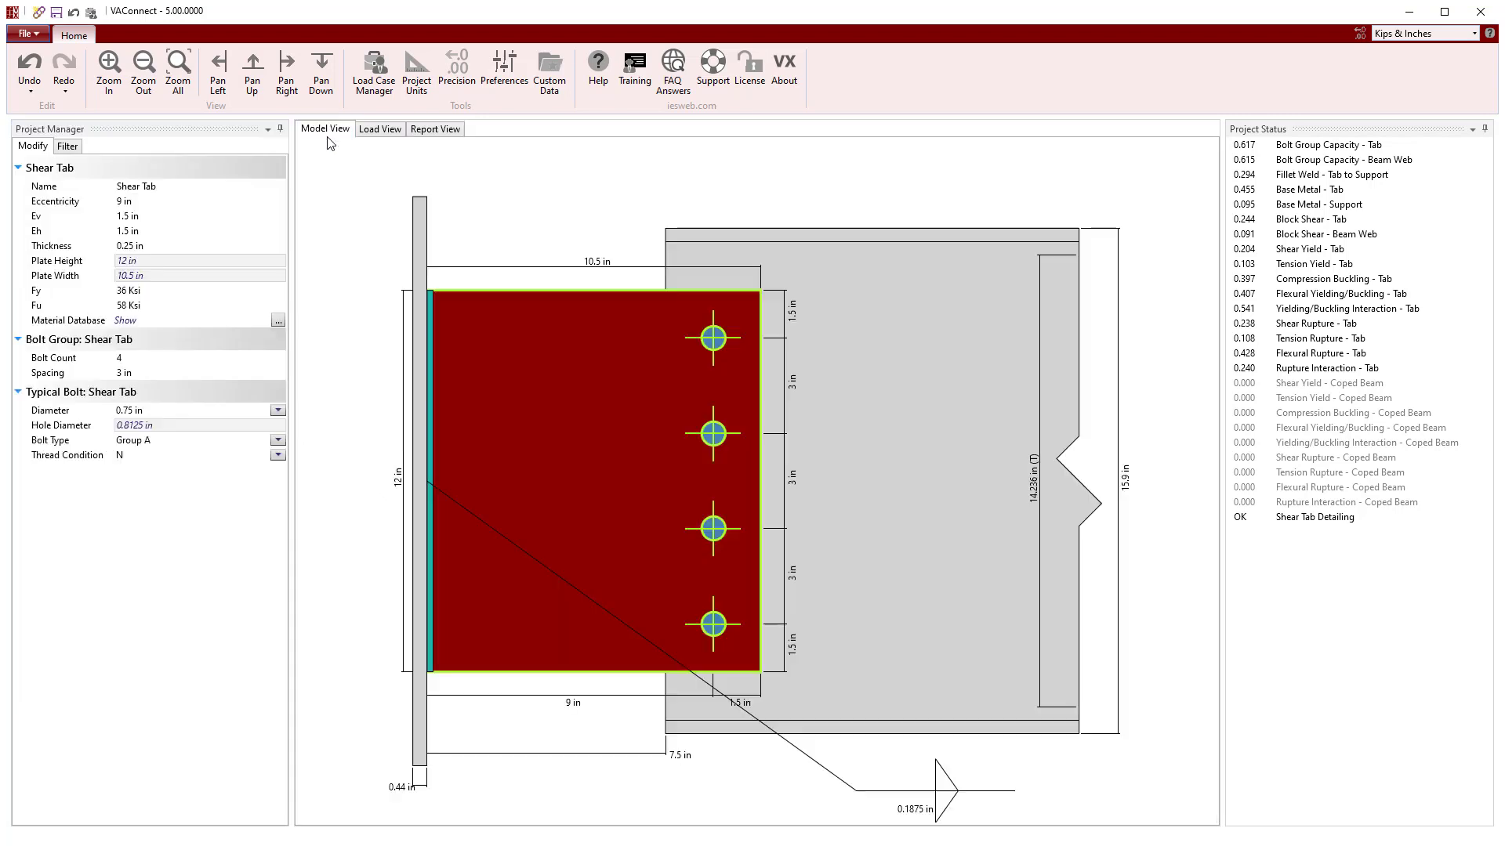
mouse_move(518, 235)
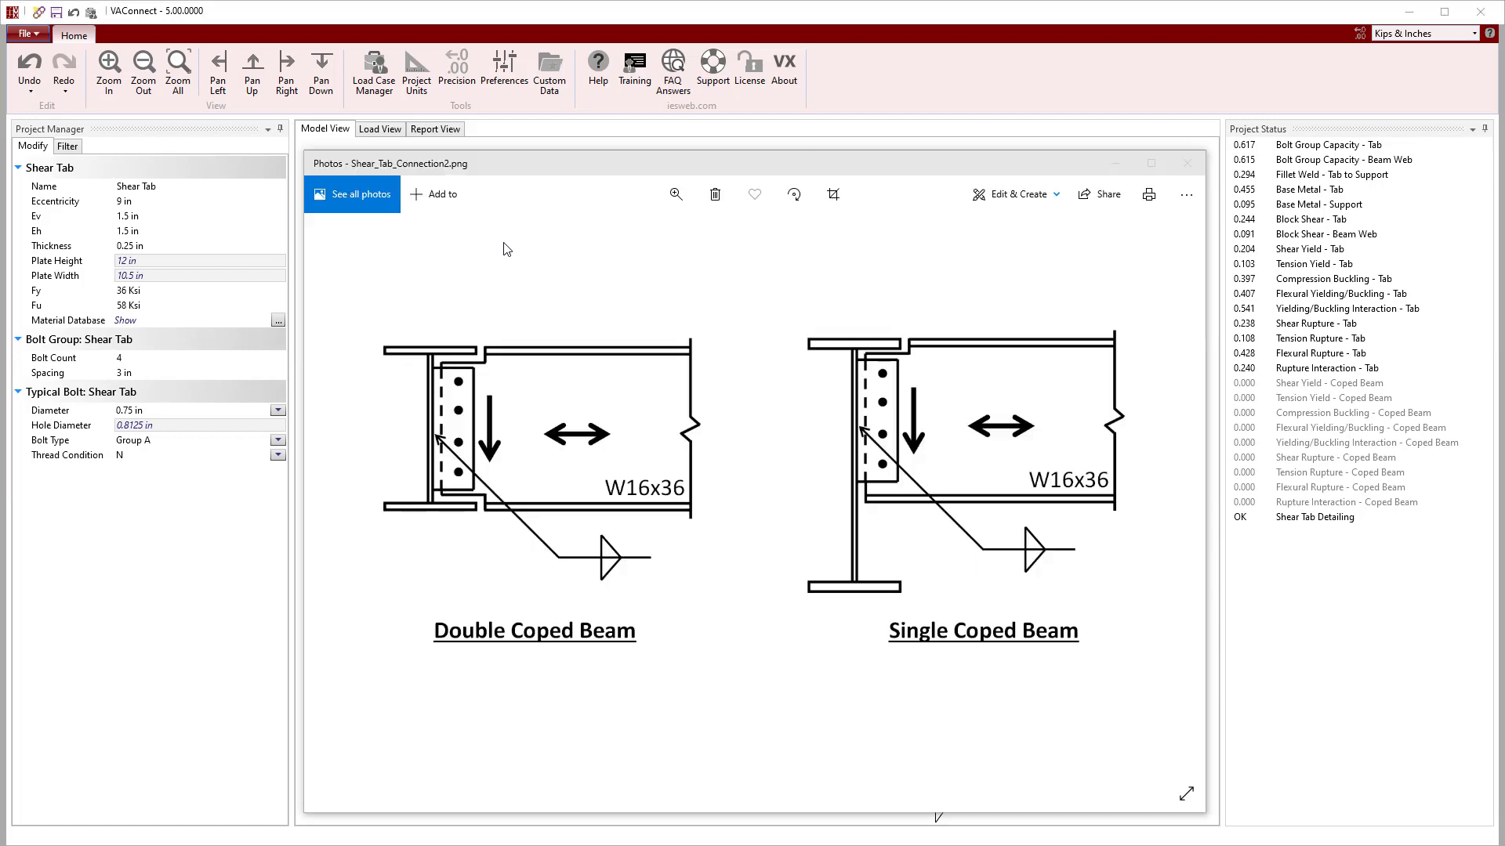
mouse_move(491, 370)
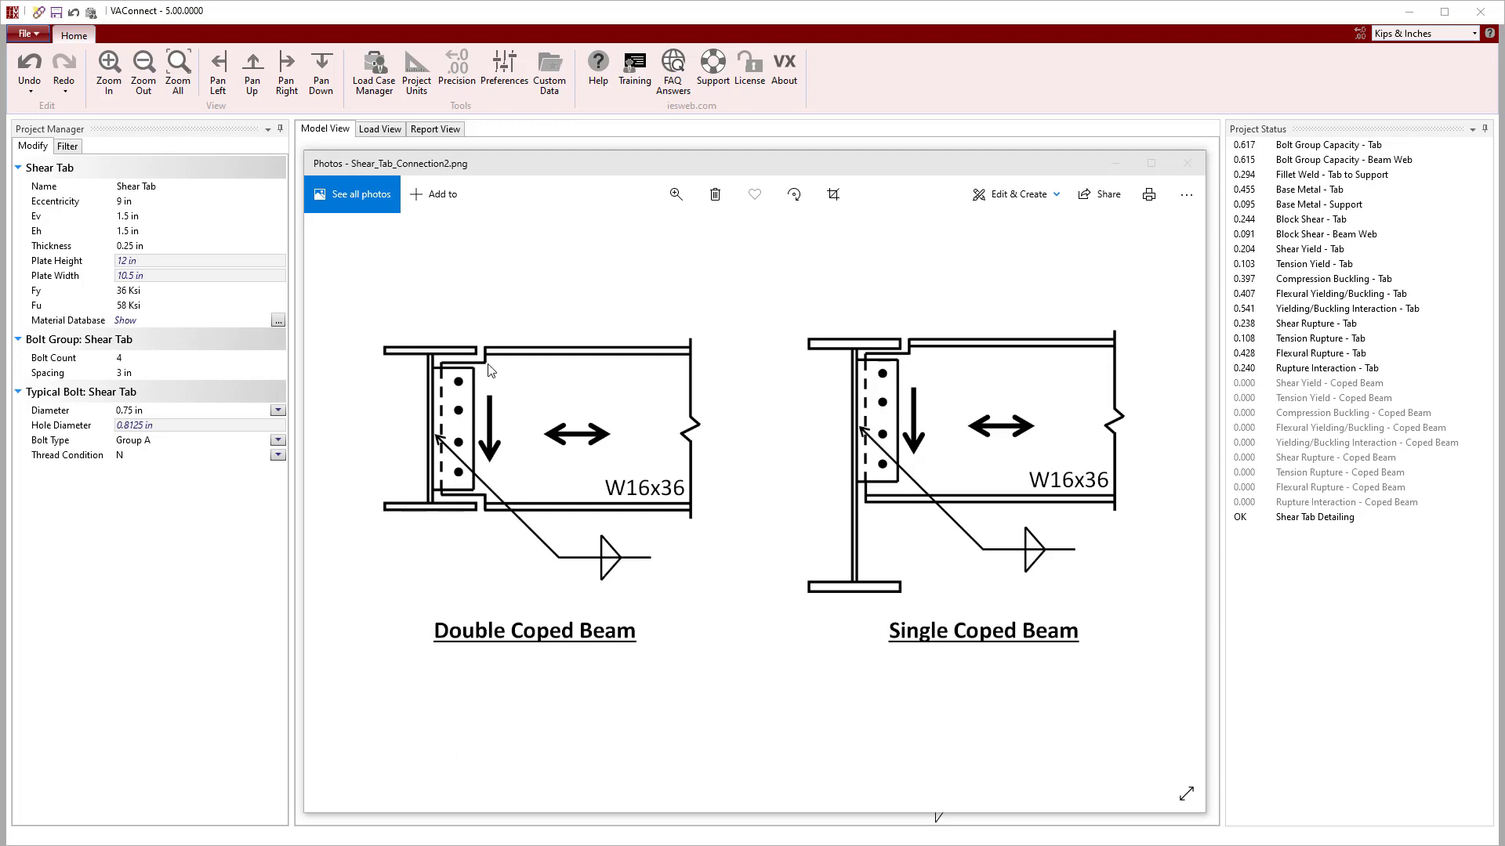
mouse_move(525, 573)
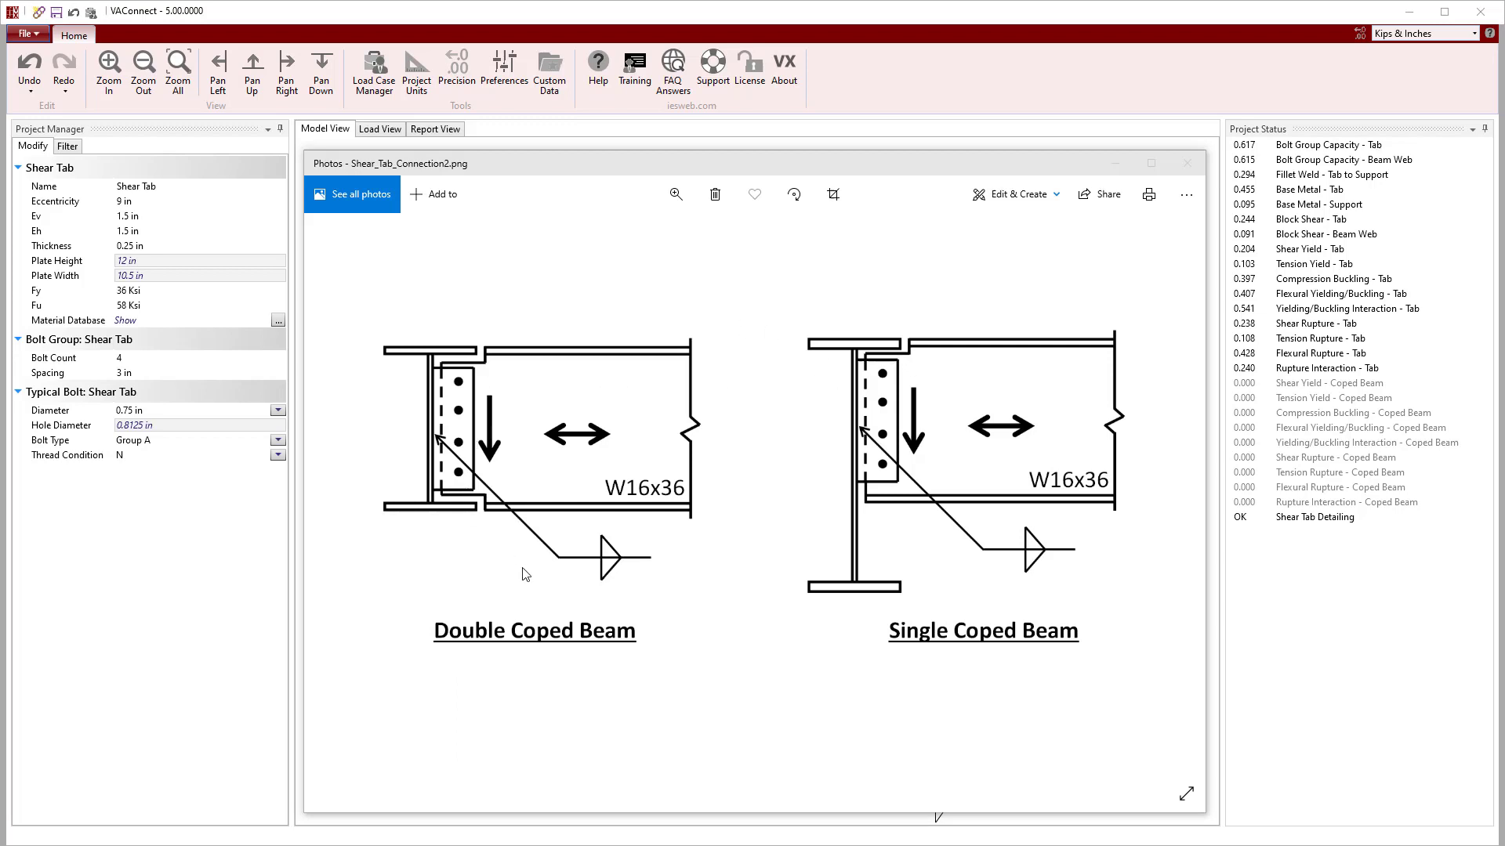
mouse_move(1022, 421)
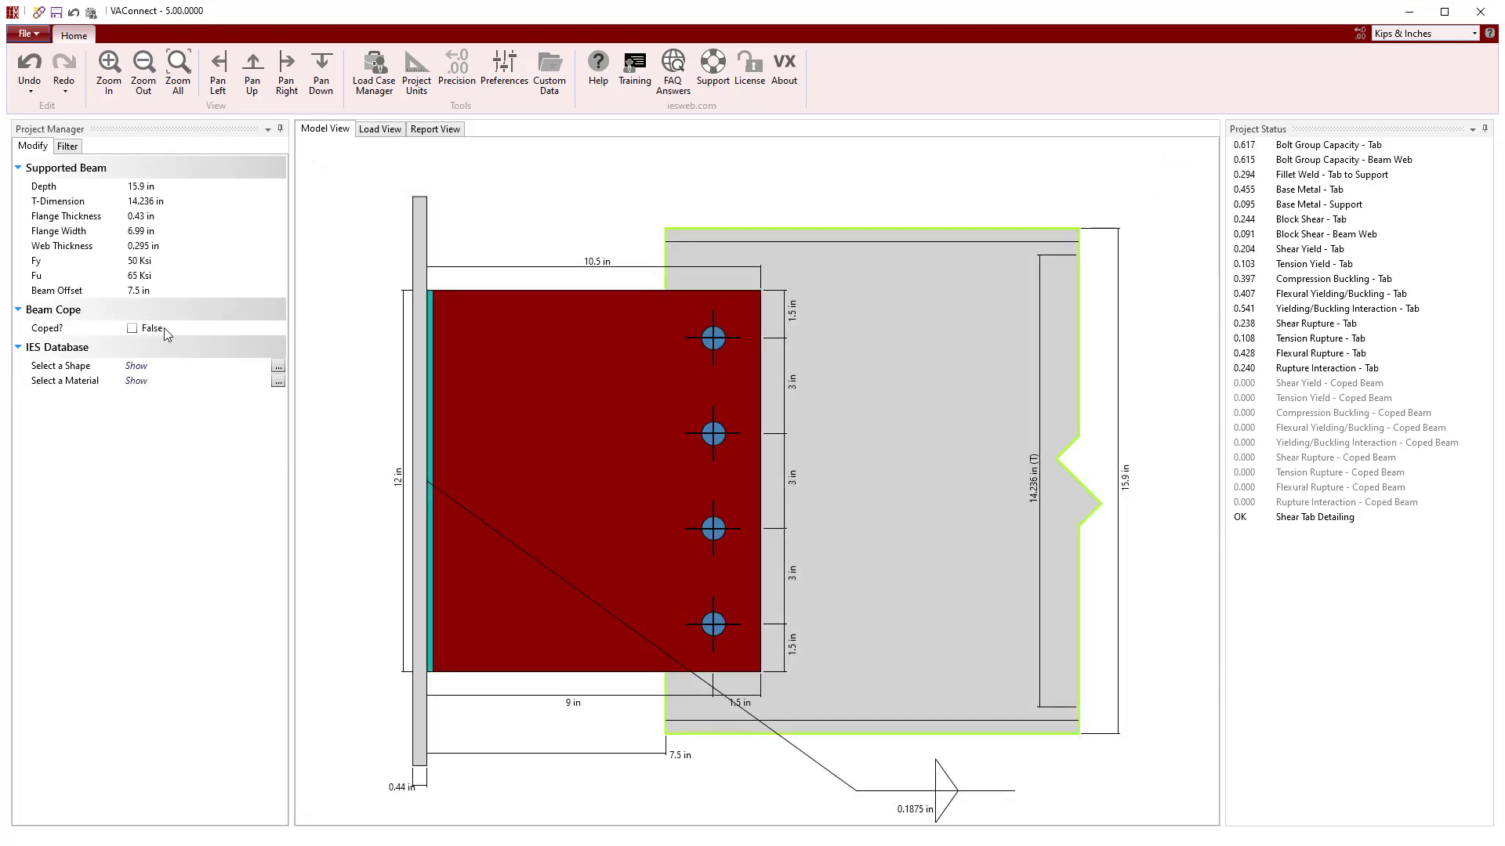
Cope the beam at the top only, 5 in long by 1.5 in deep, and review coped-beam checks.
click(132, 327)
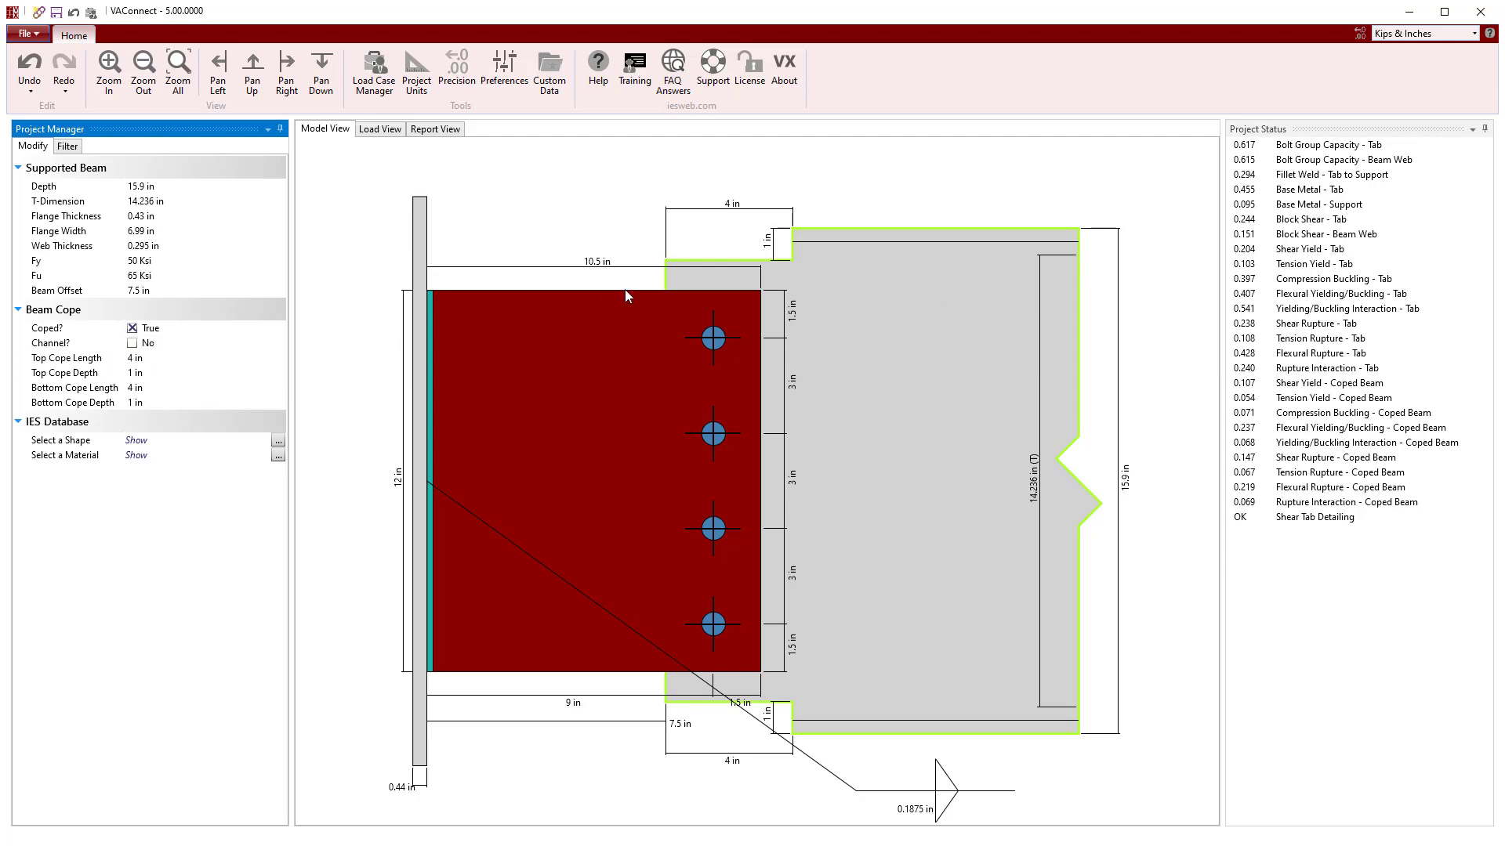
mouse_move(158, 414)
text(0)
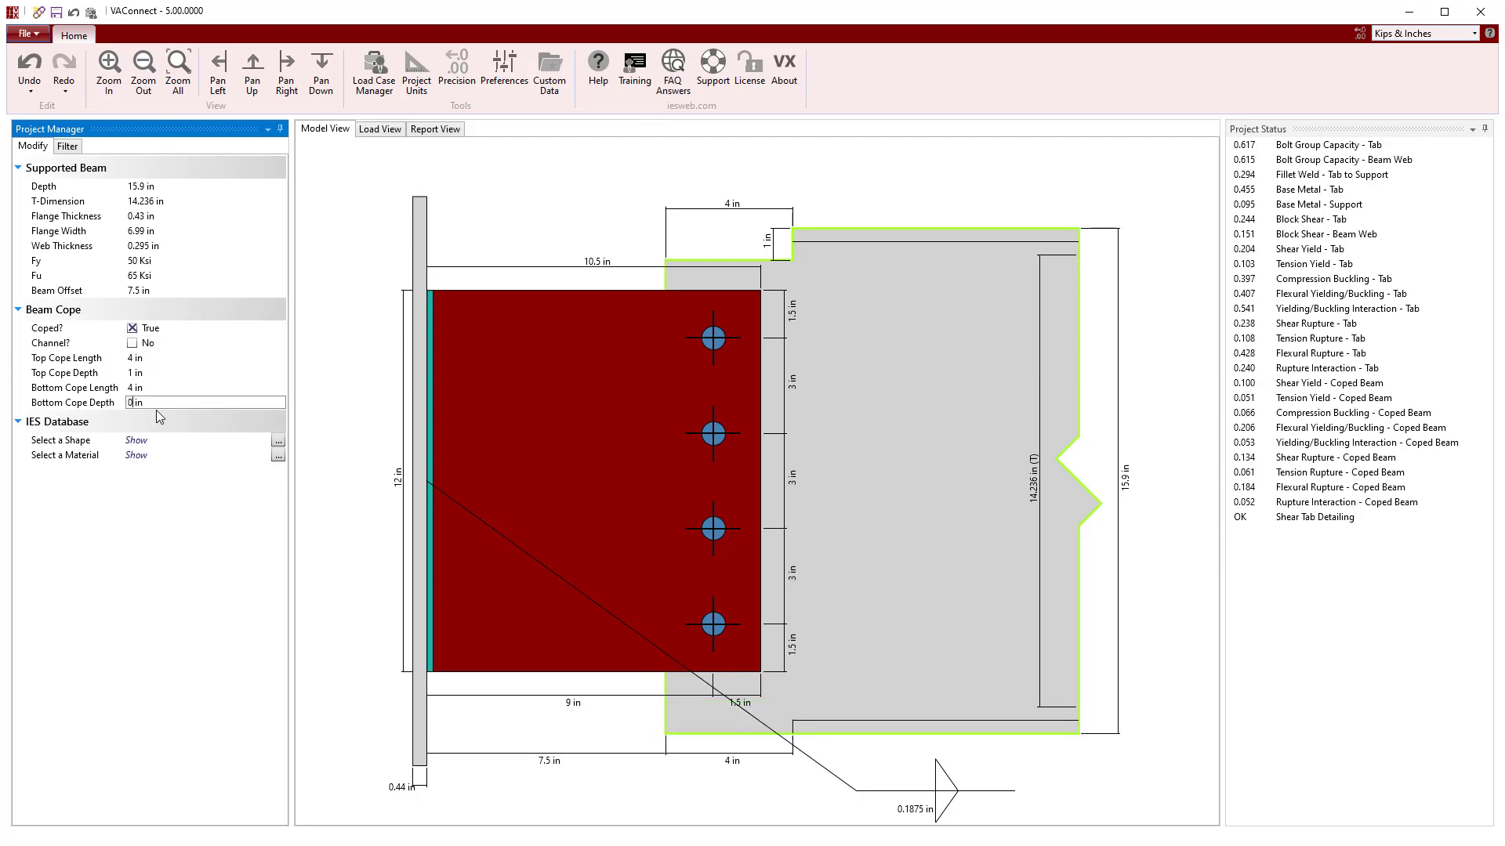
click(204, 387)
text(0)
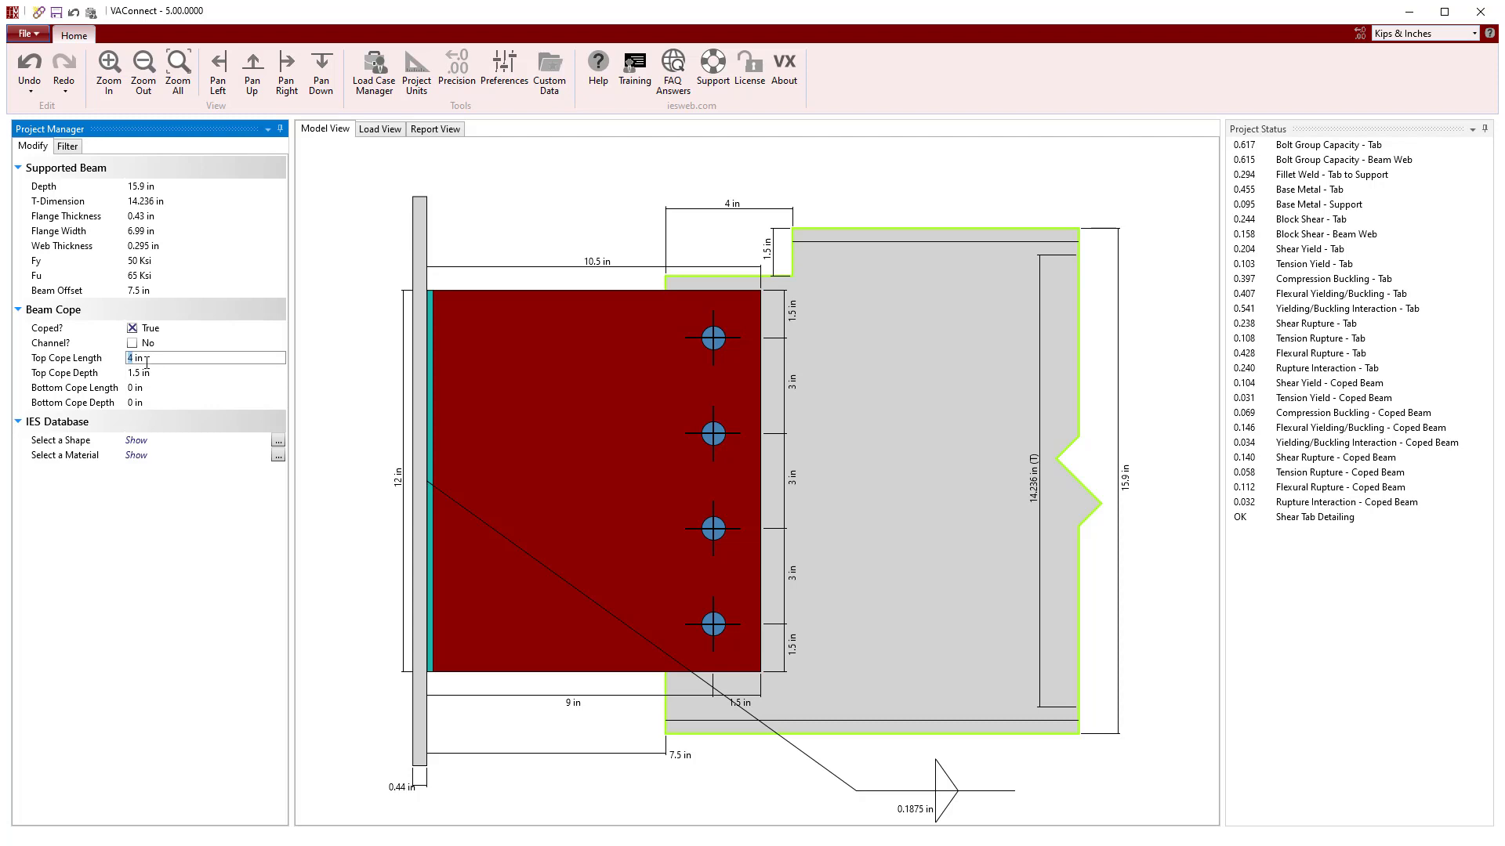
text(5)
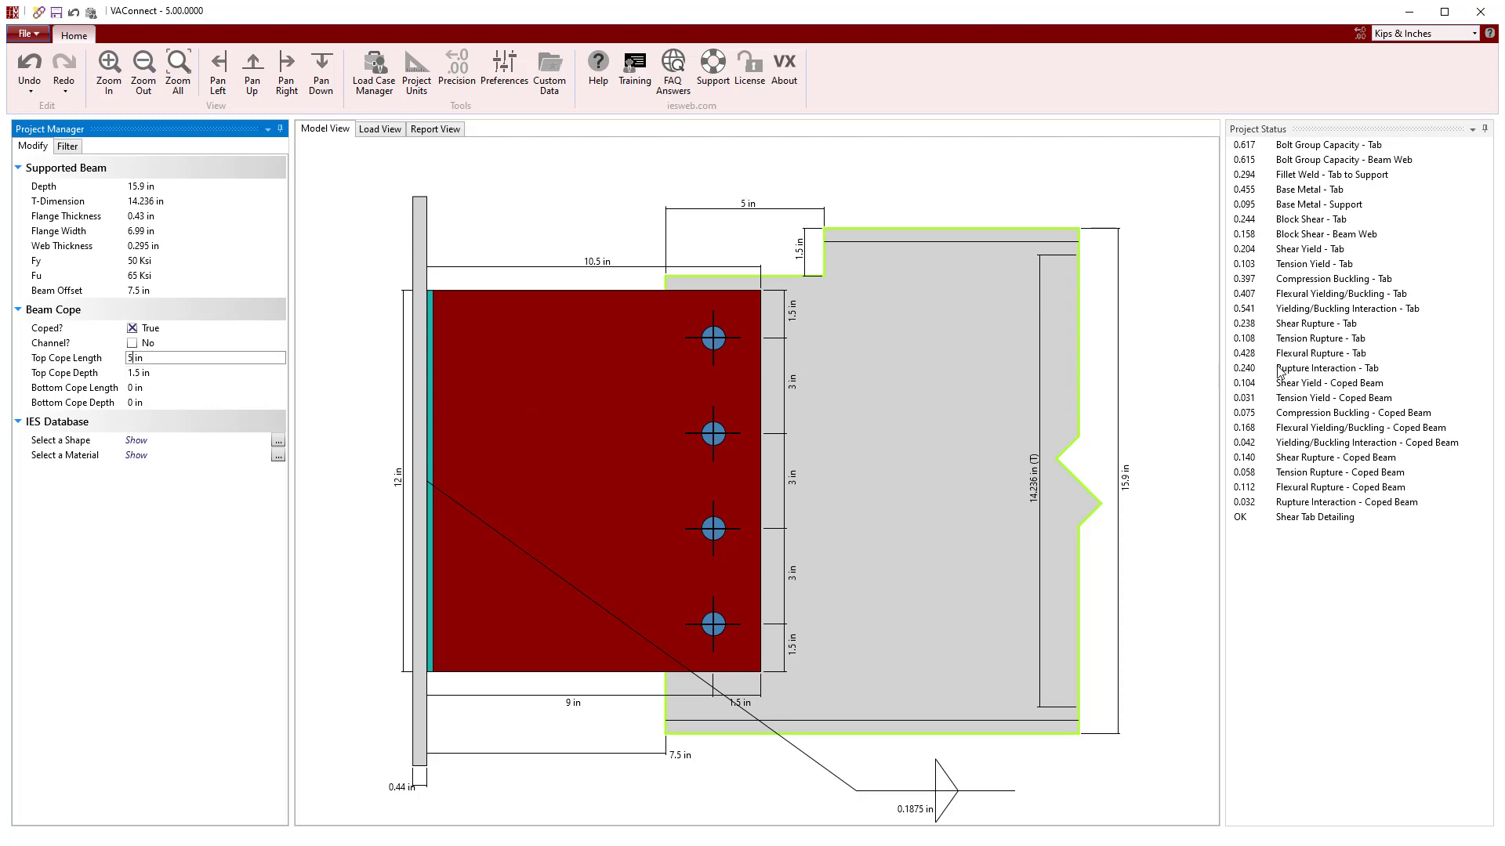
click(1332, 383)
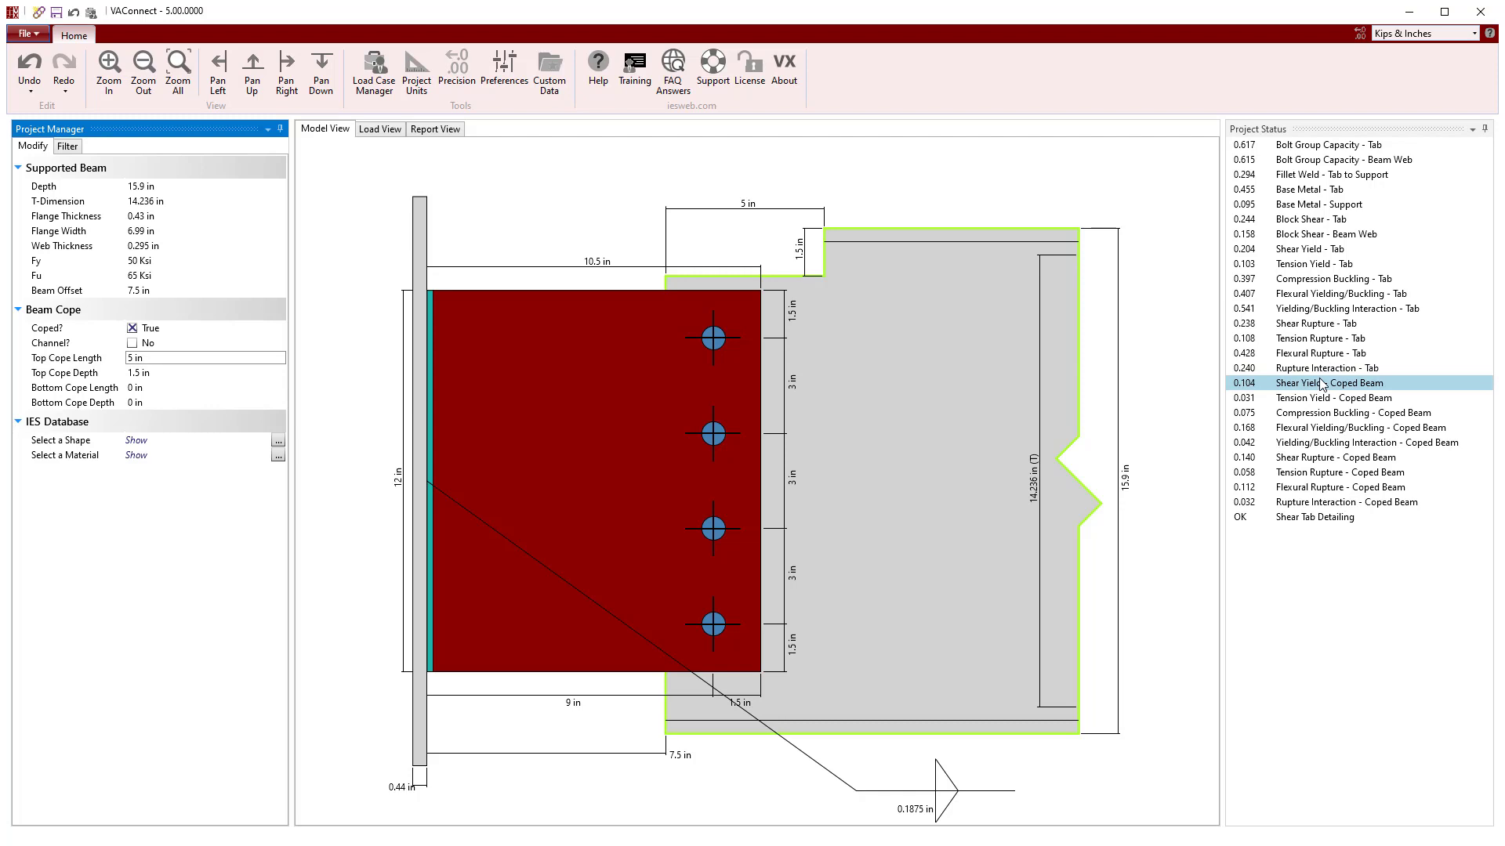
click(1360, 426)
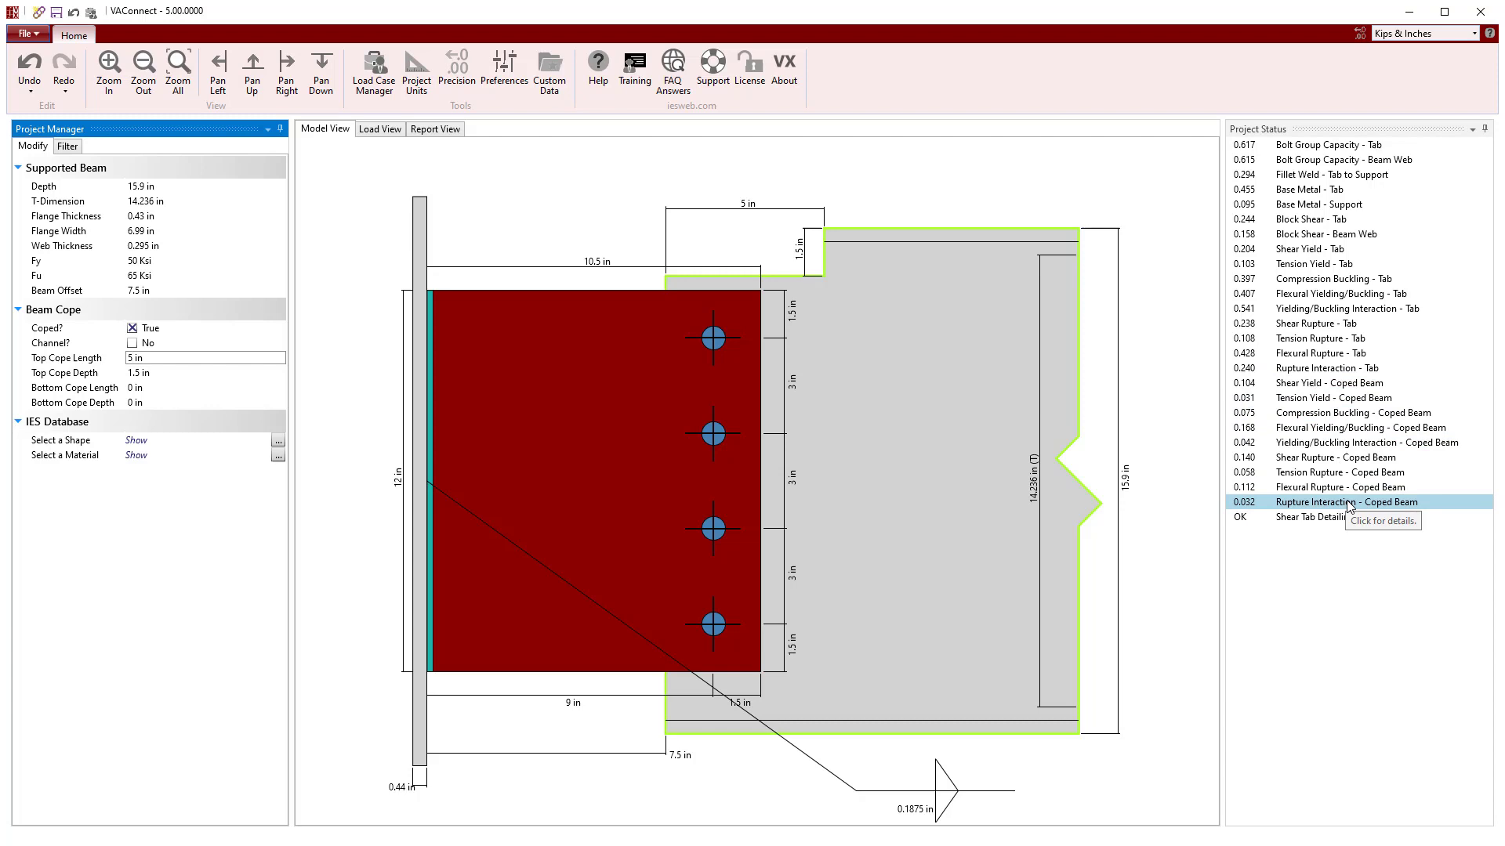
mouse_move(917, 442)
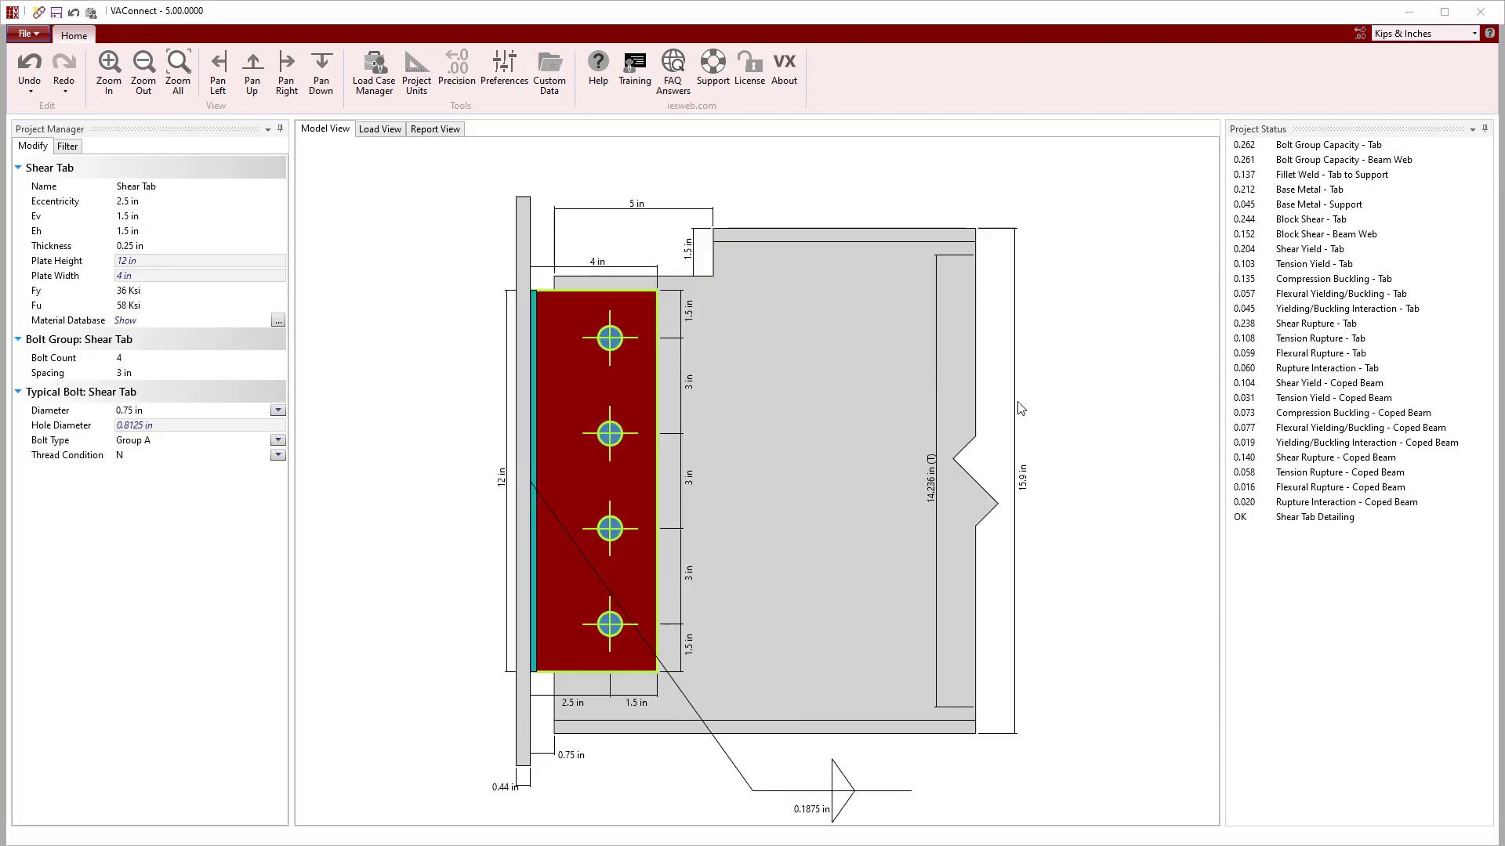
Review the Shear Tab Detailing messages and the Flexural Yielding/Buckling - Tab report.
click(1315, 517)
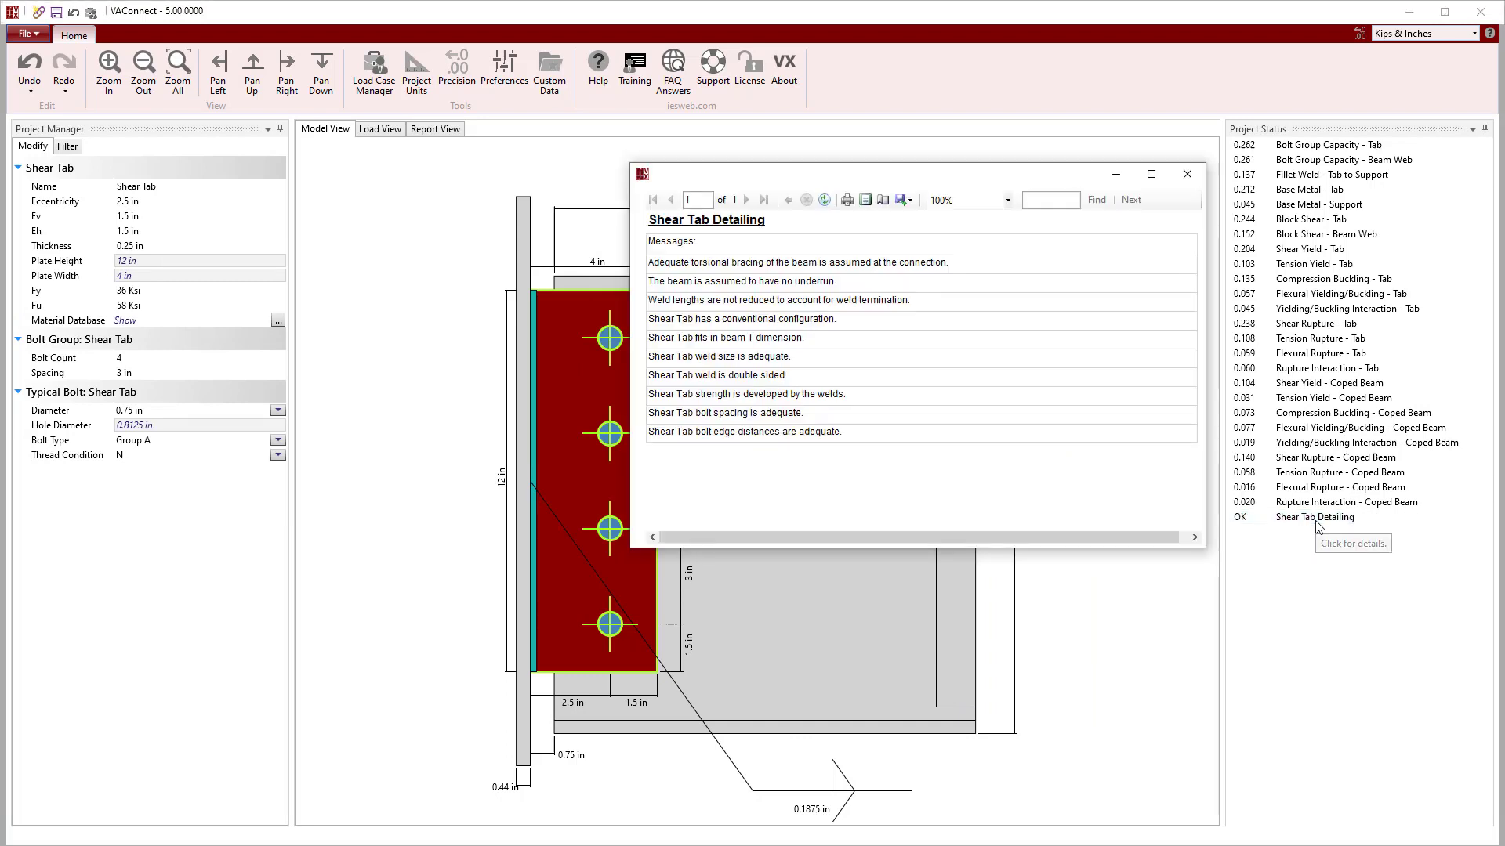
mouse_move(652, 330)
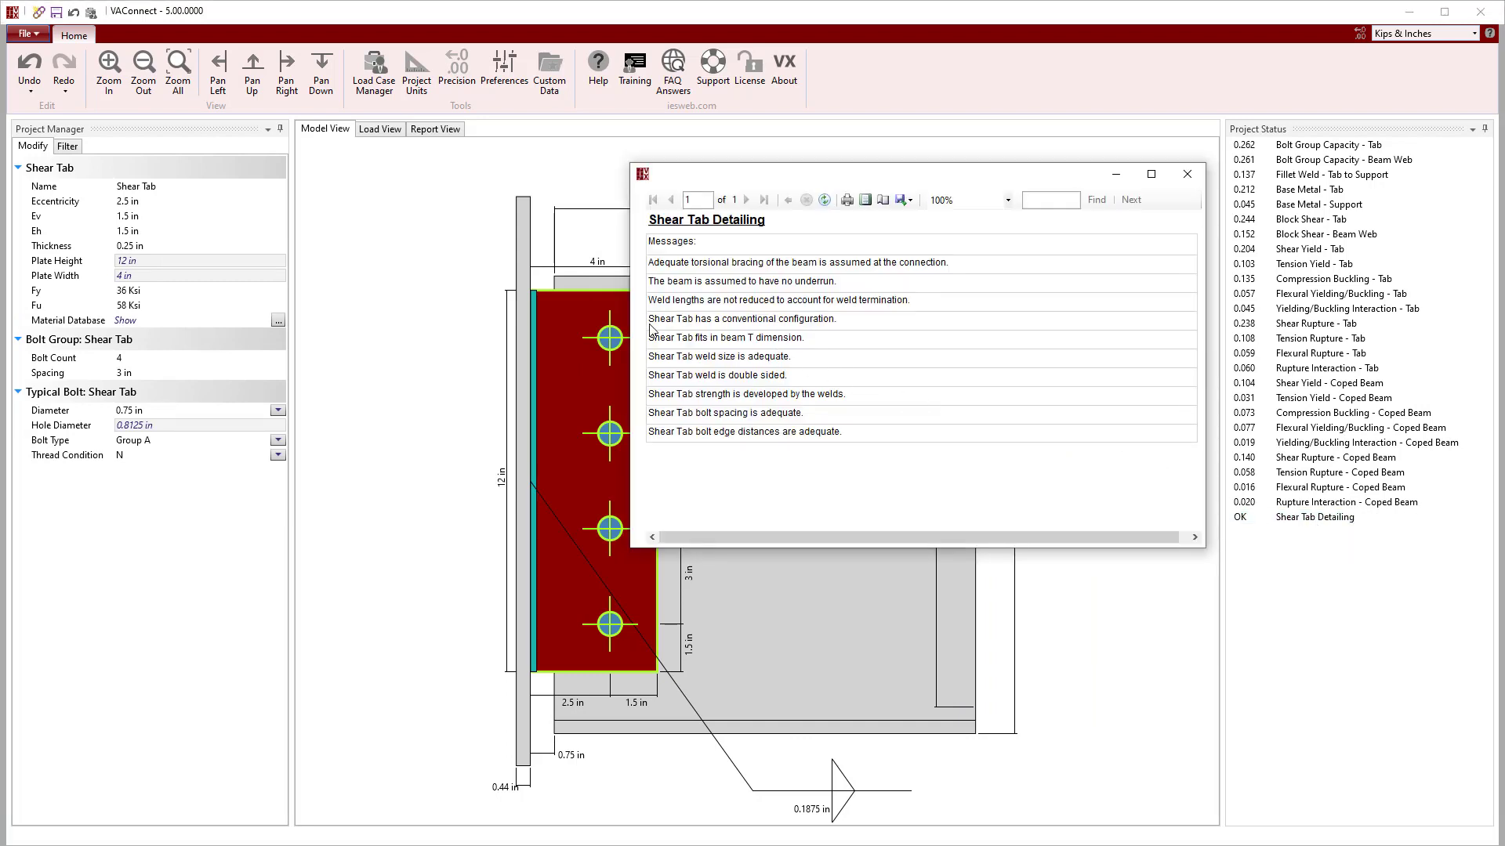
mouse_move(823, 332)
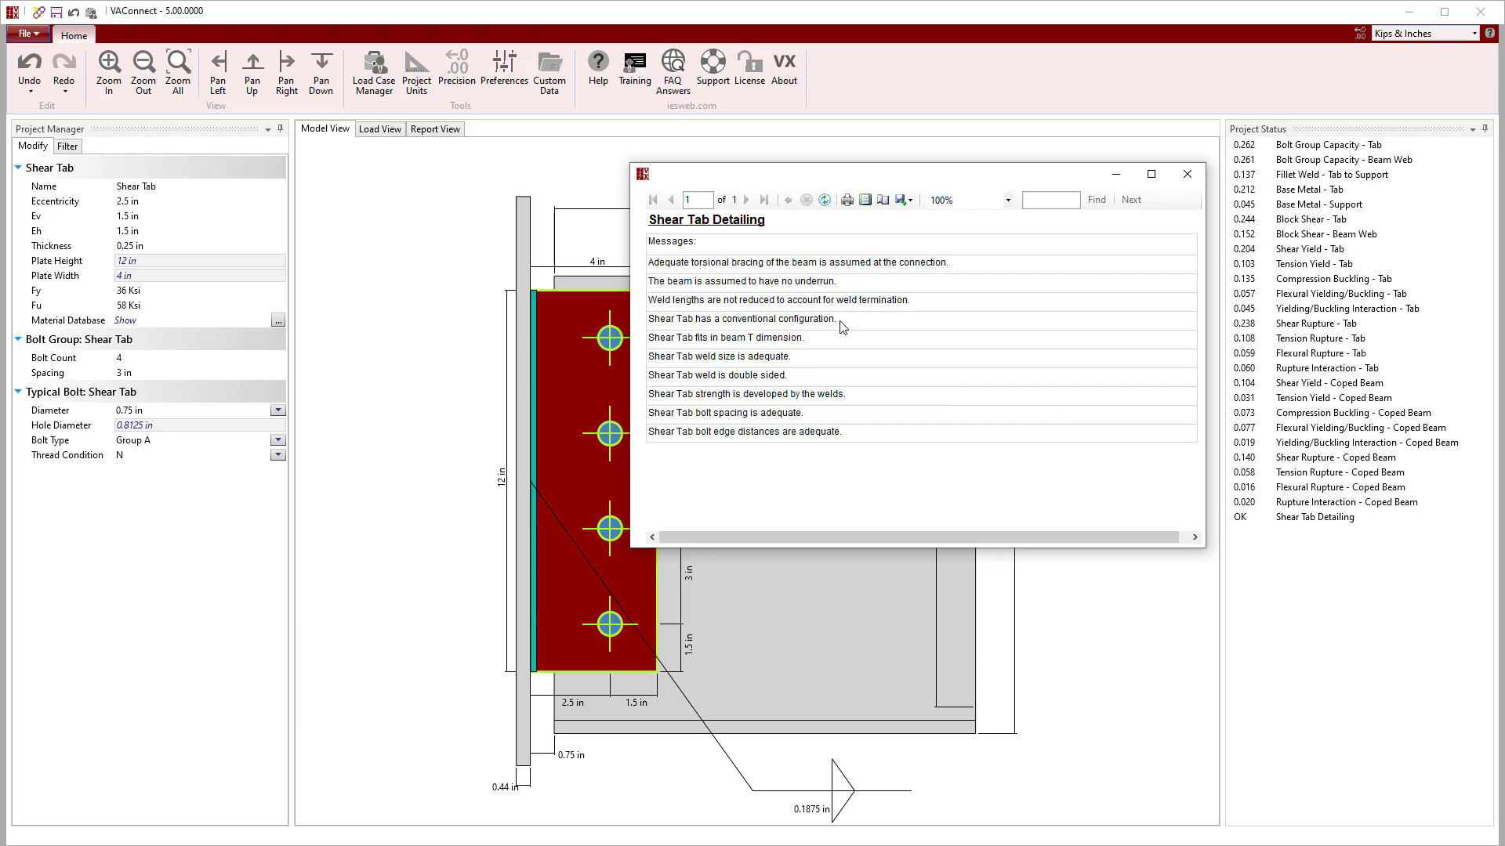
mouse_move(1171, 186)
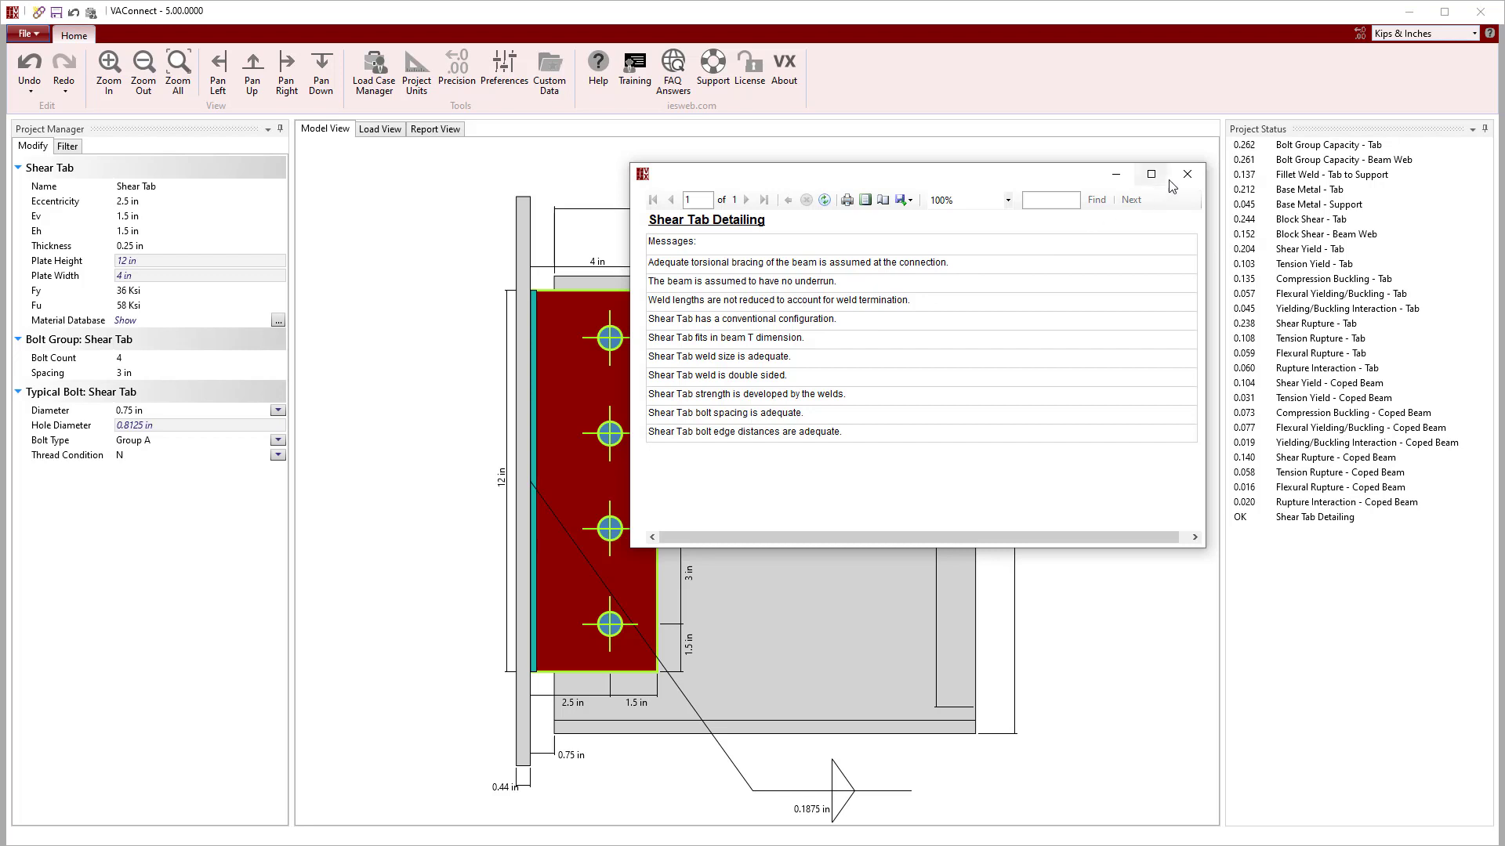
click(1186, 174)
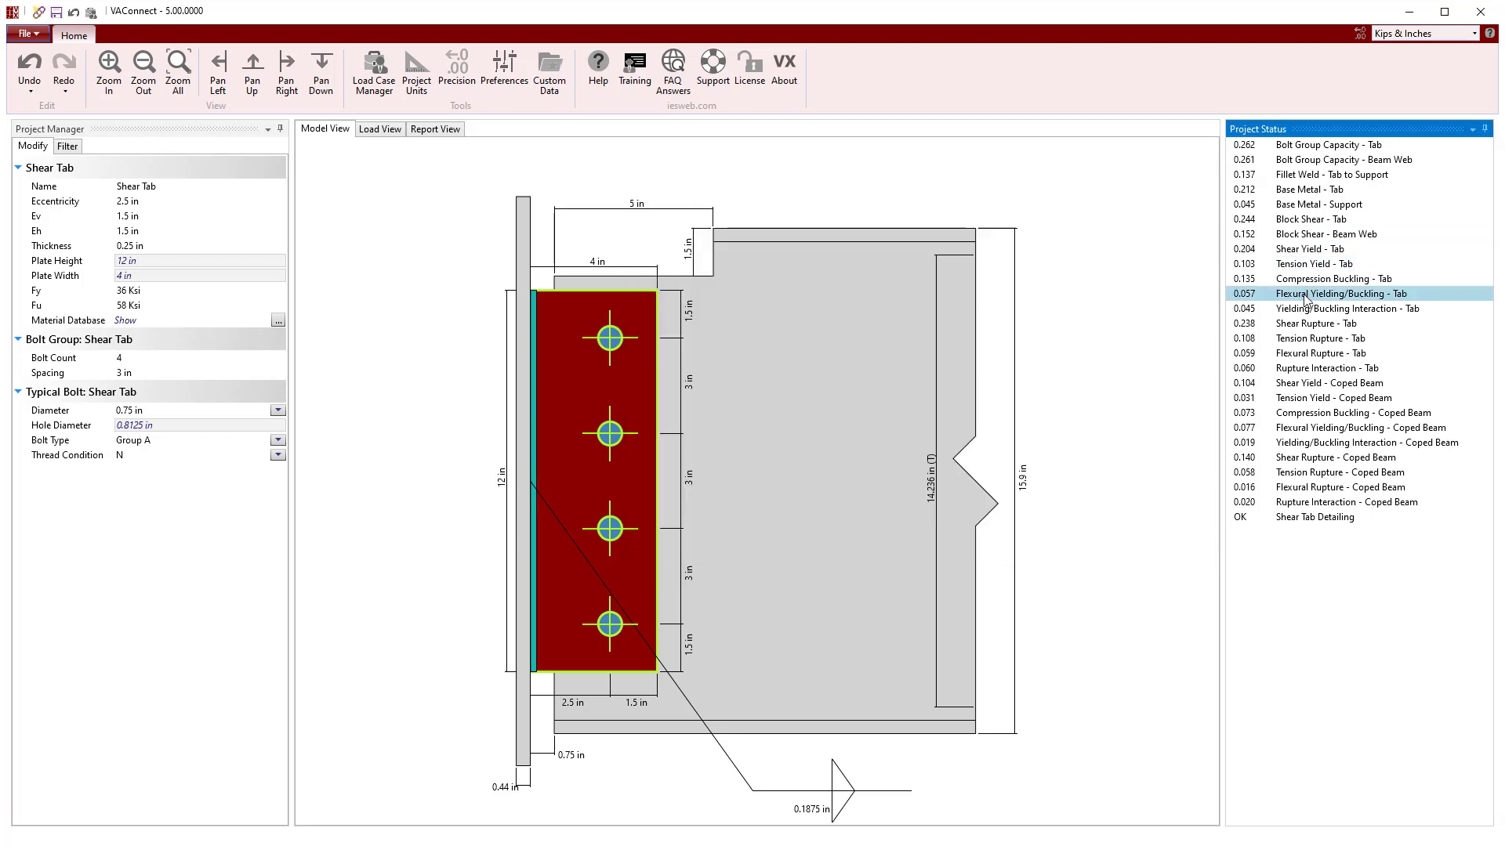
double_click(1340, 293)
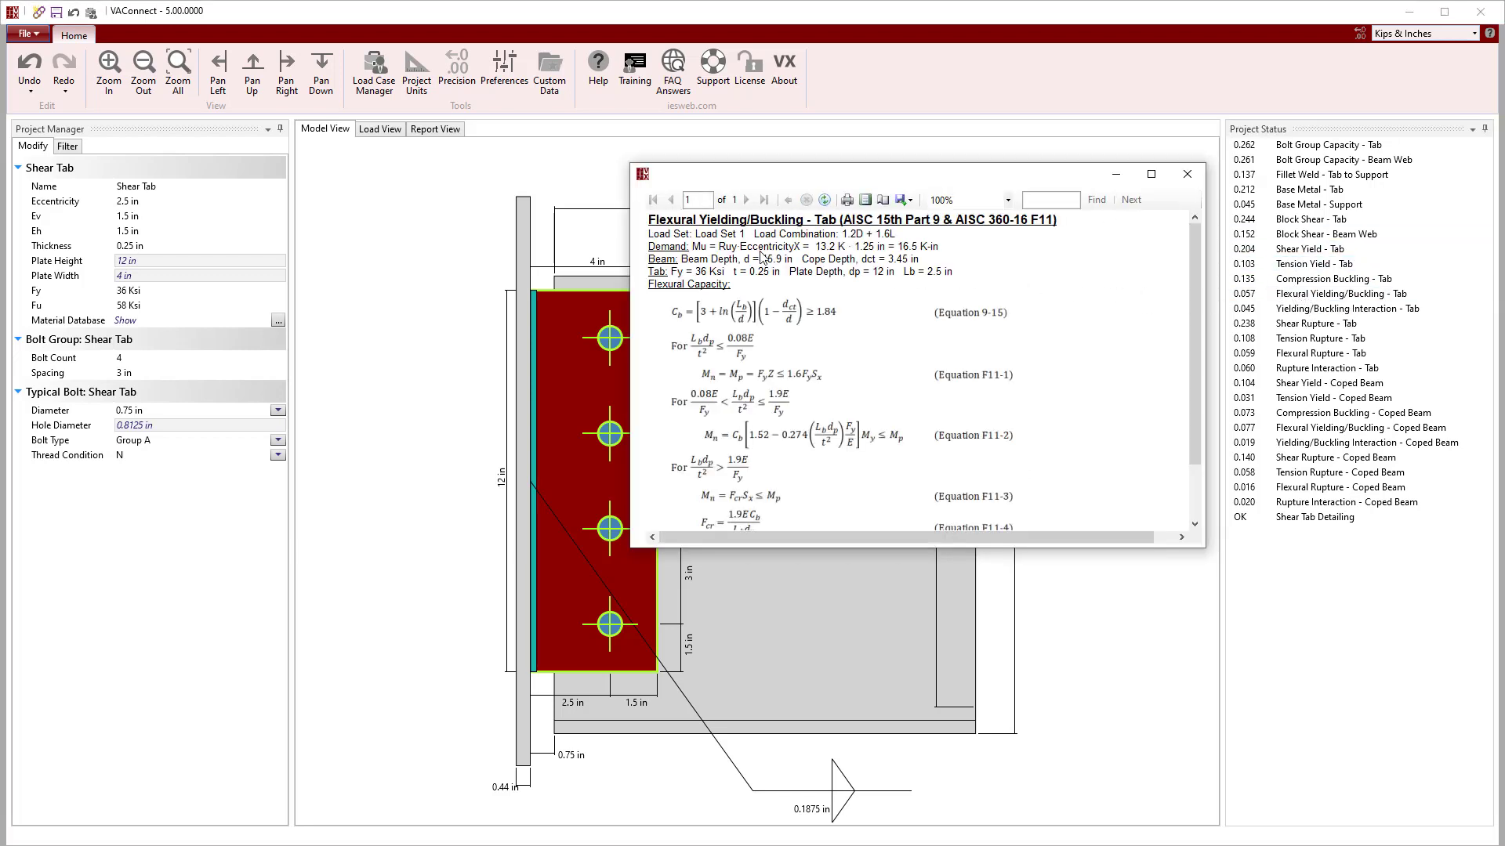
mouse_move(867, 259)
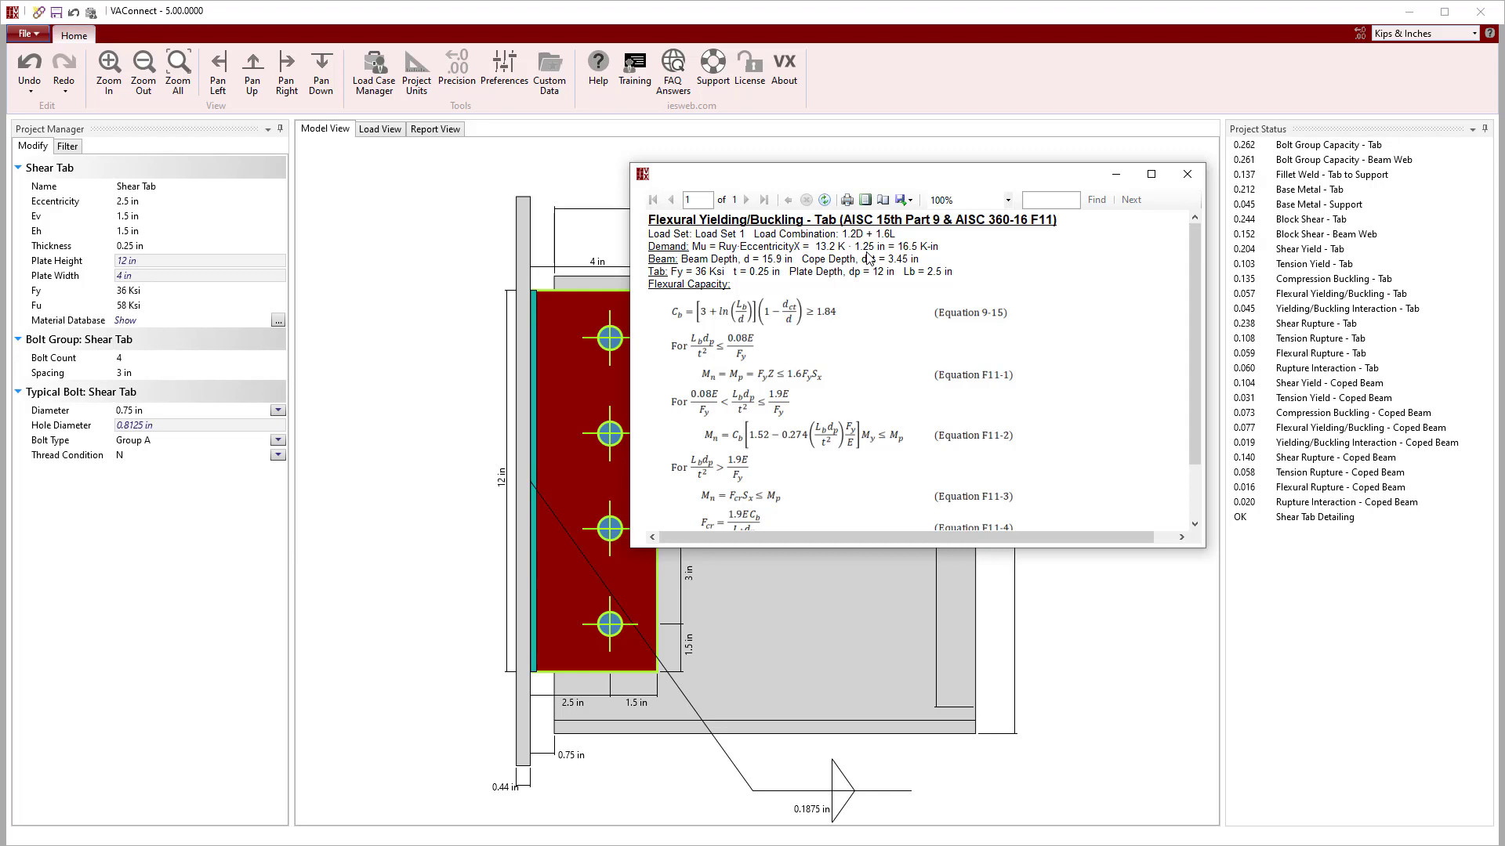
click(1186, 174)
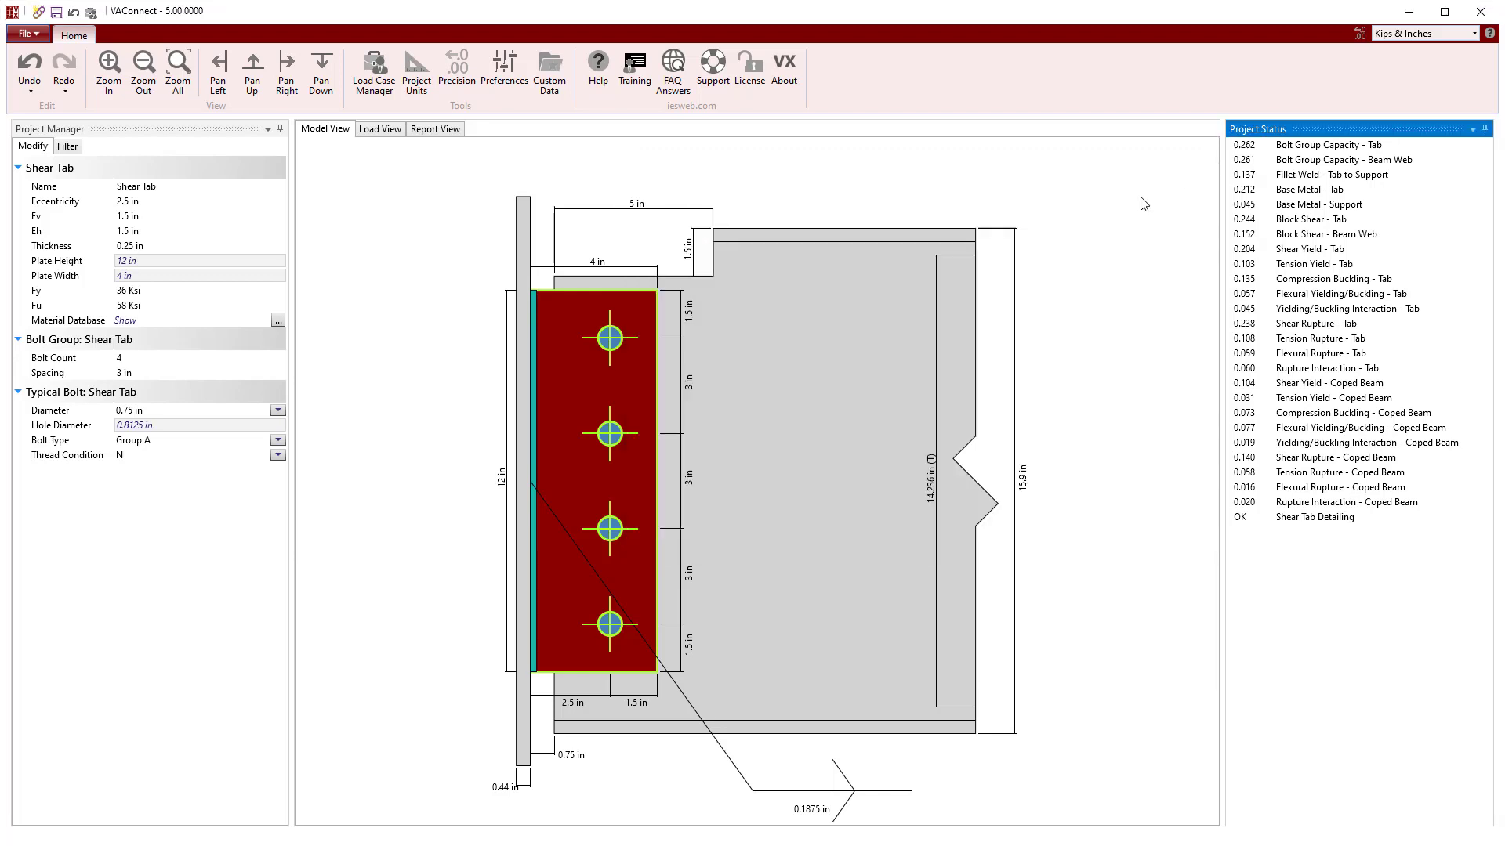